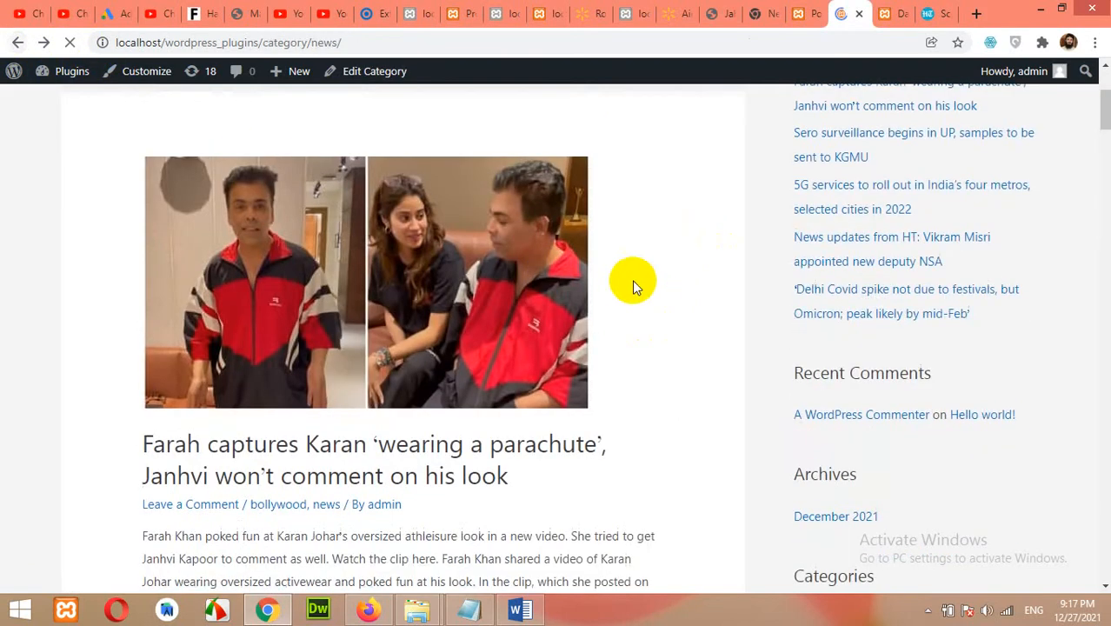
Step: Scroll the All Posts list showing each post tagged with the shared news category
scroll("down", 3)
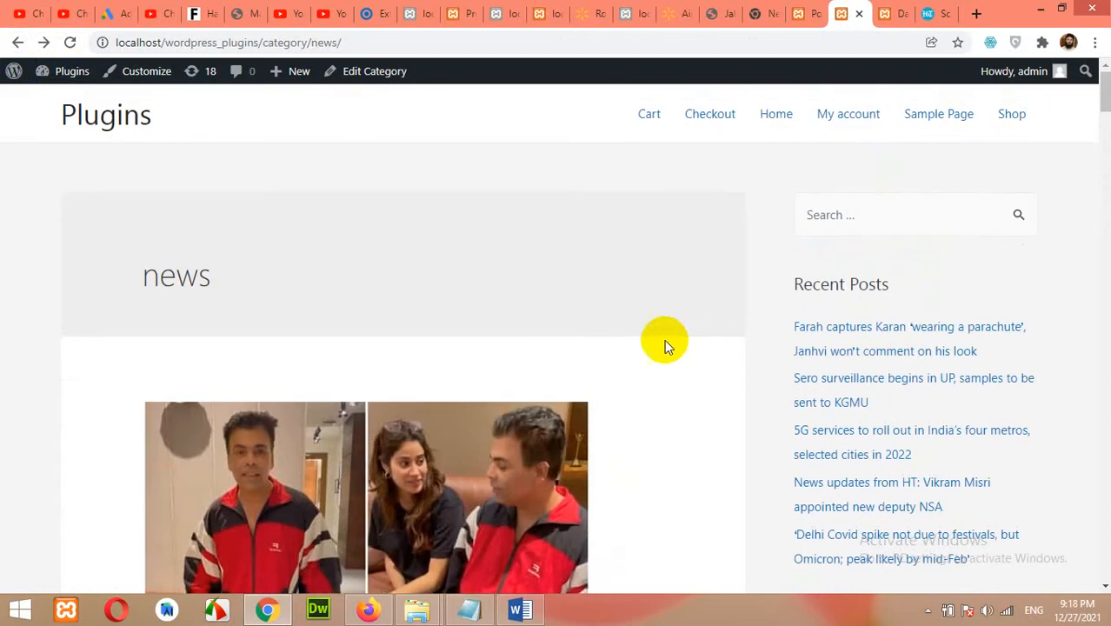
scroll("down", 3)
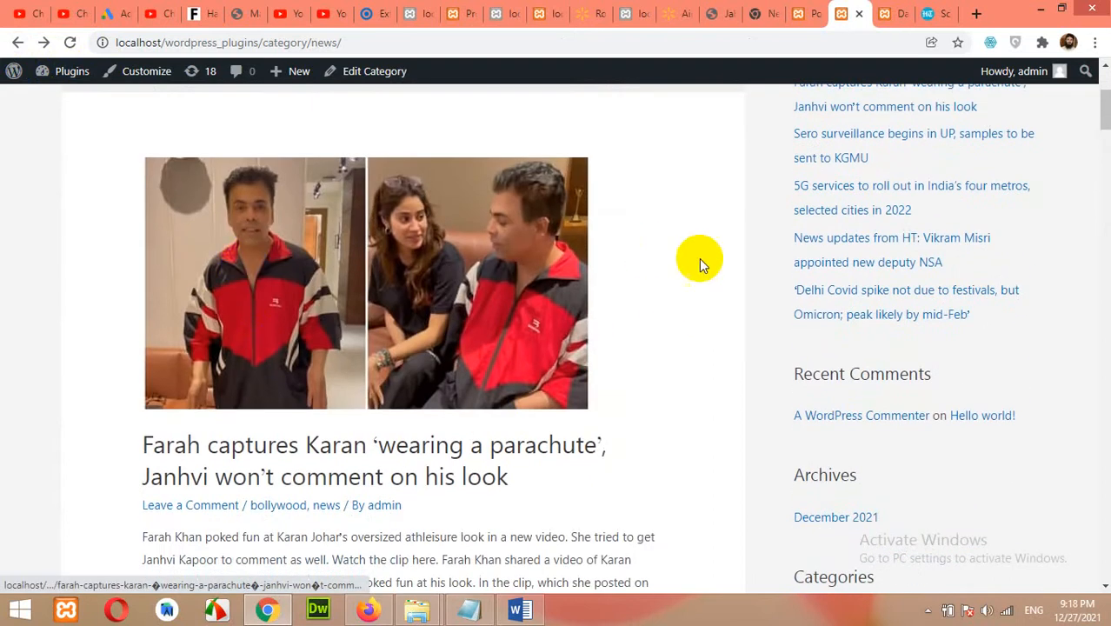
mouse_move(240, 188)
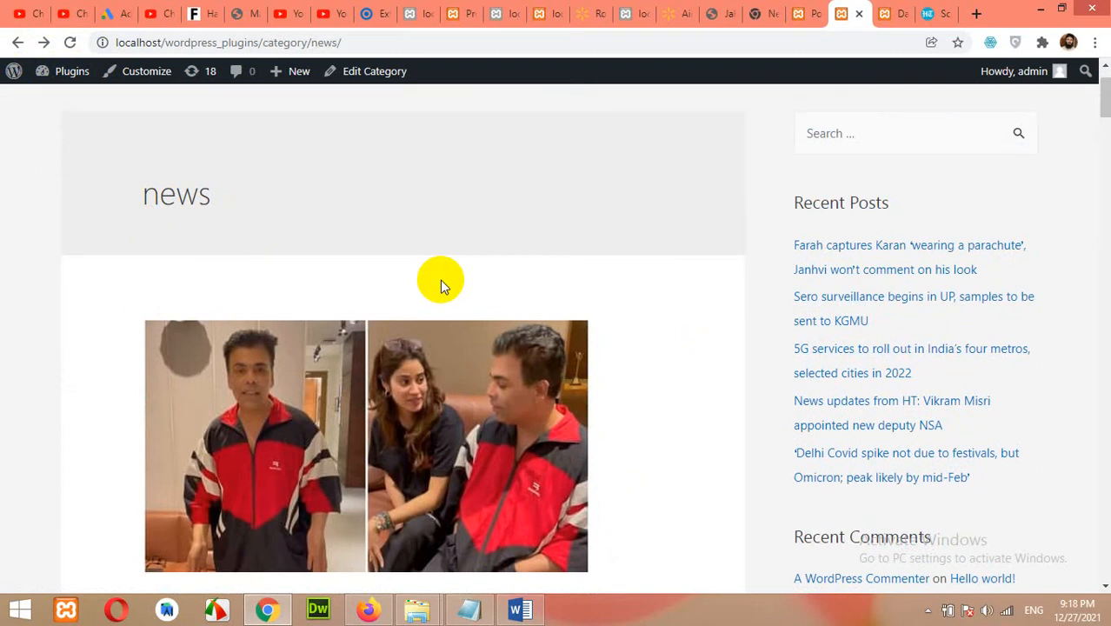
scroll("down", 3)
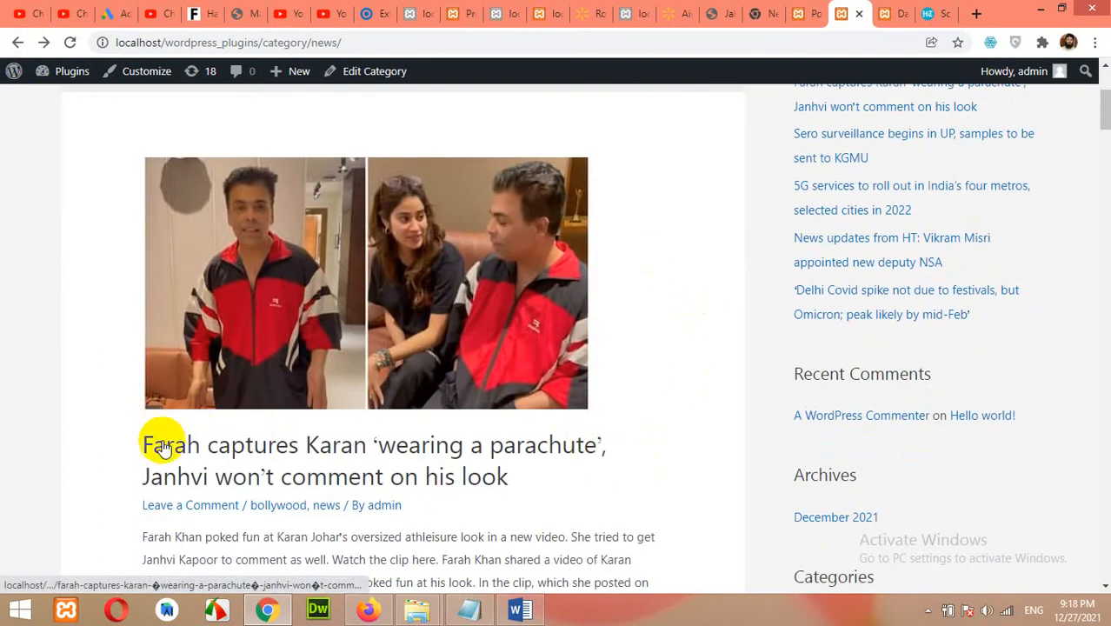
scroll("down", 3)
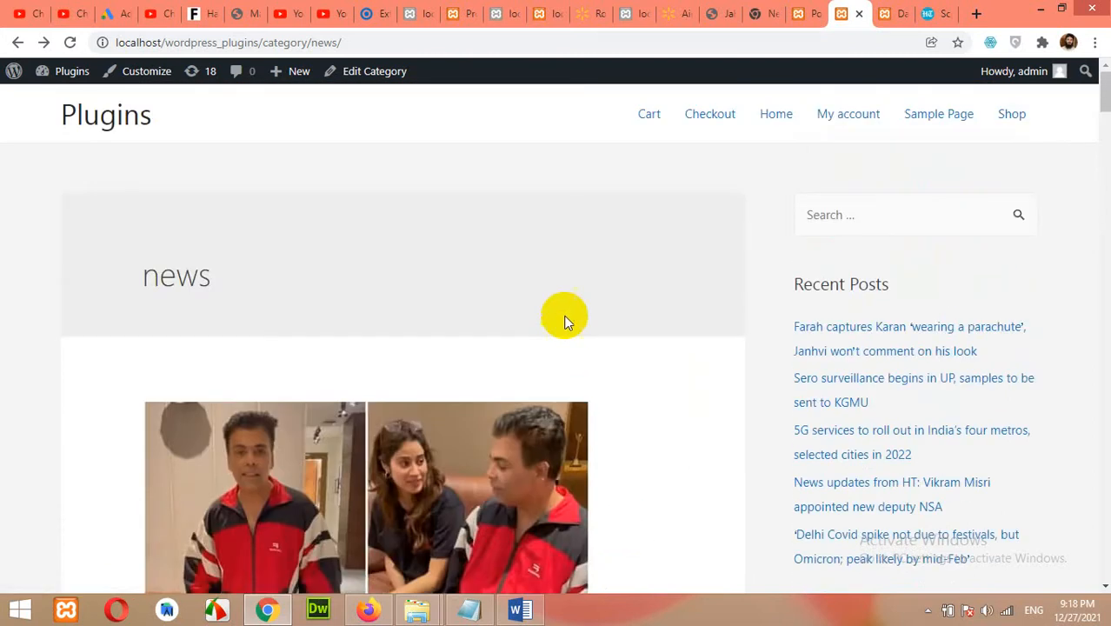
left_click(356, 41)
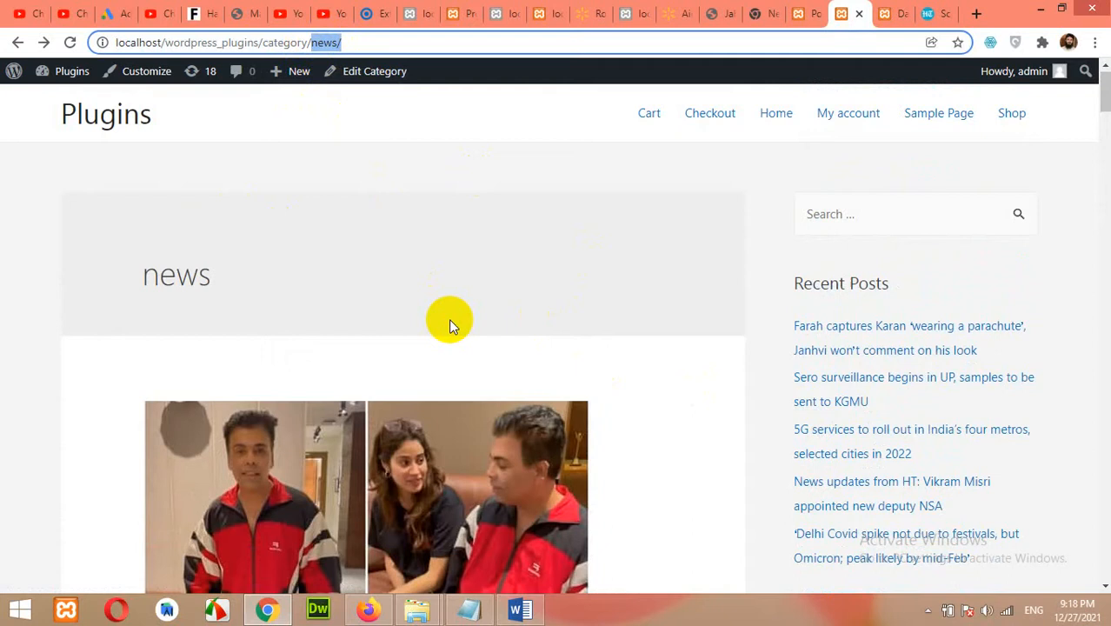
scroll("down", 3)
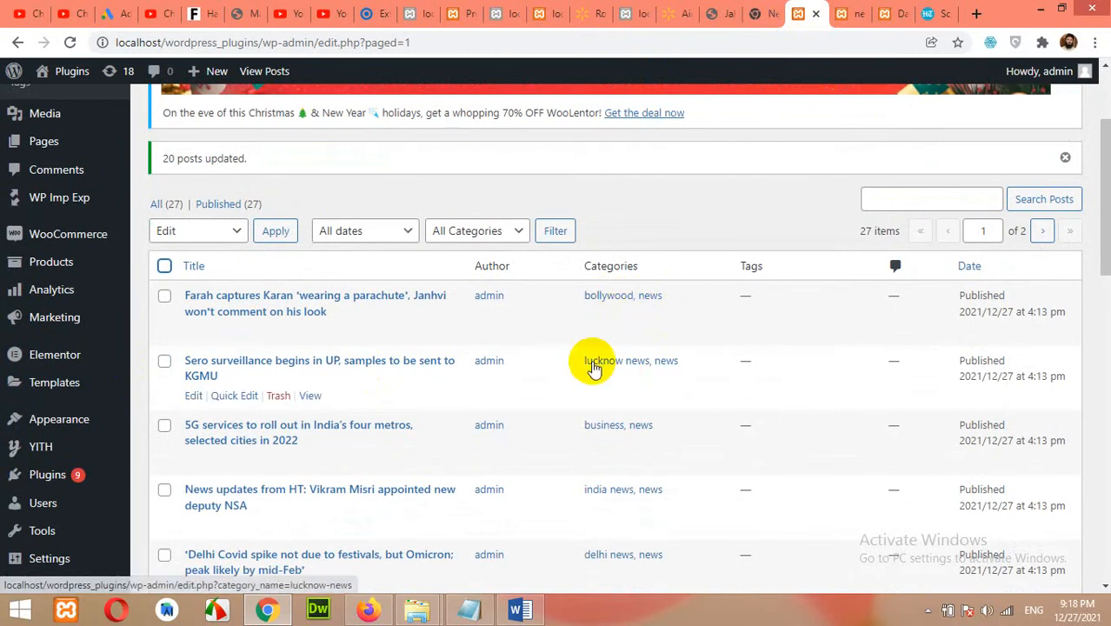
mouse_move(596, 431)
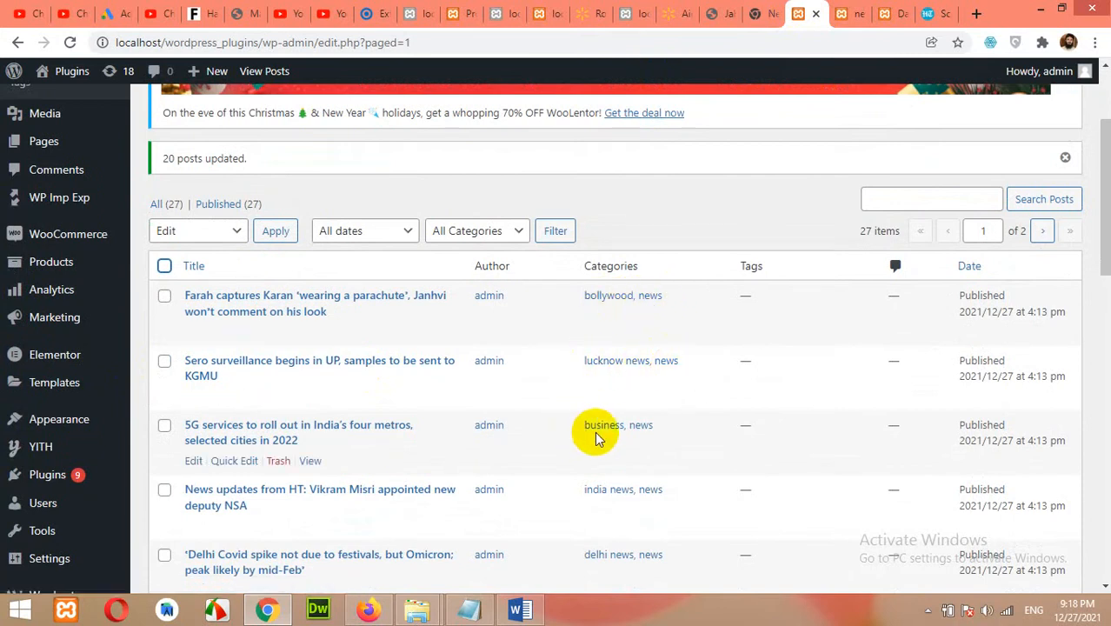
scroll("down", 3)
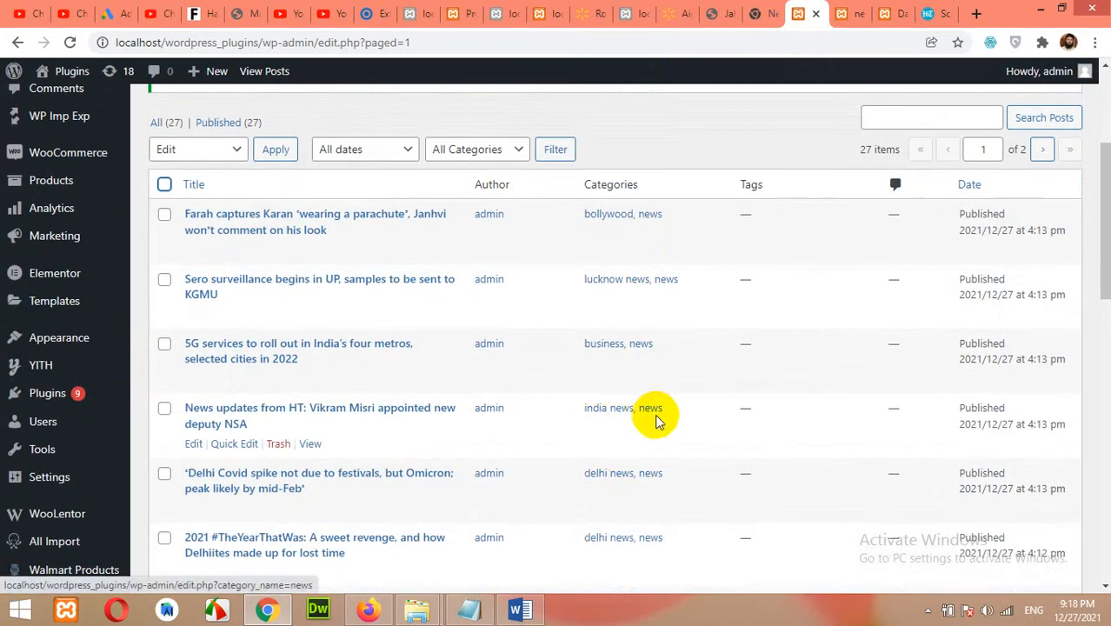
mouse_move(650, 409)
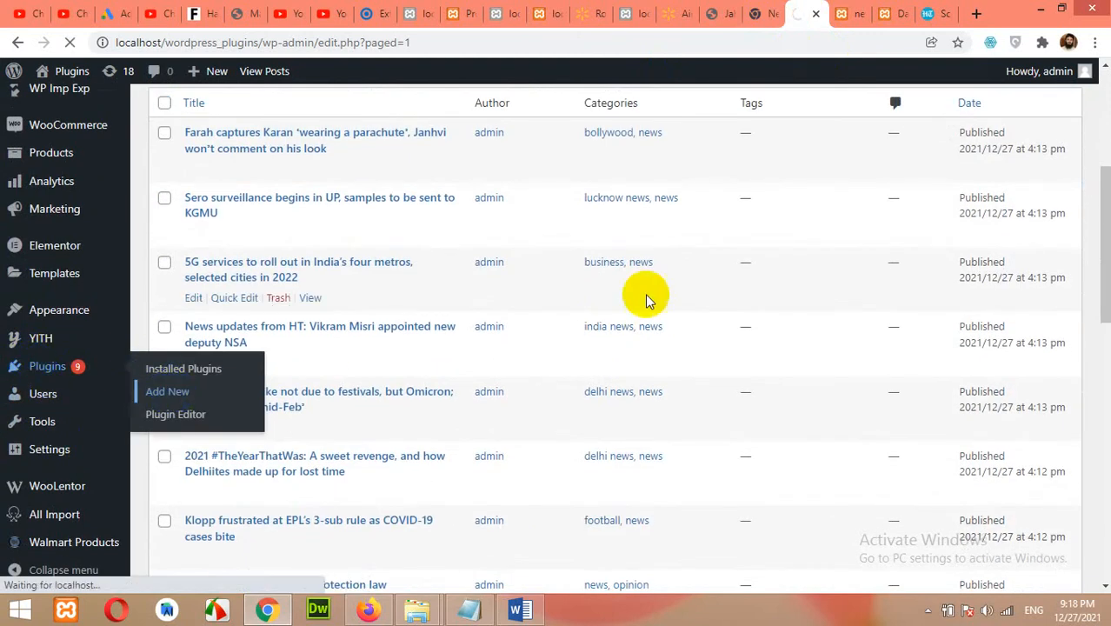
Step: Search 'content view' in Add Plugins, install Content Views – Post Grid & Filter and activate it
left_click(167, 391)
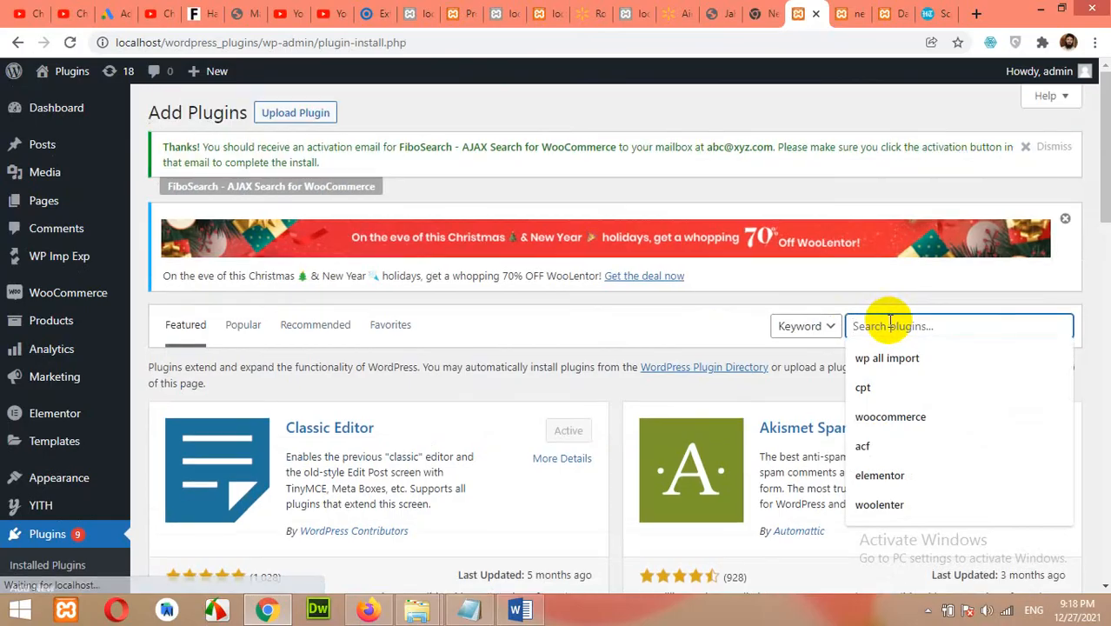
type("content view")
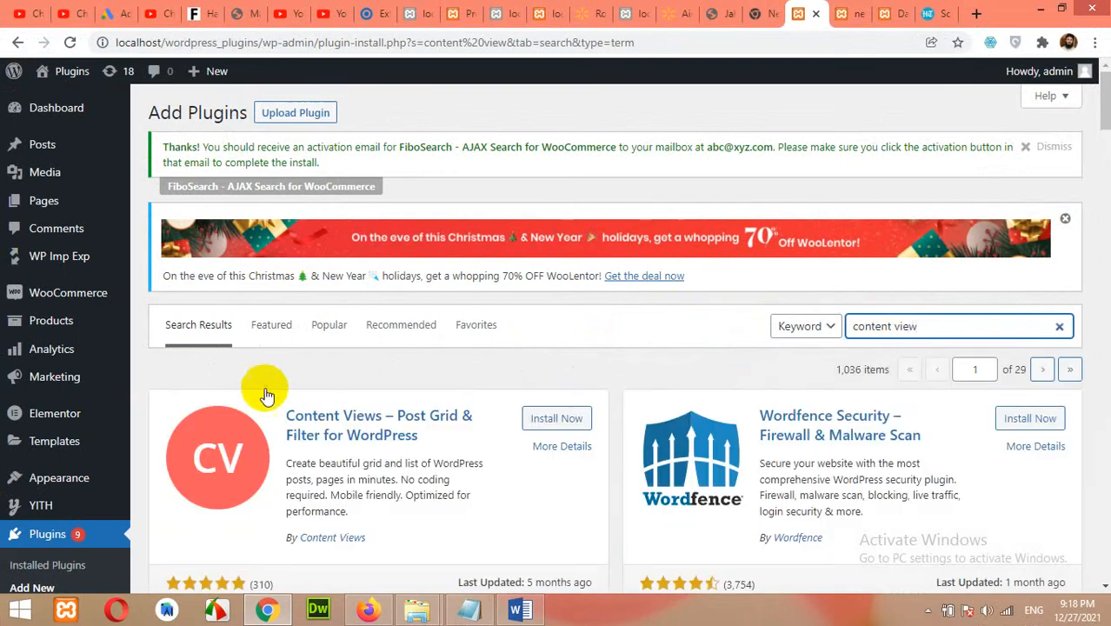
scroll("down", 3)
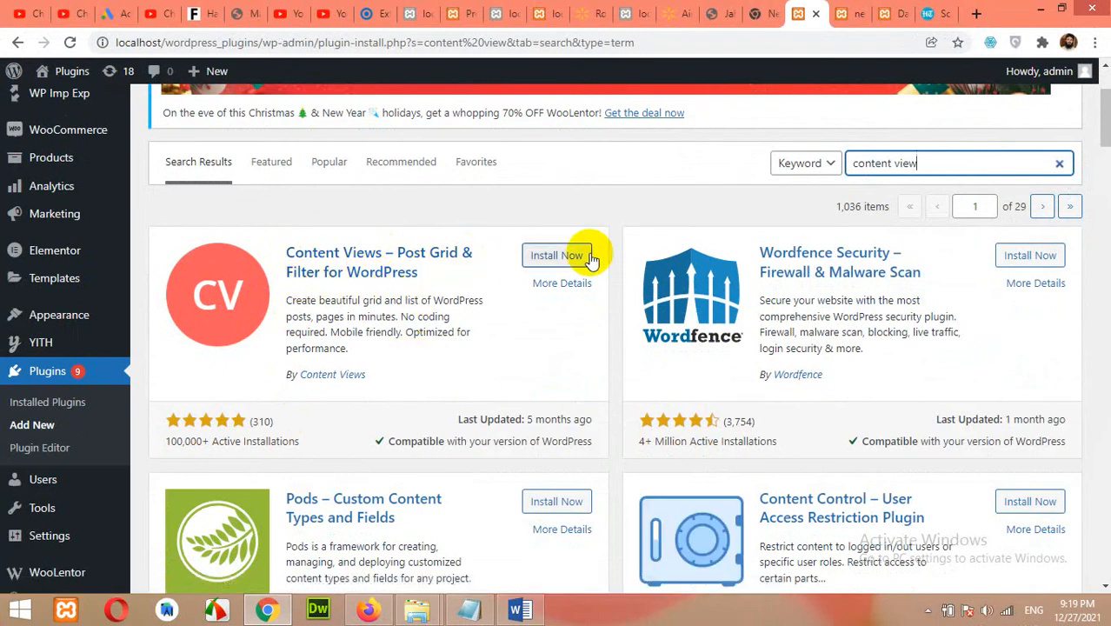
left_click(556, 254)
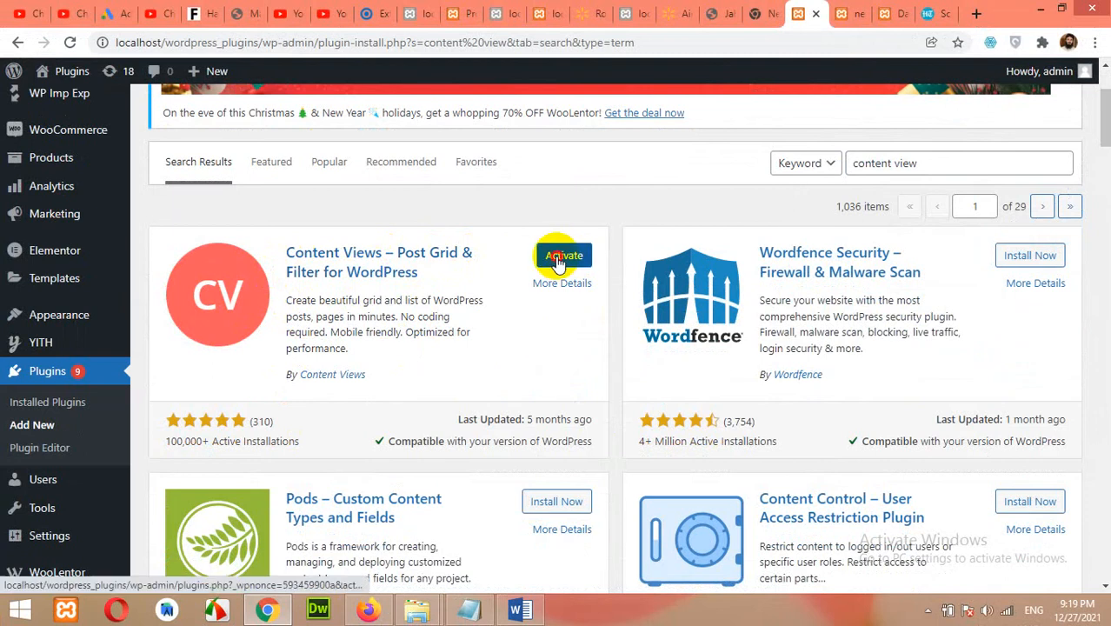
left_click(563, 254)
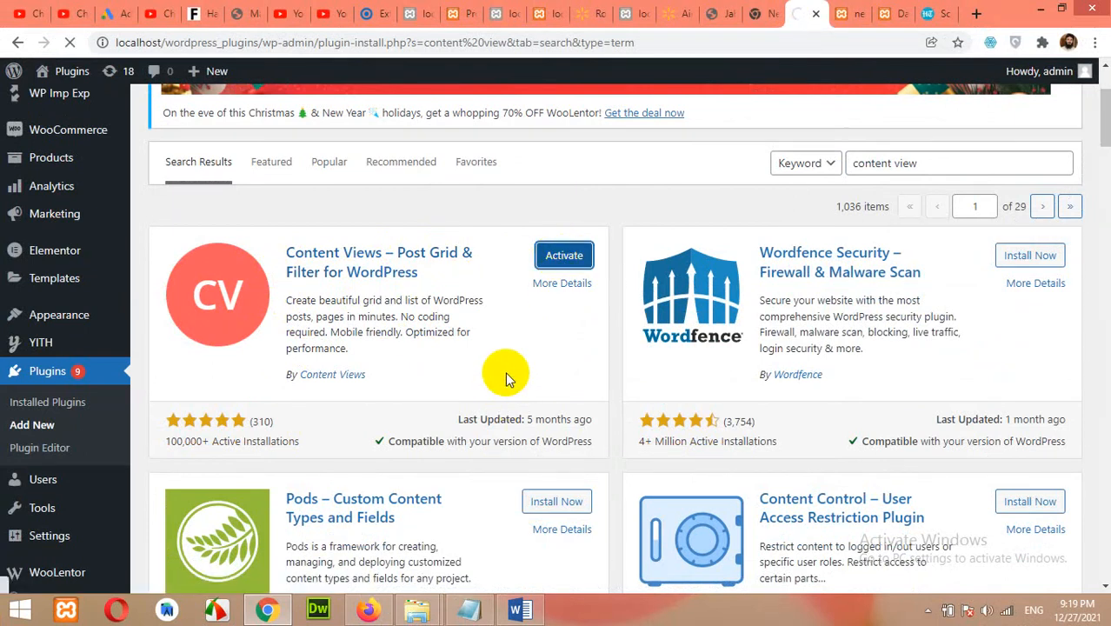
left_click(563, 254)
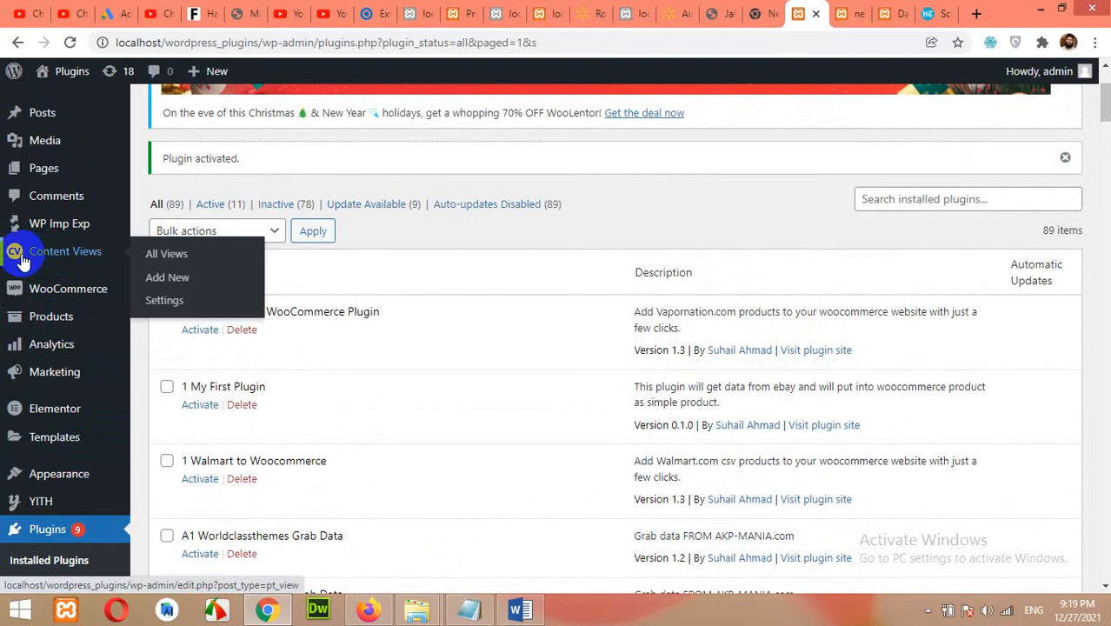
mouse_move(167, 254)
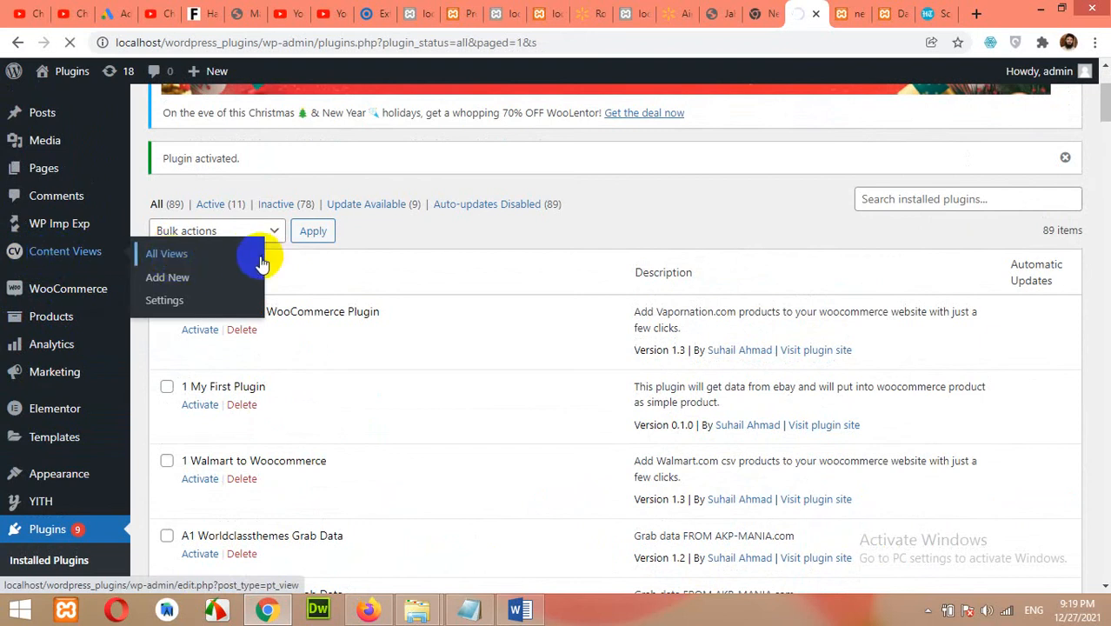
Step: Show the empty All Views list of Content Views and start adding a new view
left_click(167, 254)
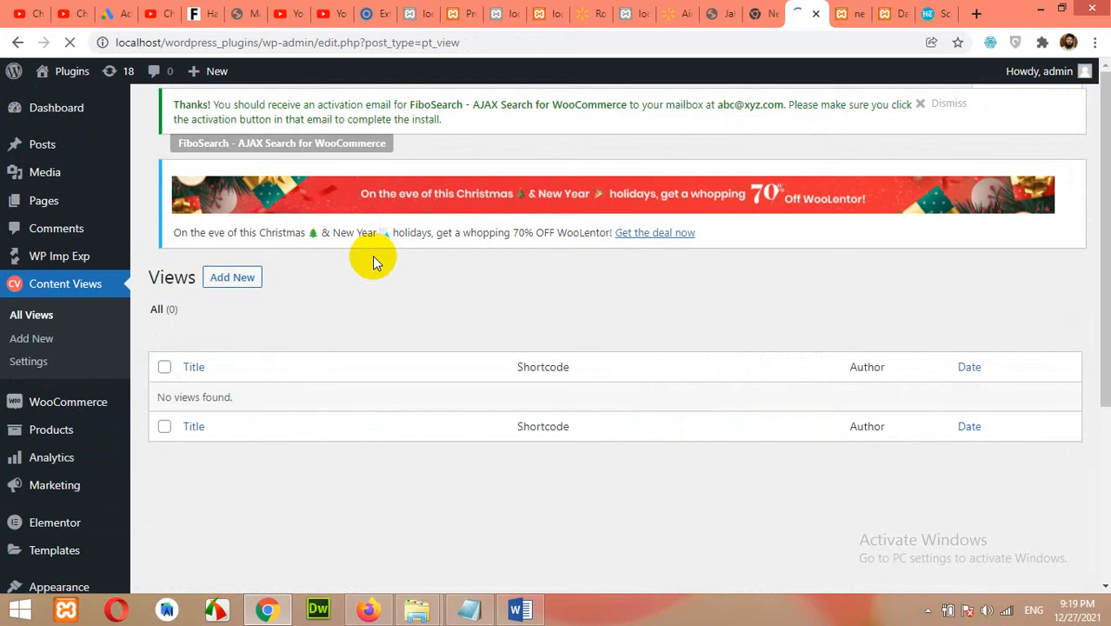
scroll("down", 3)
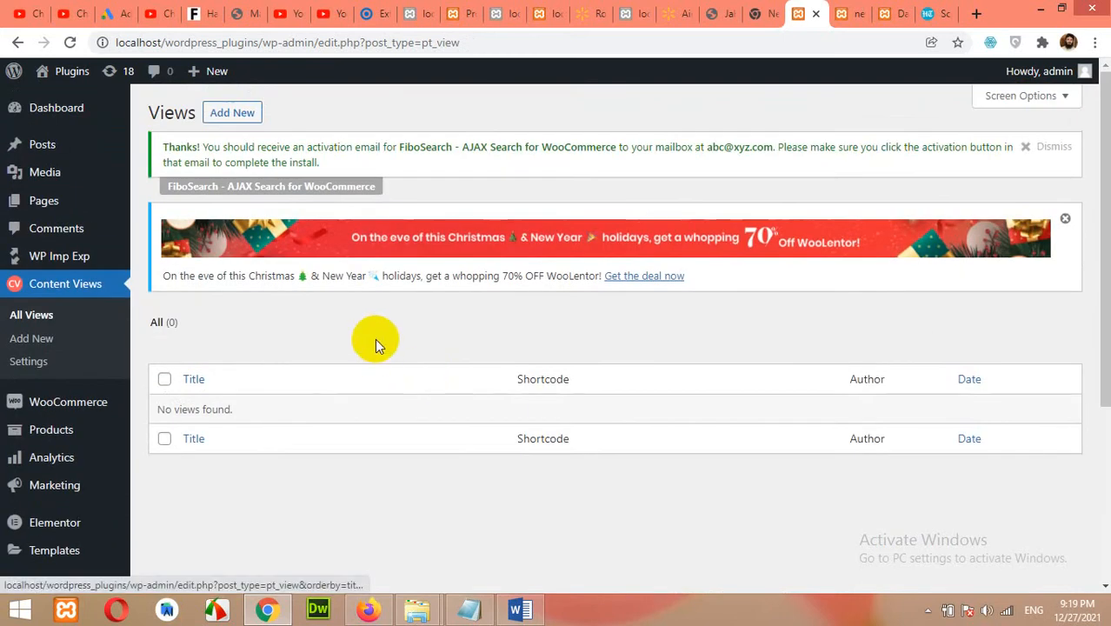
left_click(233, 113)
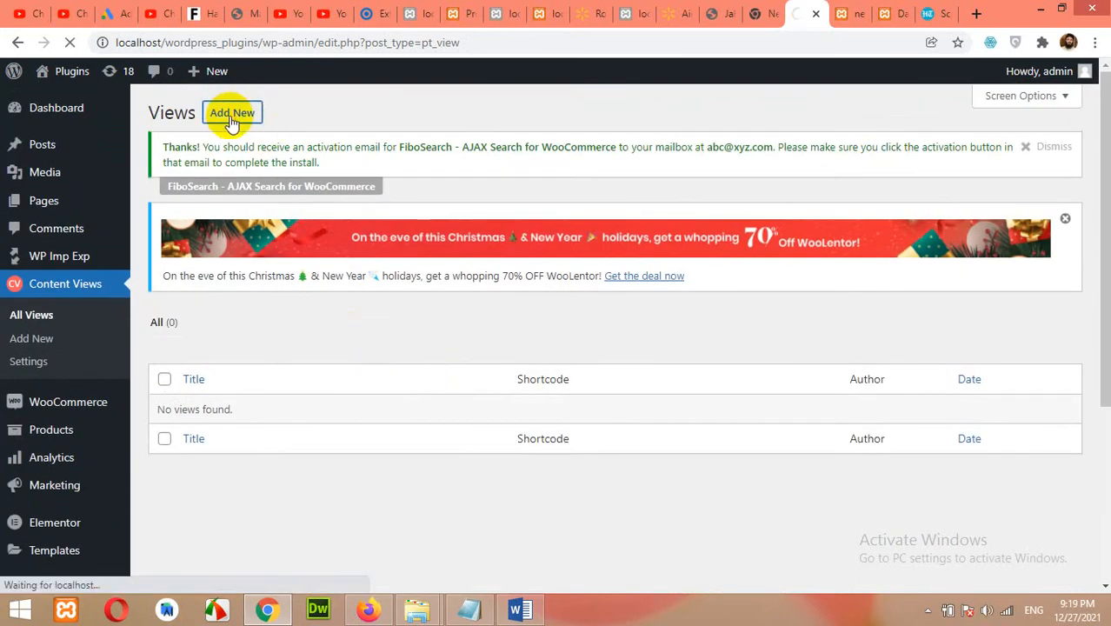
left_click(233, 113)
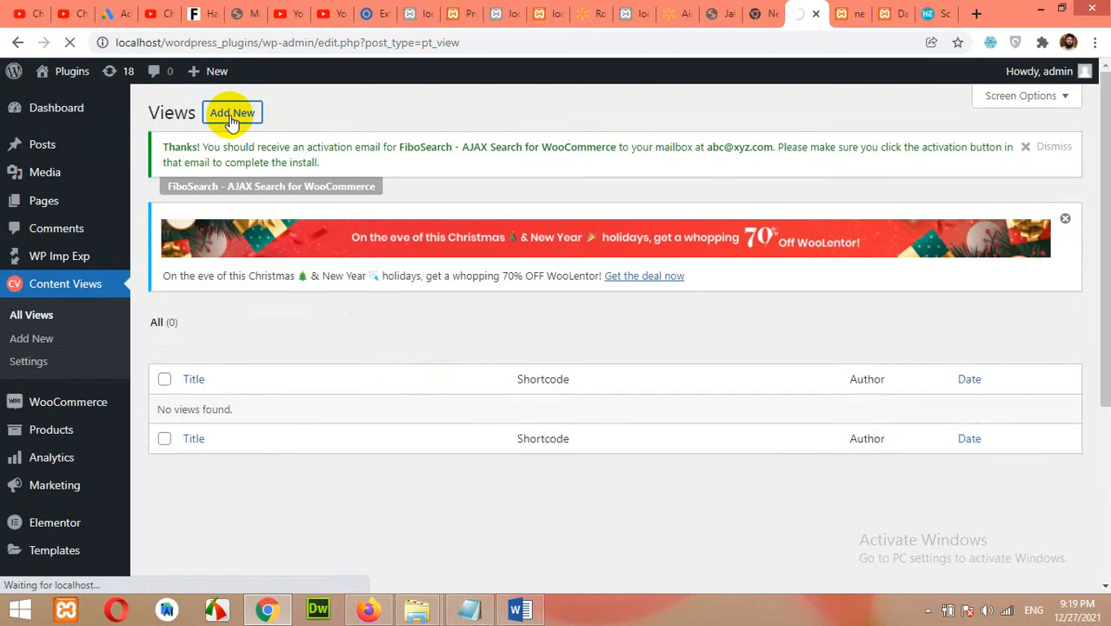
Step: Title the new view 'News', keeping content type Post and limit 10 in Filter Settings
left_click(231, 113)
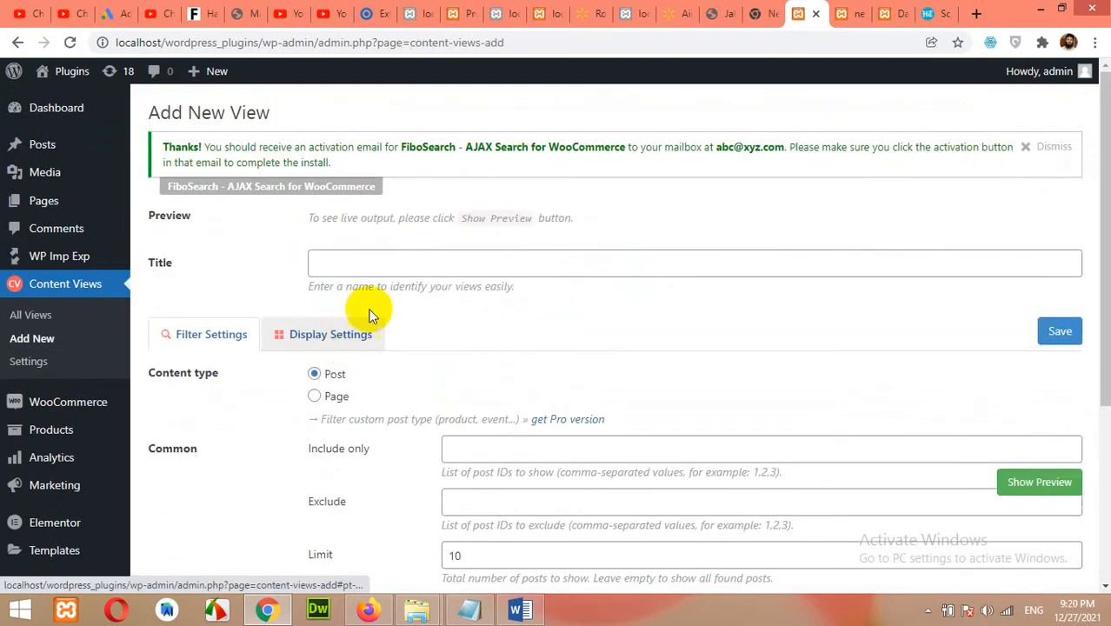
left_click(386, 264)
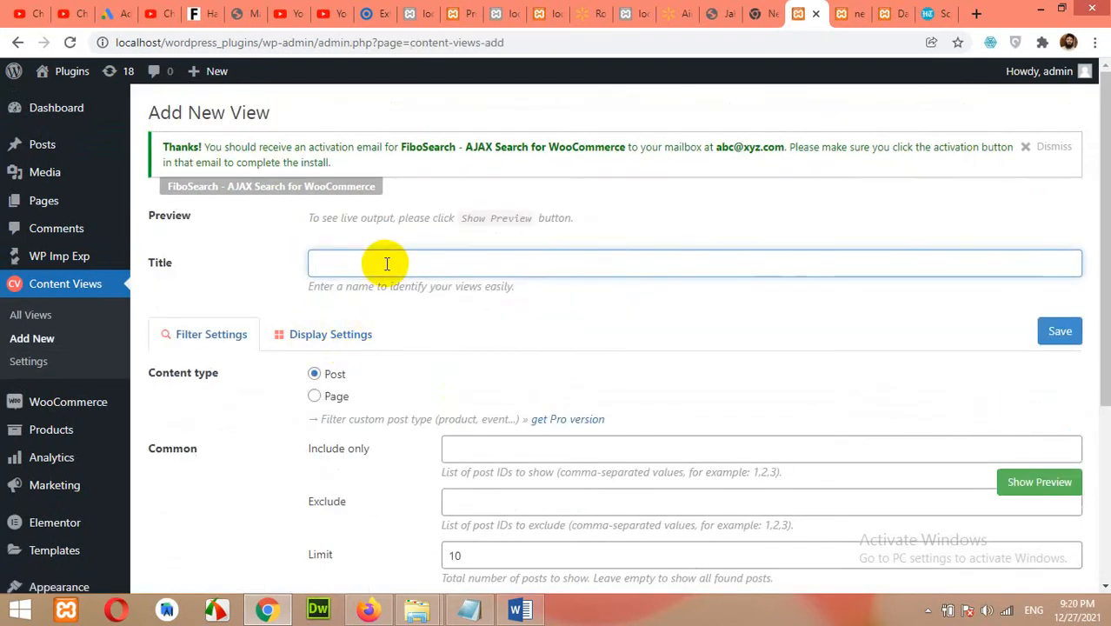
left_click(385, 263)
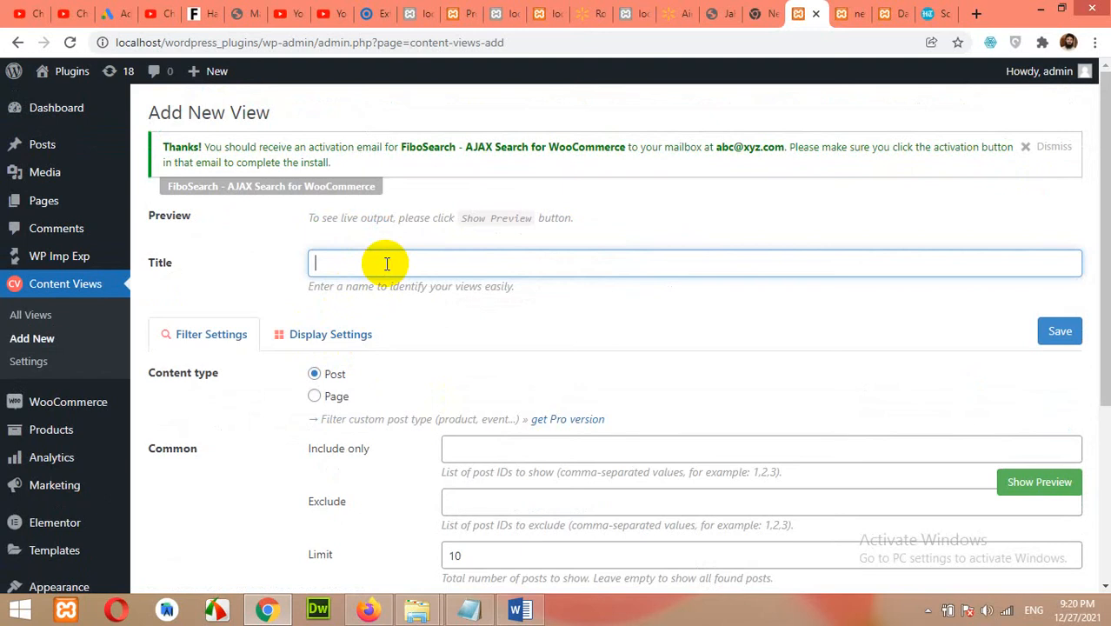
type("News")
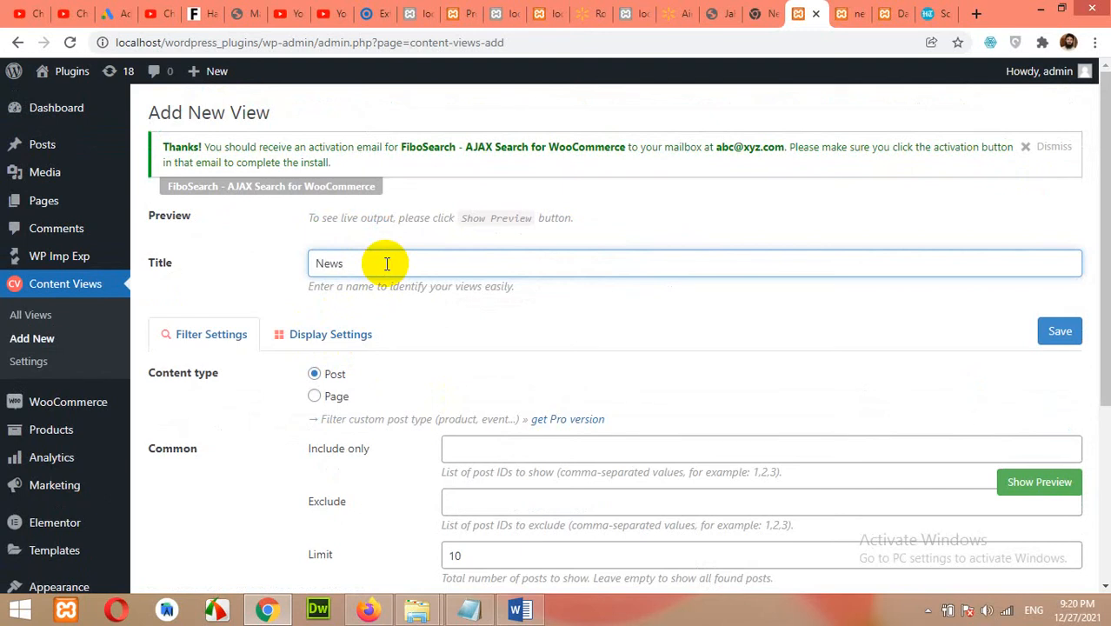
scroll("down", 3)
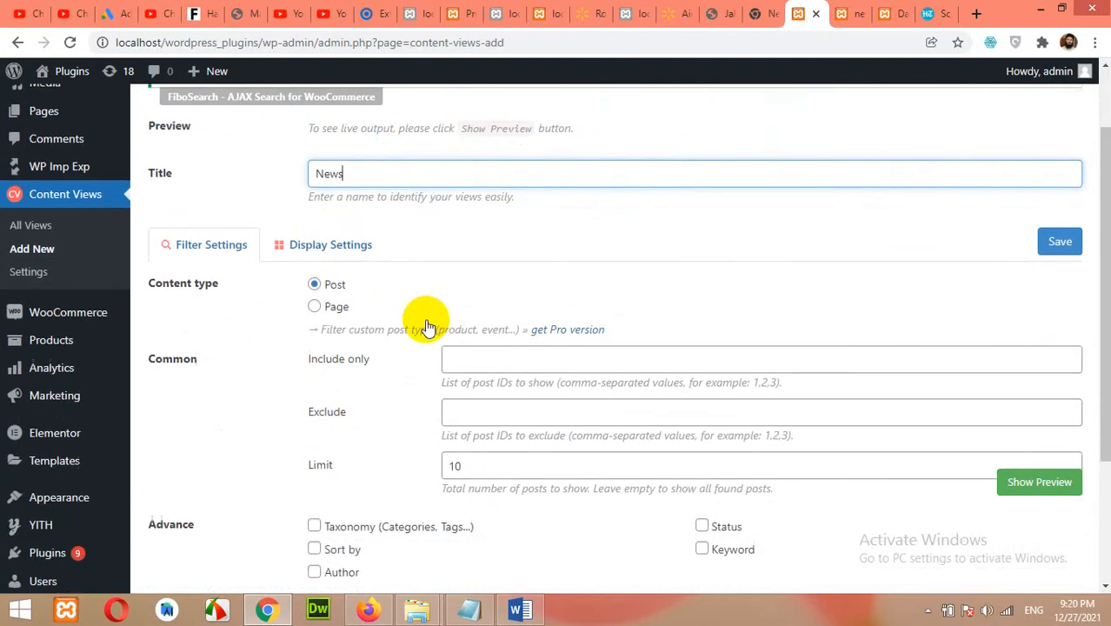
scroll("down", 3)
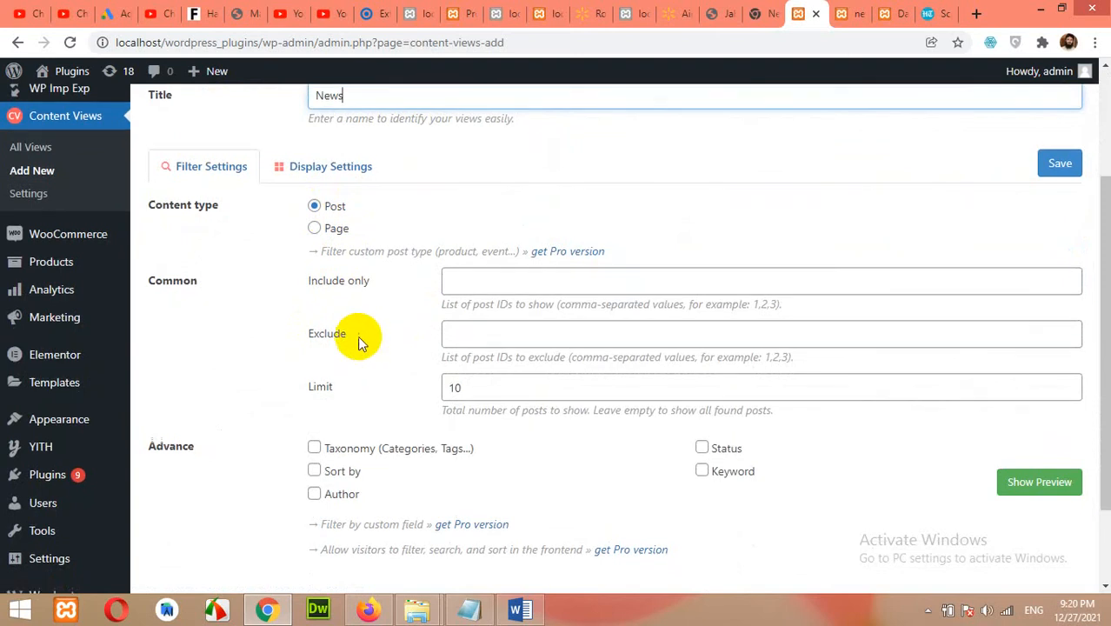
scroll("down", 3)
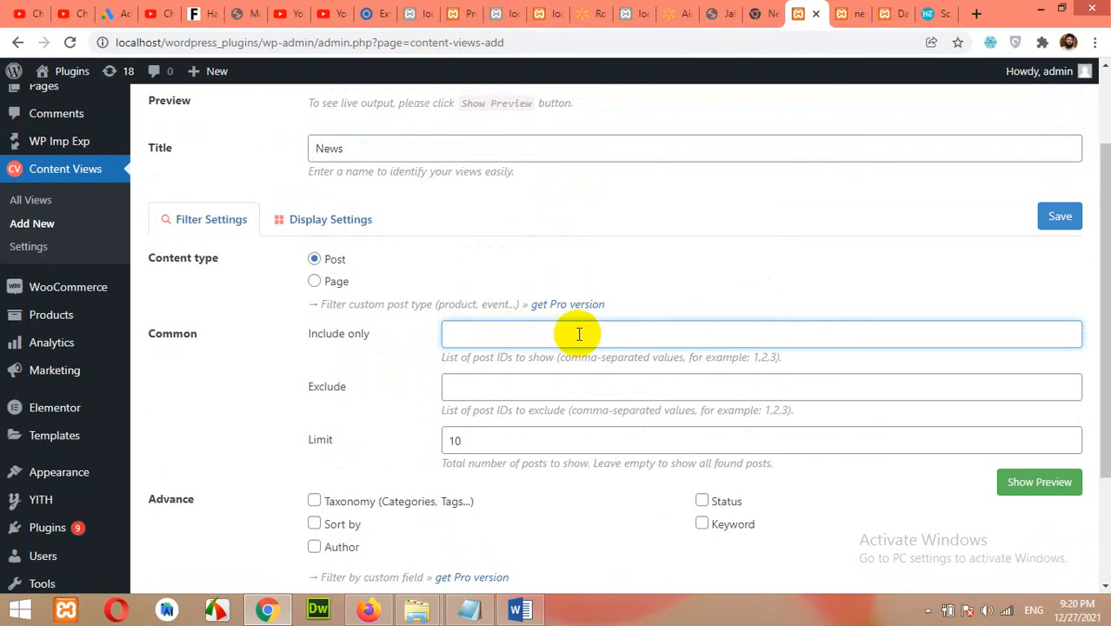
mouse_move(311, 339)
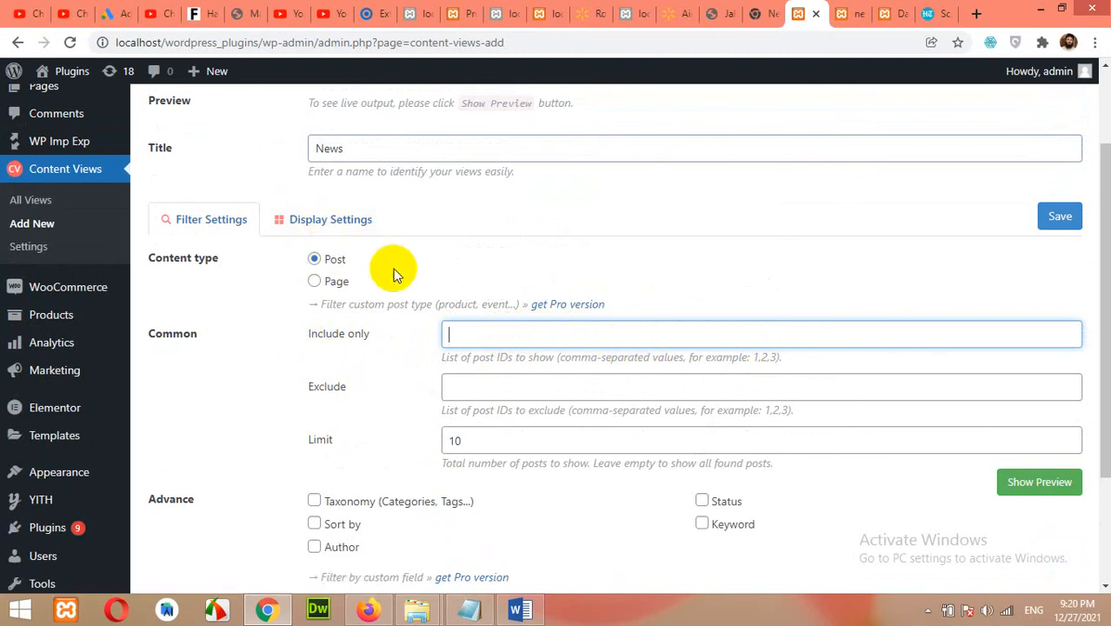
Step: In Display Settings, set the grid to 3 items per row, 2 on tablet and 1 on mobile
left_click(330, 219)
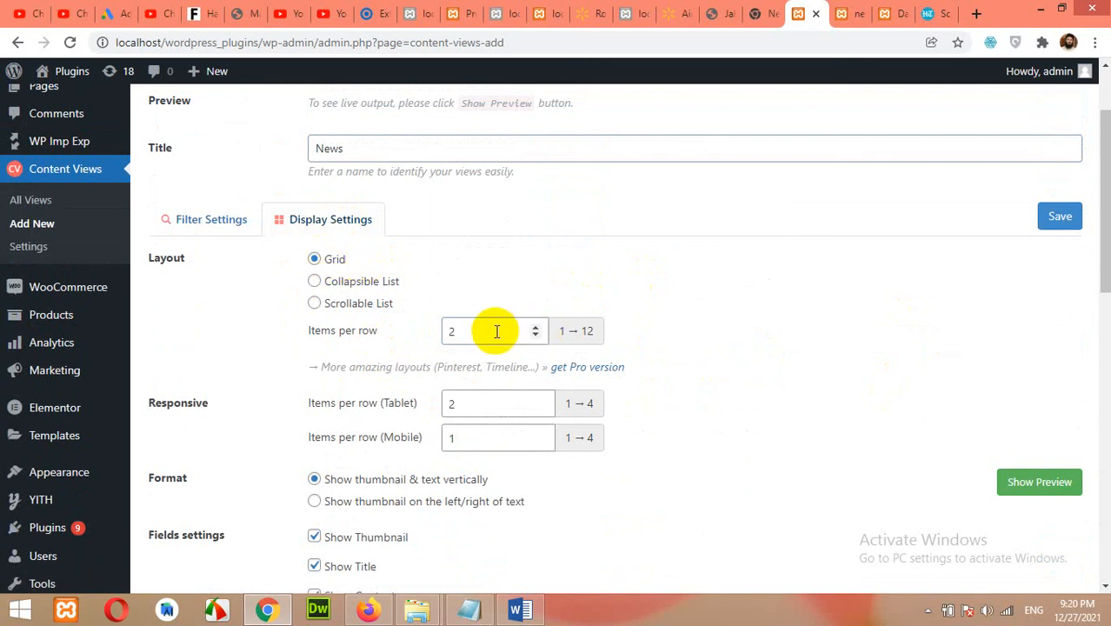
left_click(536, 326)
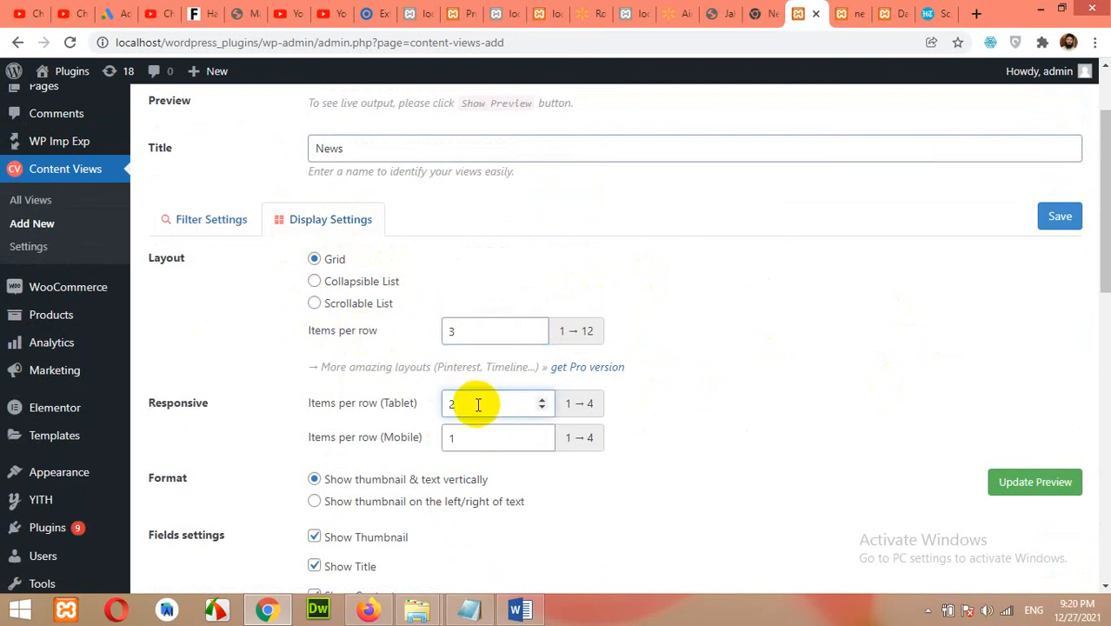
left_click(497, 438)
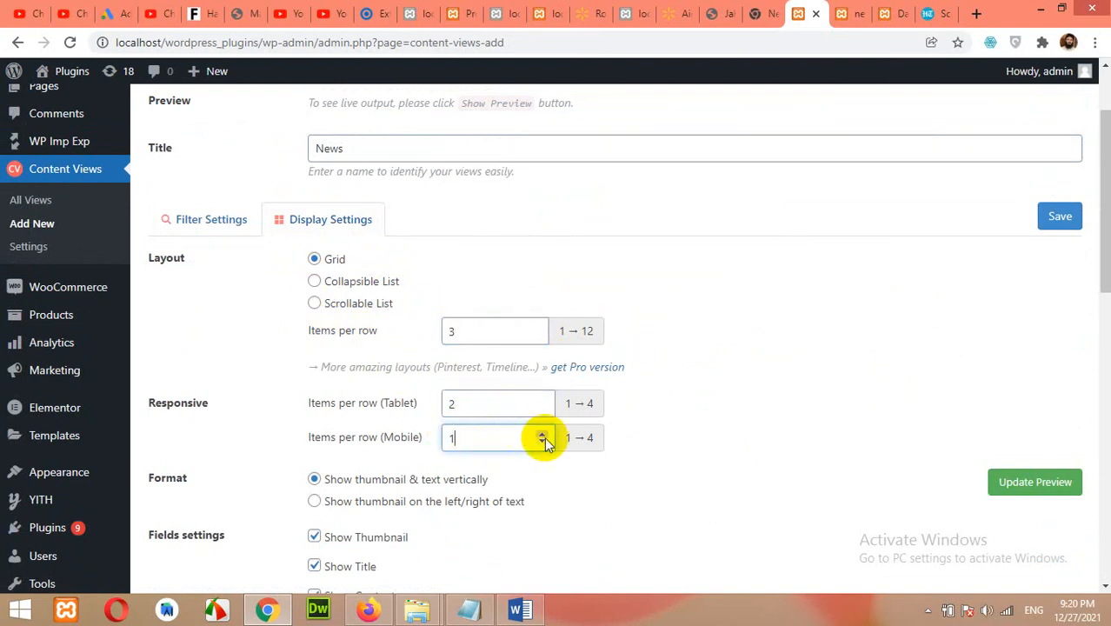
scroll("down", 3)
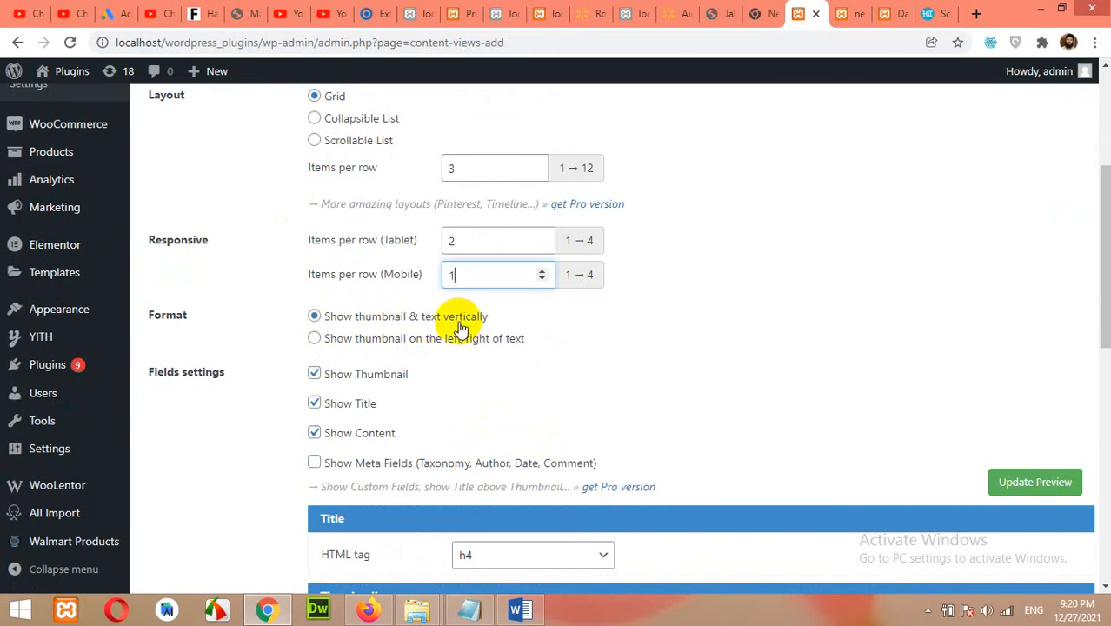
mouse_move(337, 317)
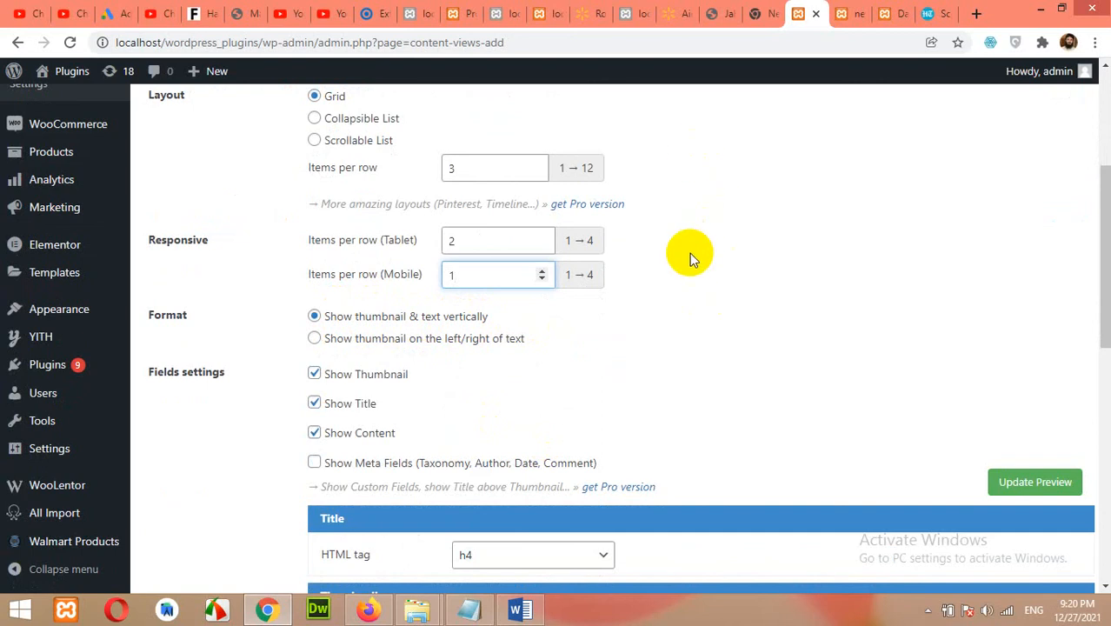
mouse_move(716, 177)
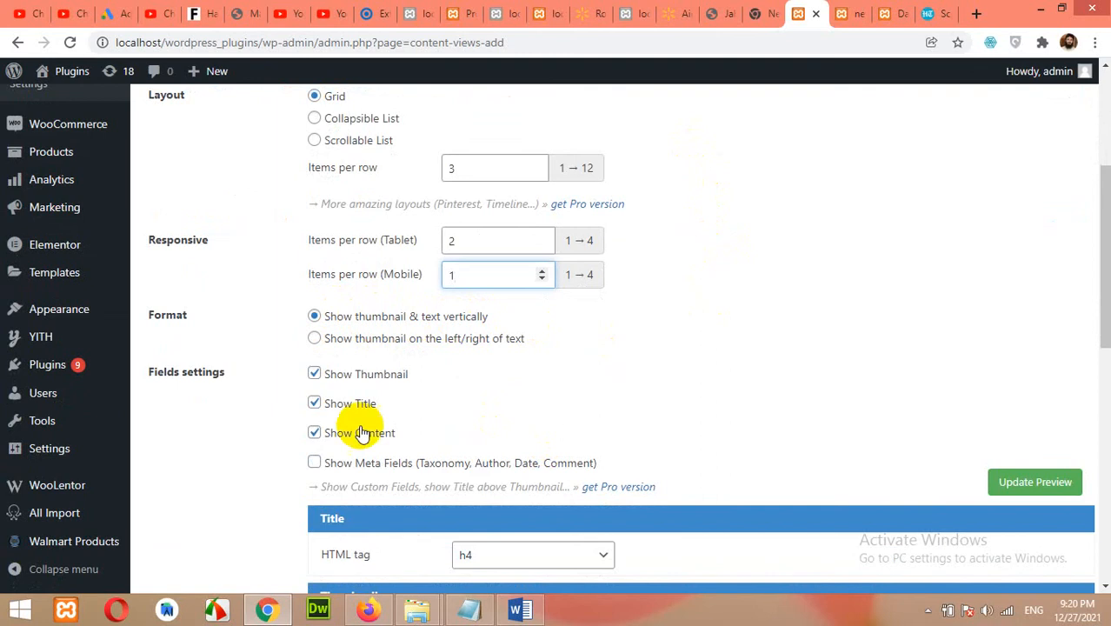
Step: Enable Show Meta Fields for the posts in the News view
scroll("down", 3)
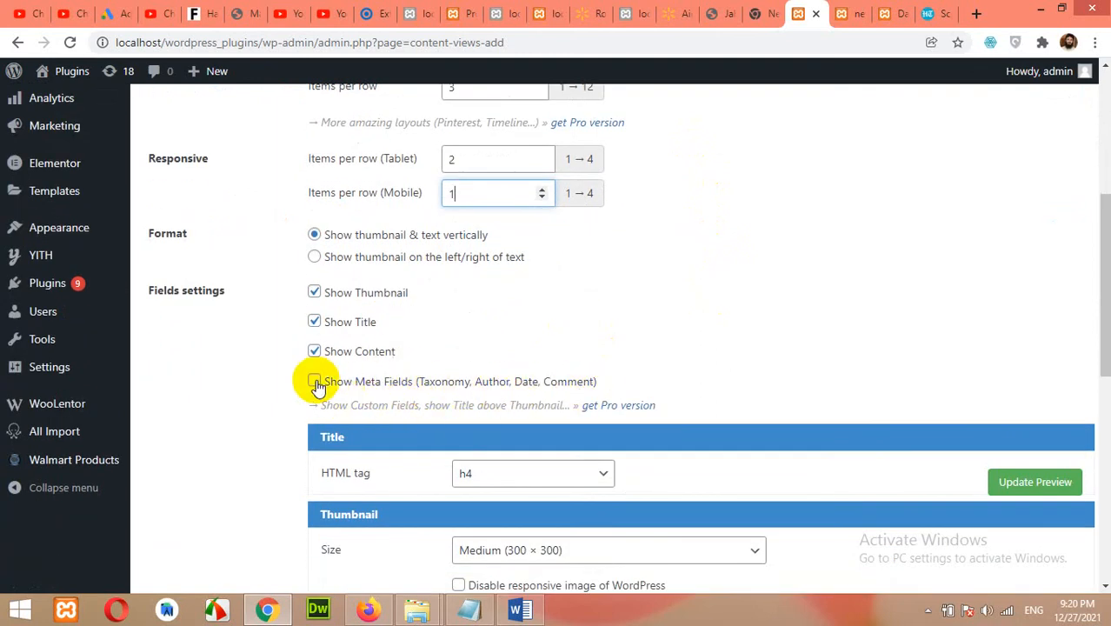
left_click(314, 381)
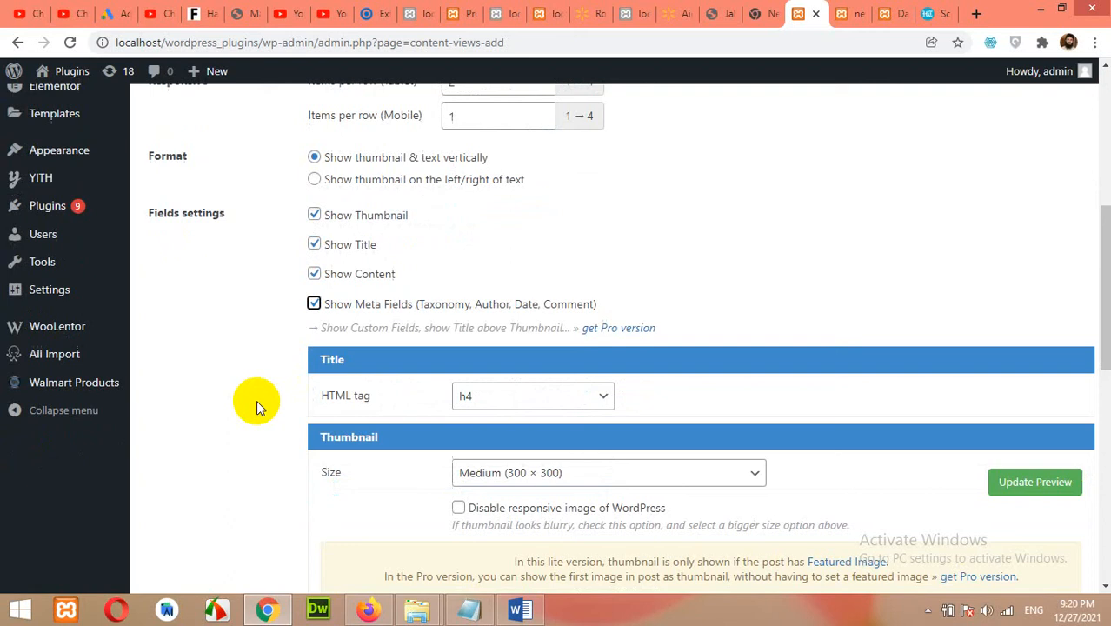
scroll("down", 3)
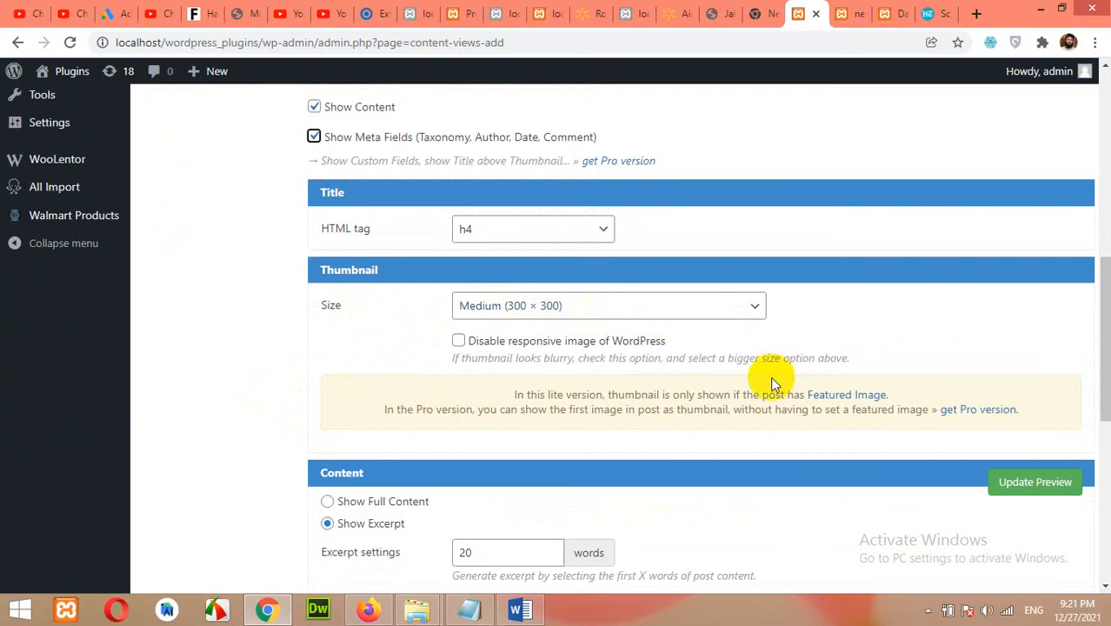
scroll("down", 3)
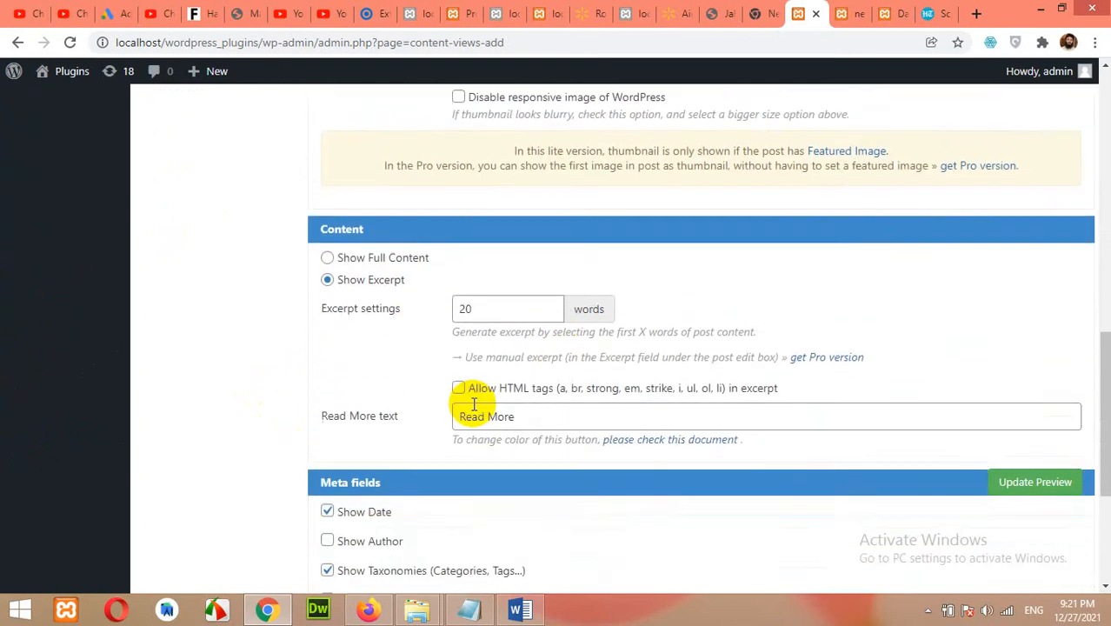
scroll("down", 3)
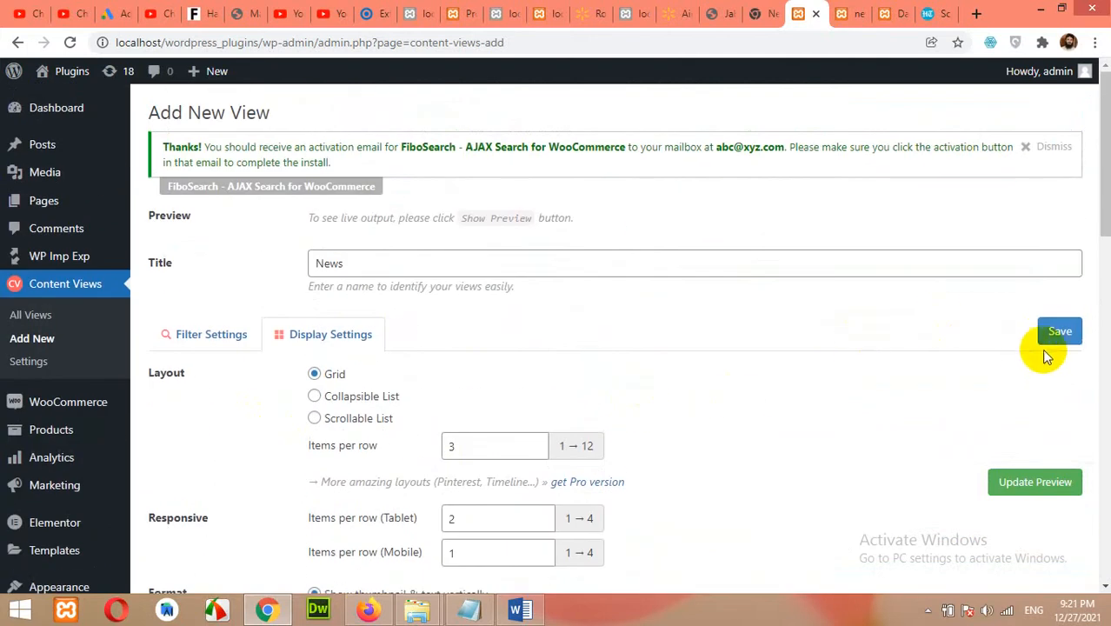
Step: Save the News view and show its live preview of the three-column post grid
left_click(1060, 330)
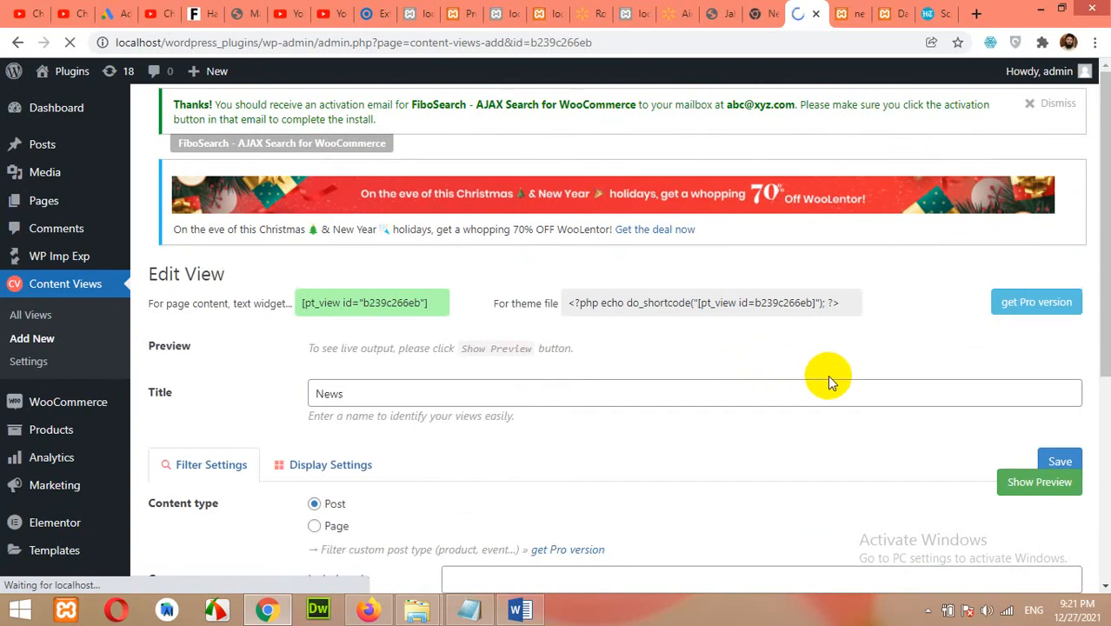
scroll("down", 3)
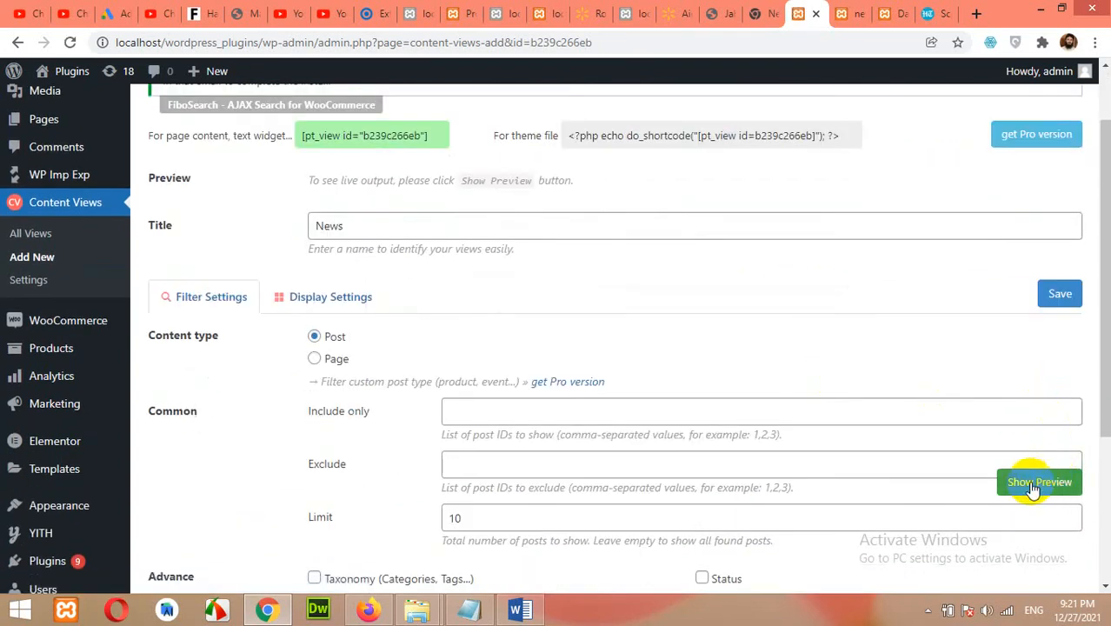
left_click(1039, 481)
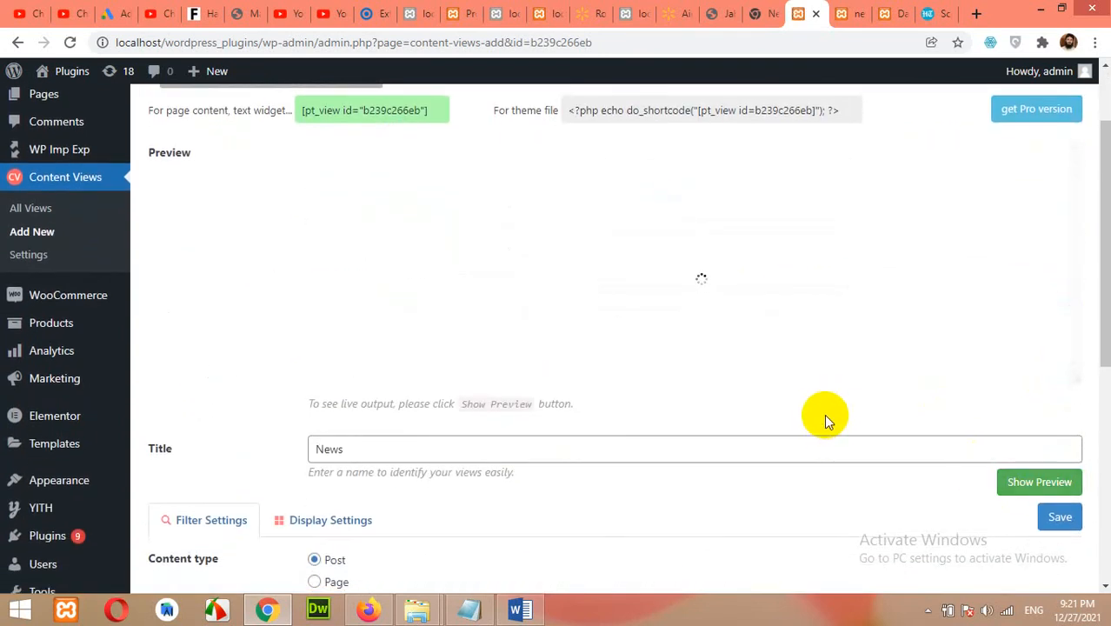
left_click(1039, 481)
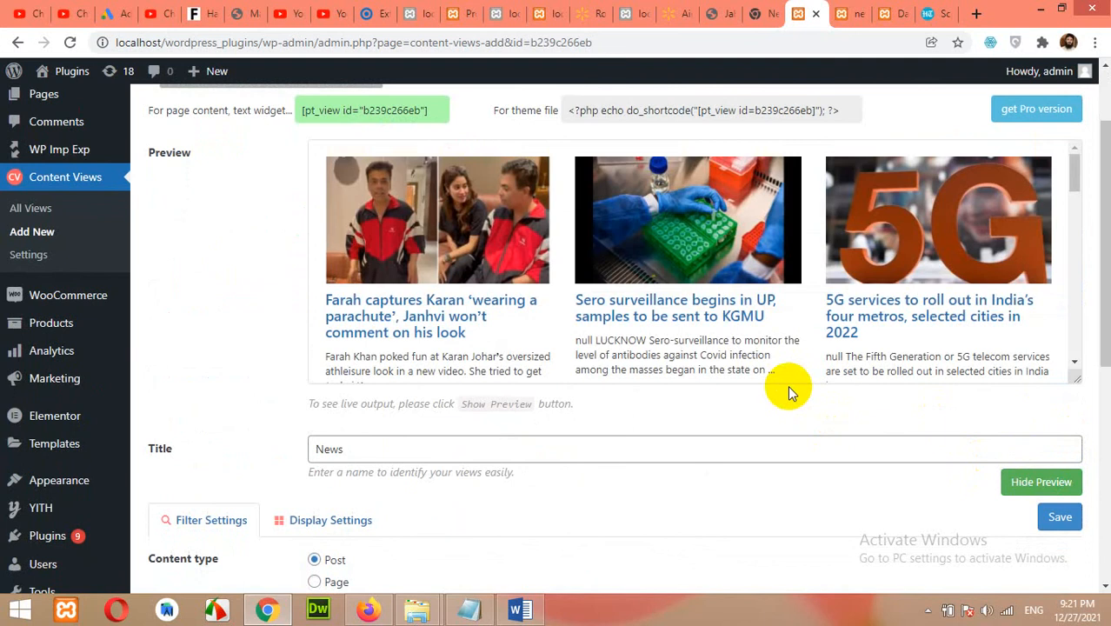
scroll("down", 3)
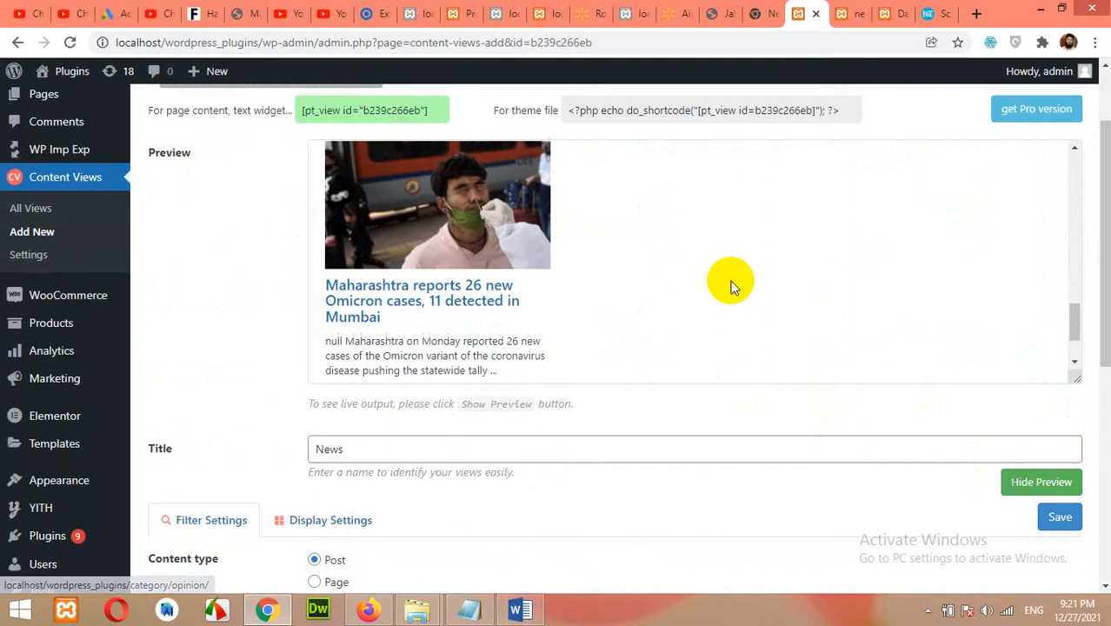
scroll("down", 3)
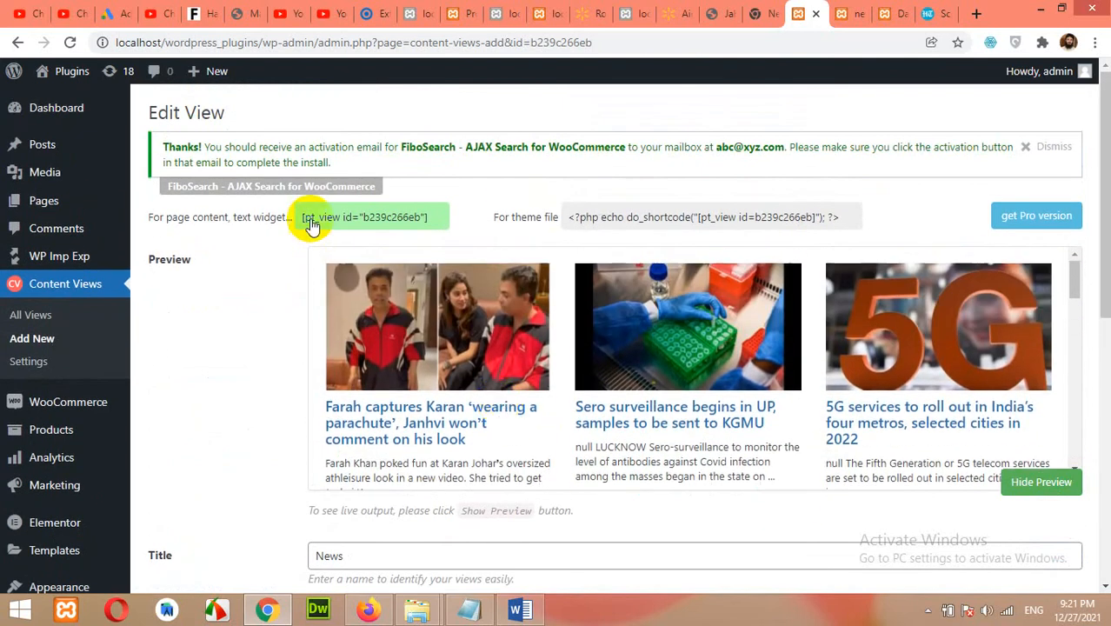
mouse_move(385, 222)
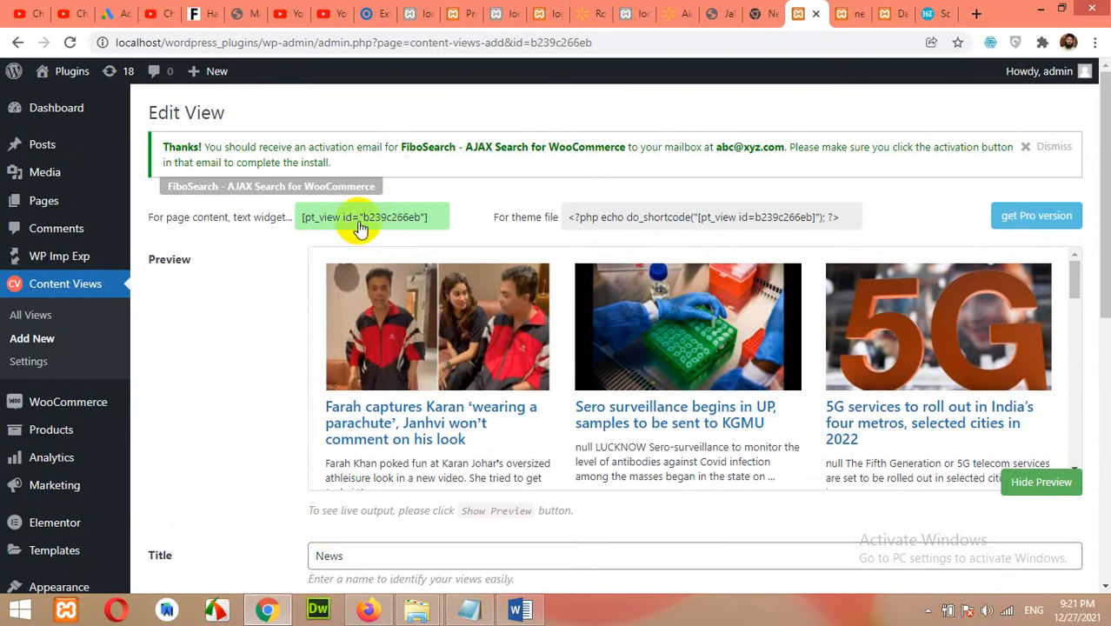
Step: Copy the view's pt_view shortcode from the context menu
right_click(363, 216)
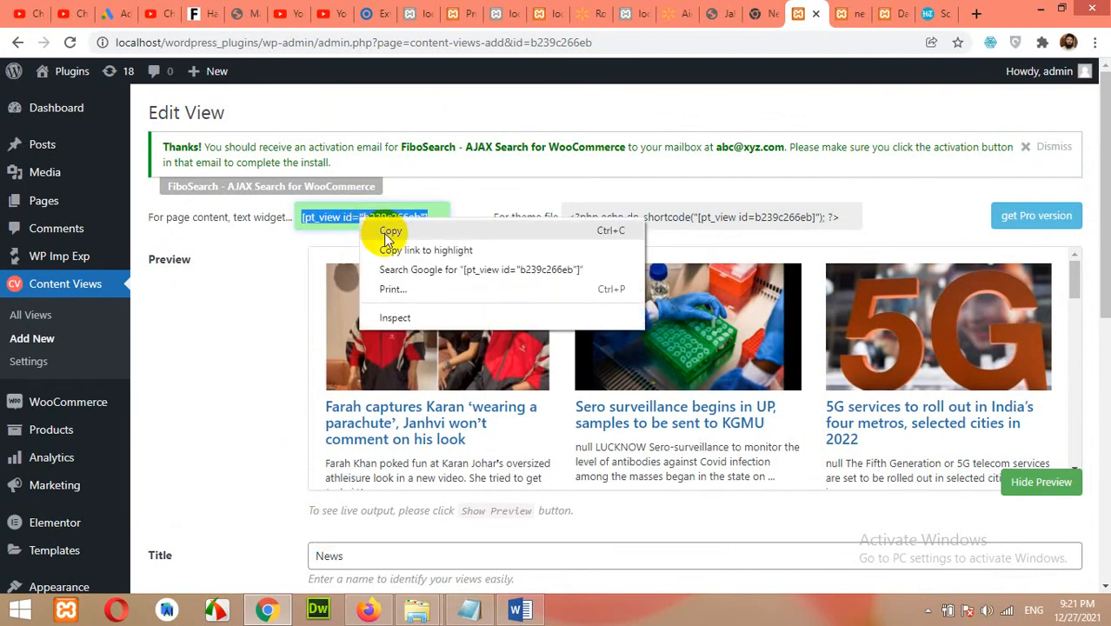
left_click(390, 229)
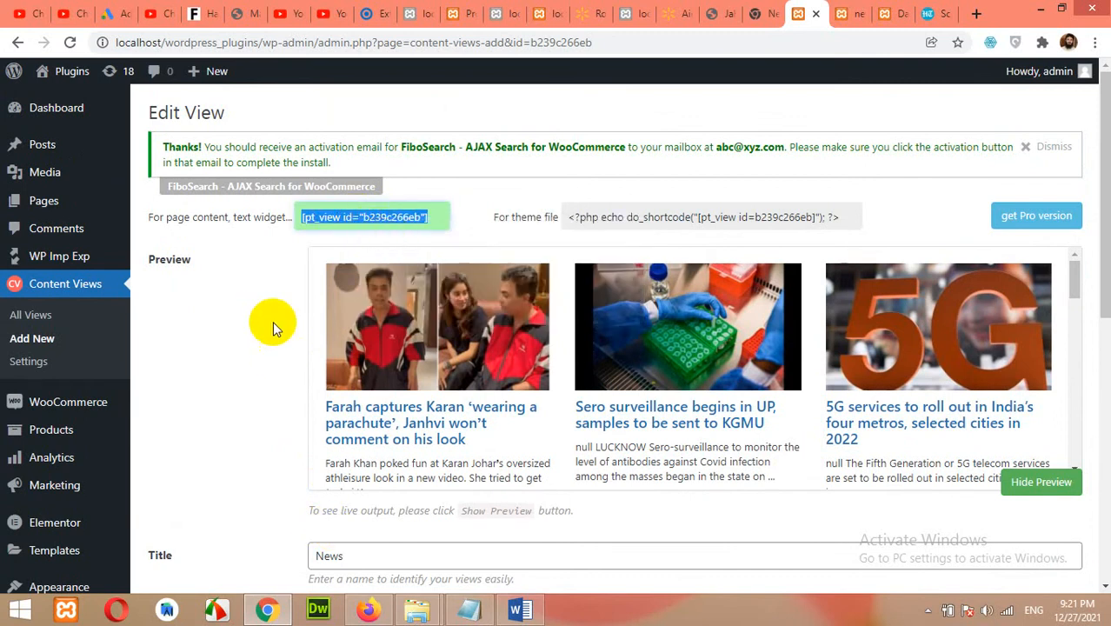
mouse_move(44, 200)
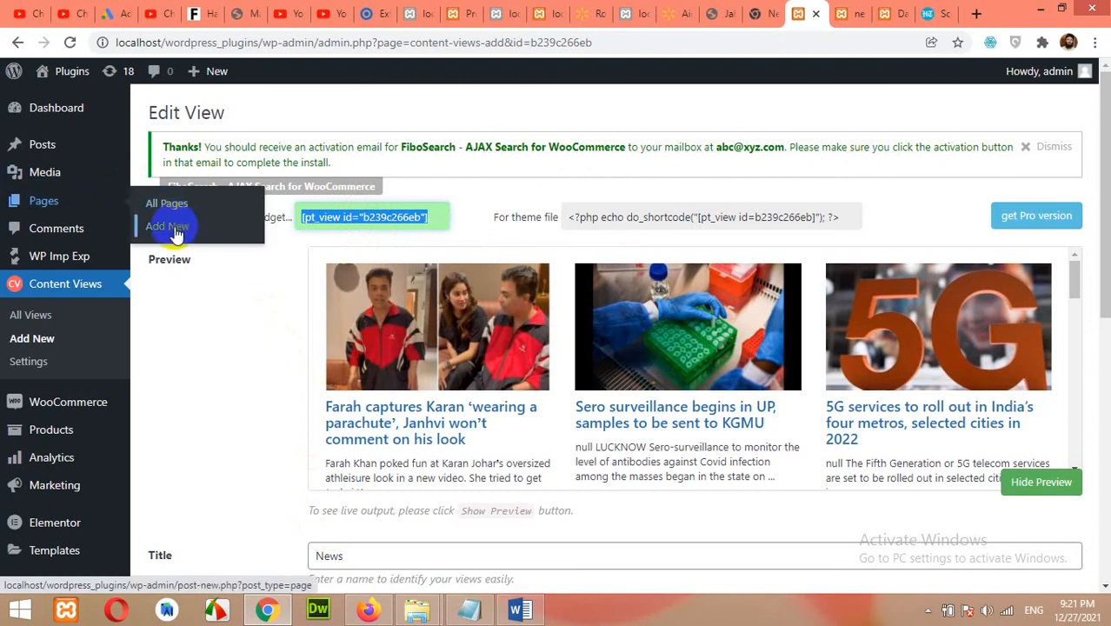
Step: Create a new page titled 'News' with [pt_view id="b239c266eb"] as its content
left_click(167, 226)
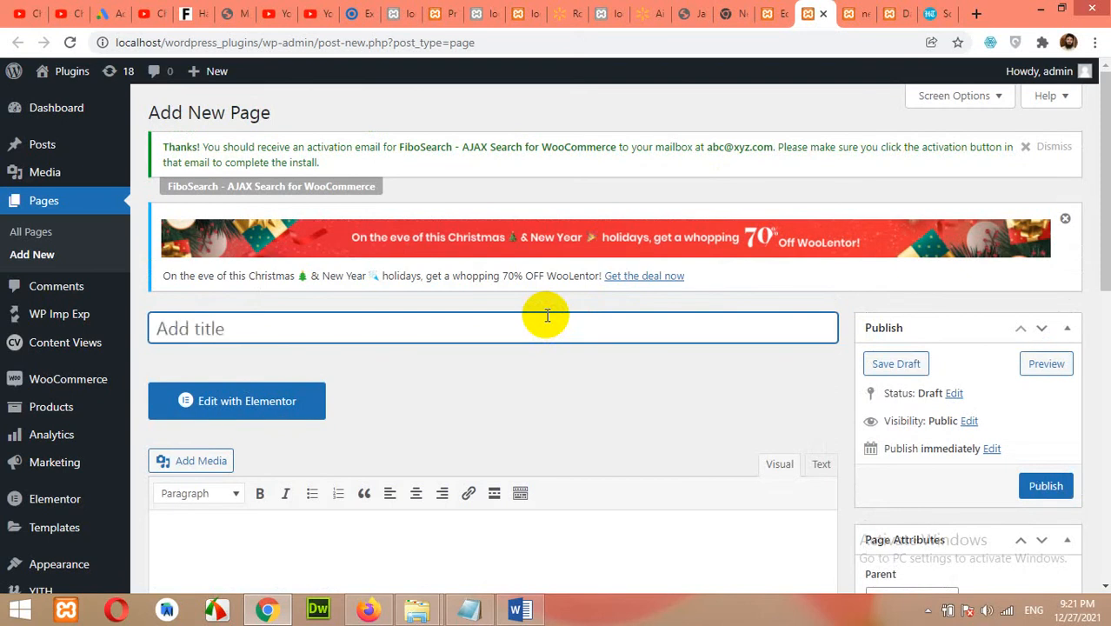
type("News")
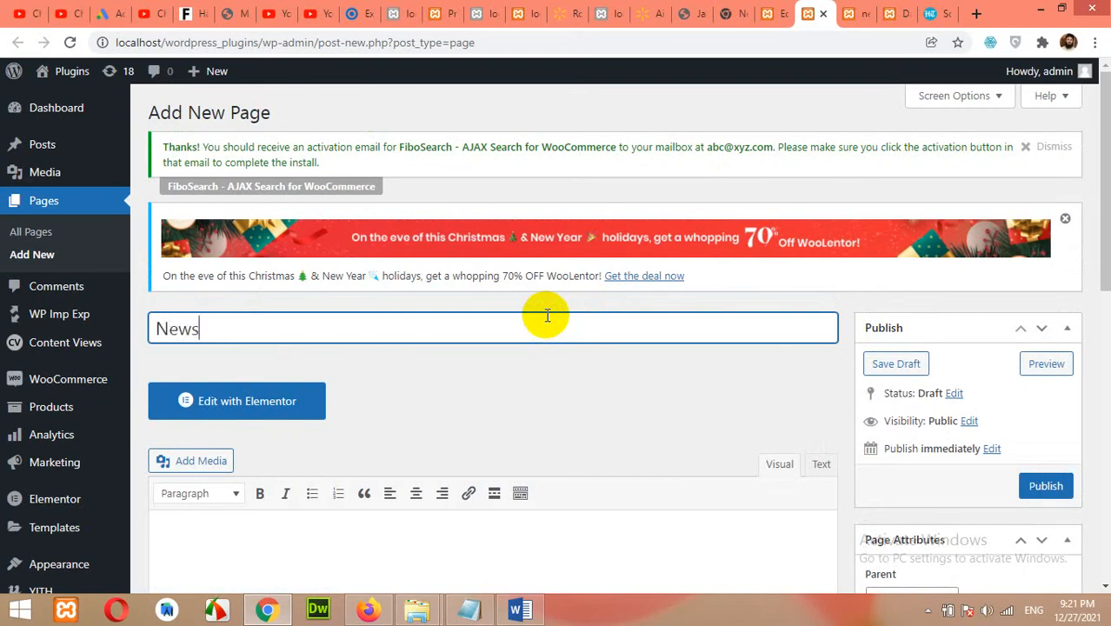
scroll("down", 3)
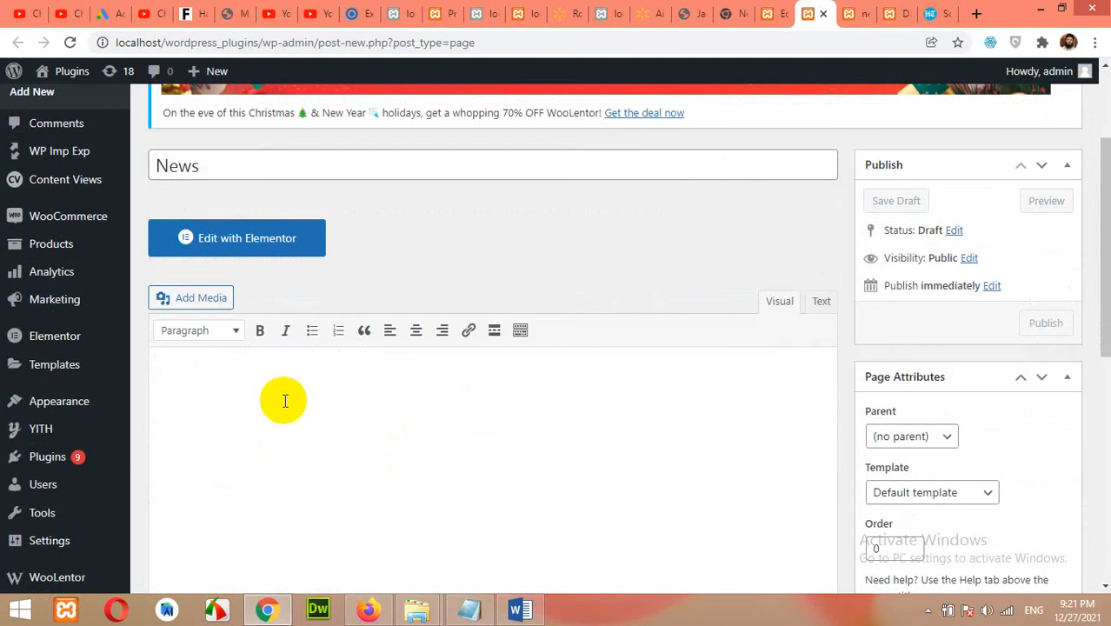
type("[pt_view id=\"b239c266eb\"]")
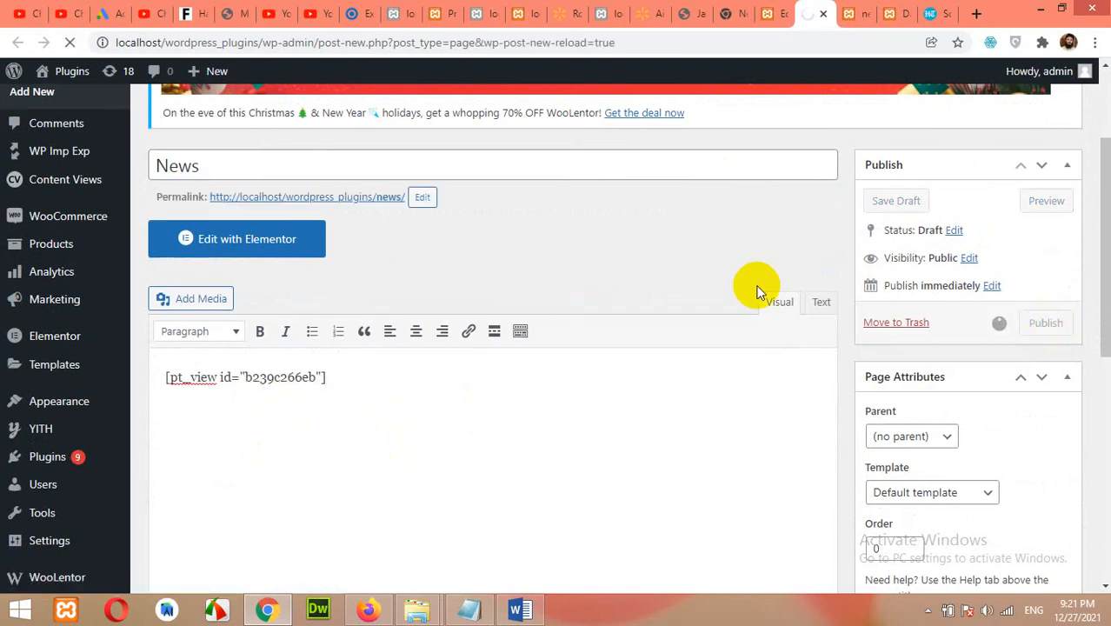
scroll("down", 3)
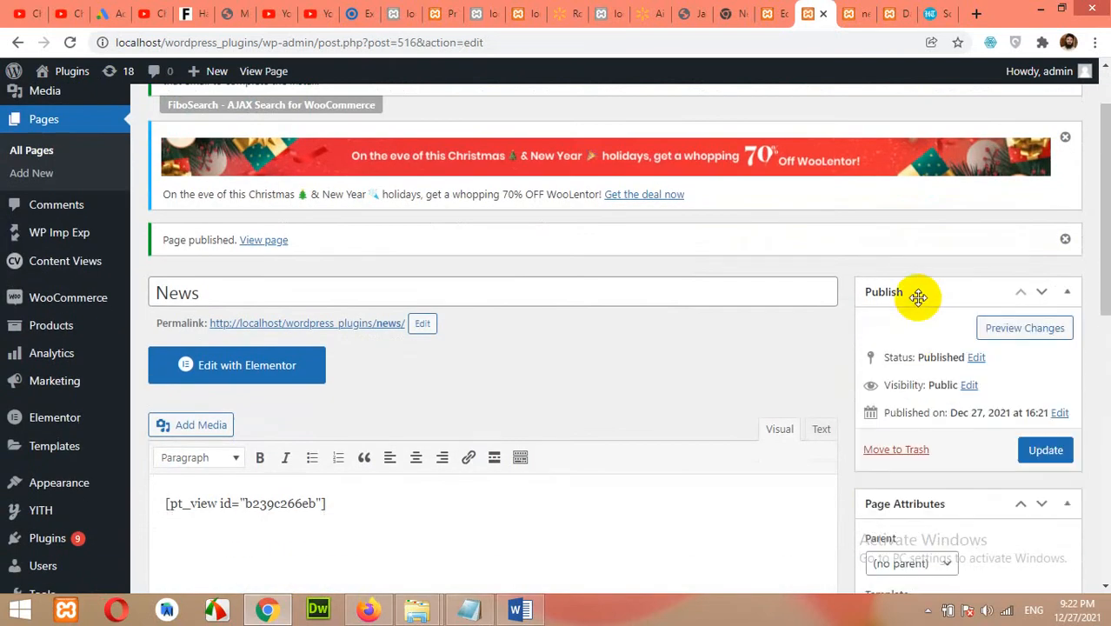
Step: Check the page template choices, keep the default, and publish the News page
left_click(930, 292)
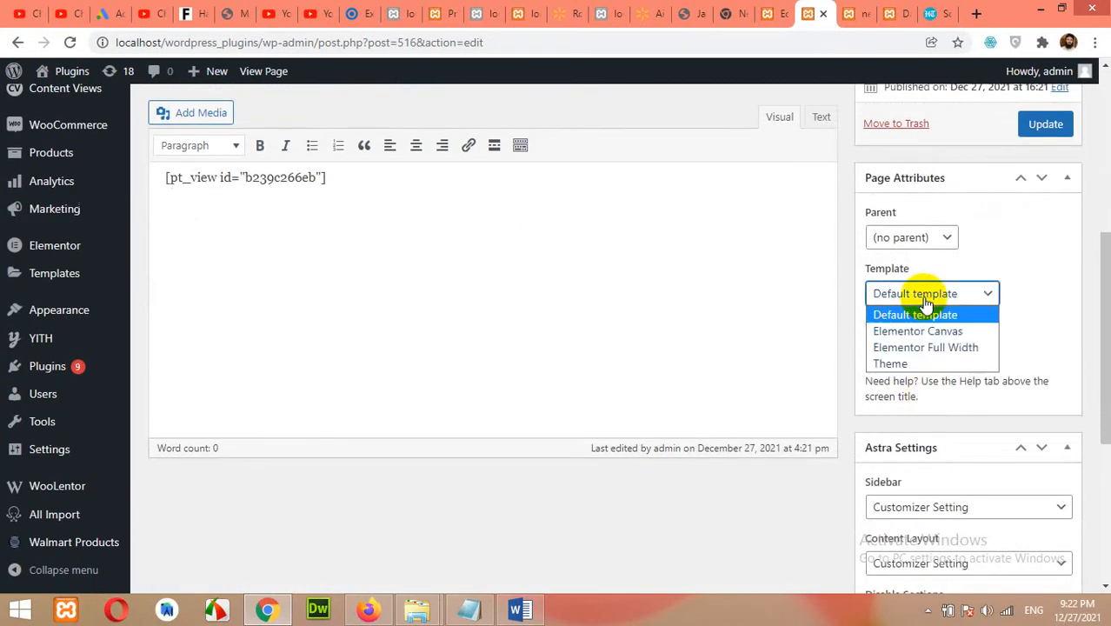
mouse_move(890, 363)
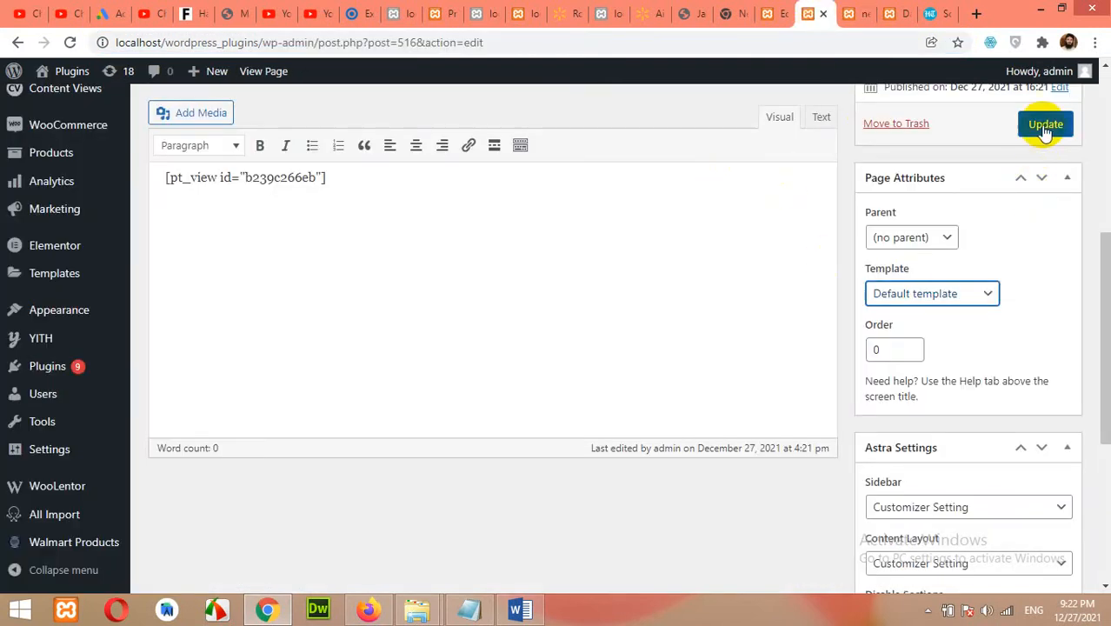
left_click(1044, 123)
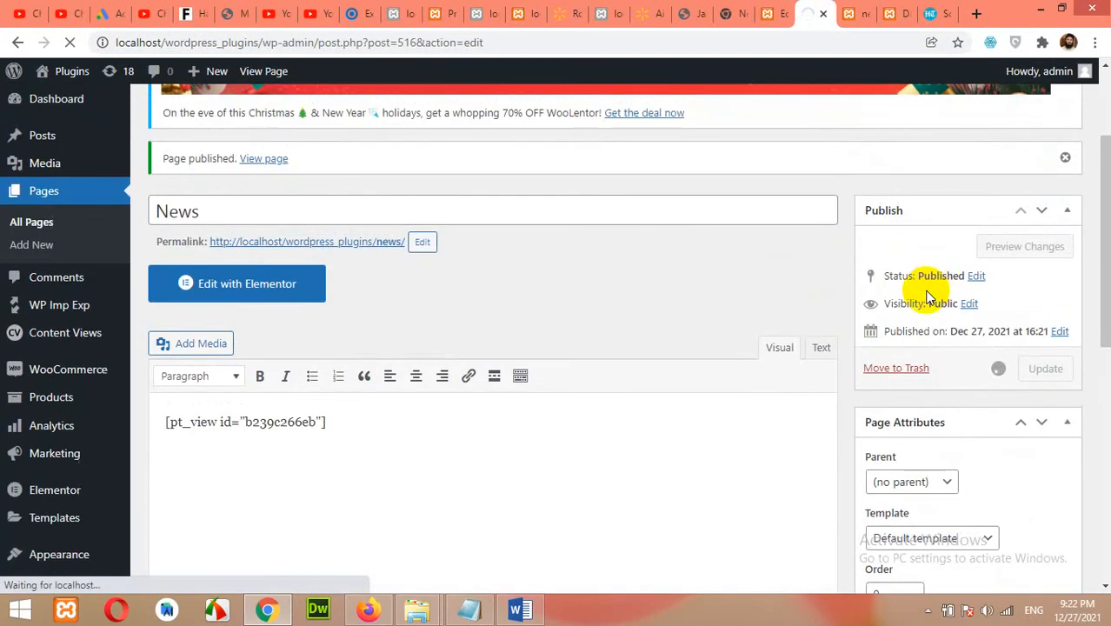
mouse_move(682, 287)
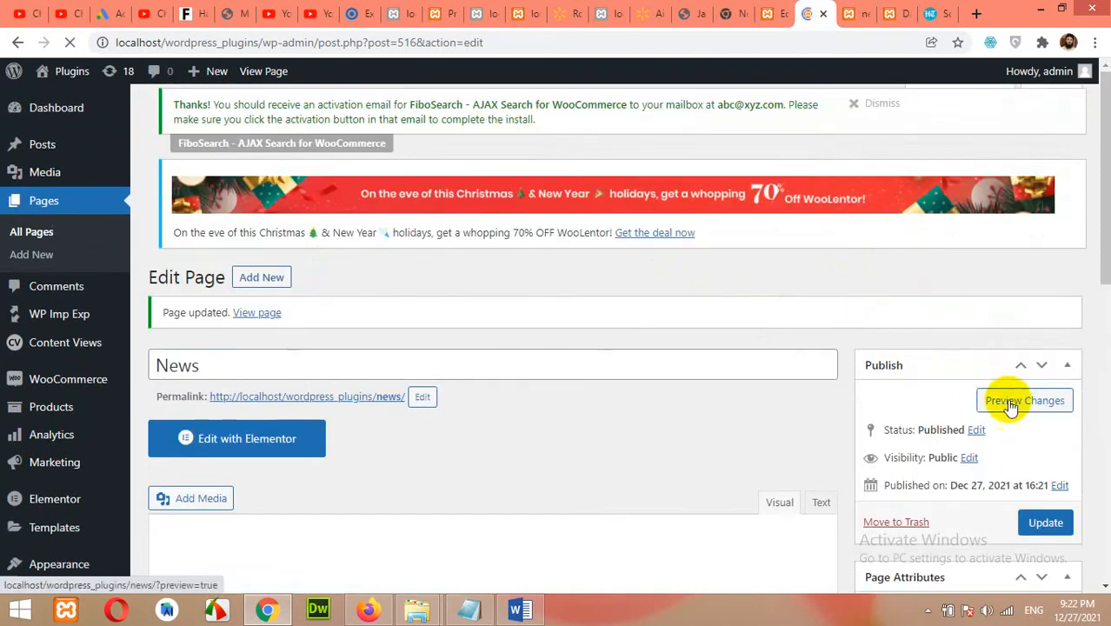
right_click(304, 403)
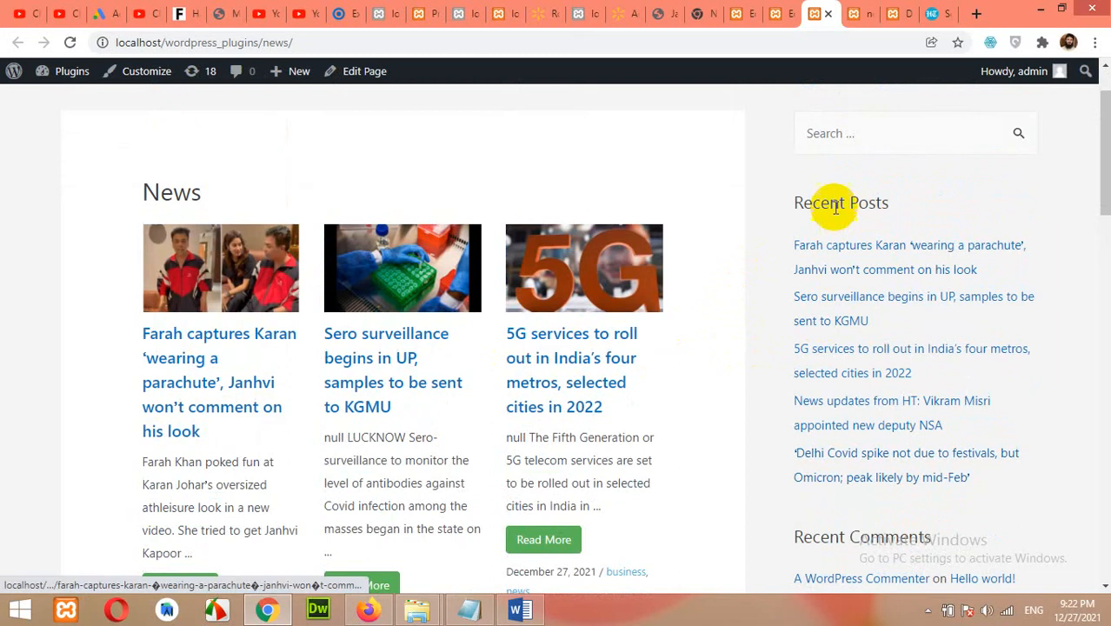
scroll("down", 3)
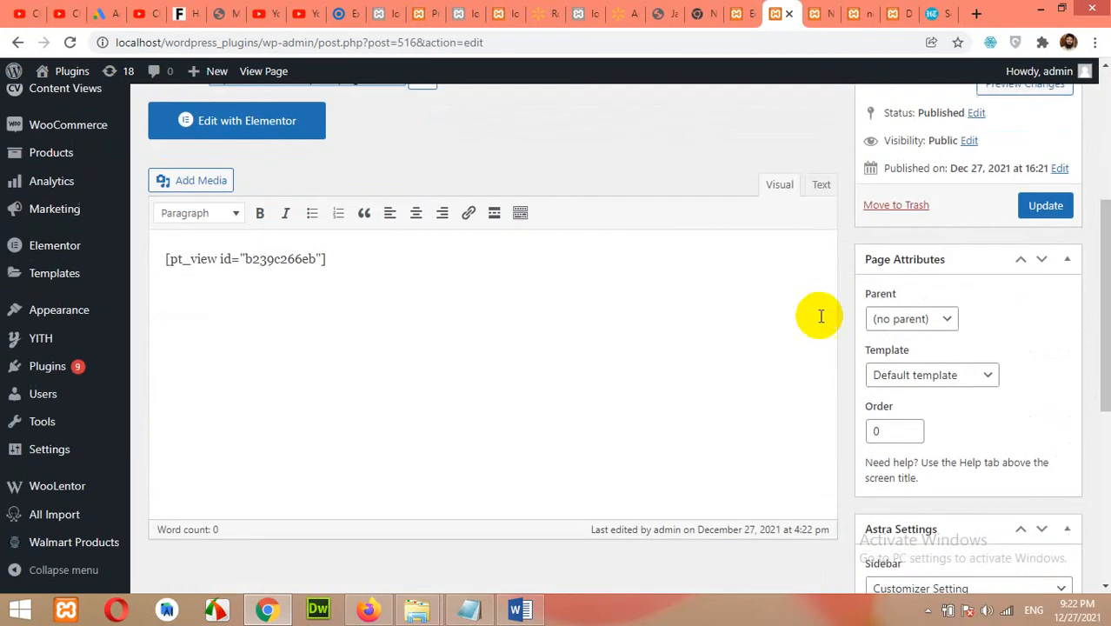
Step: Set the News page template to Elementor Full Width and update the page
scroll("down", 3)
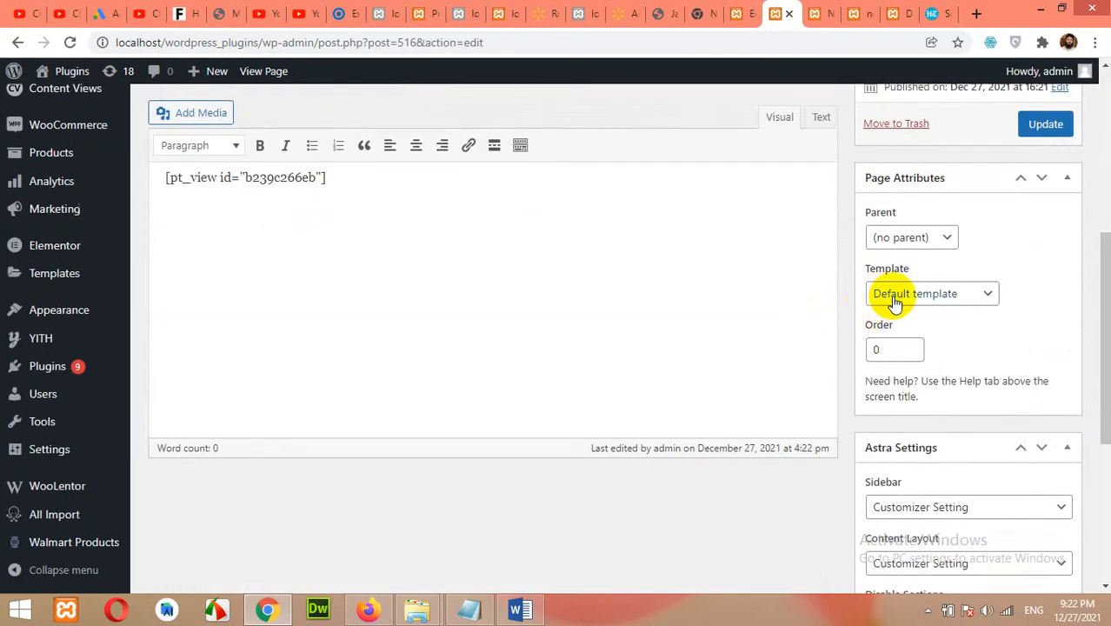
left_click(930, 292)
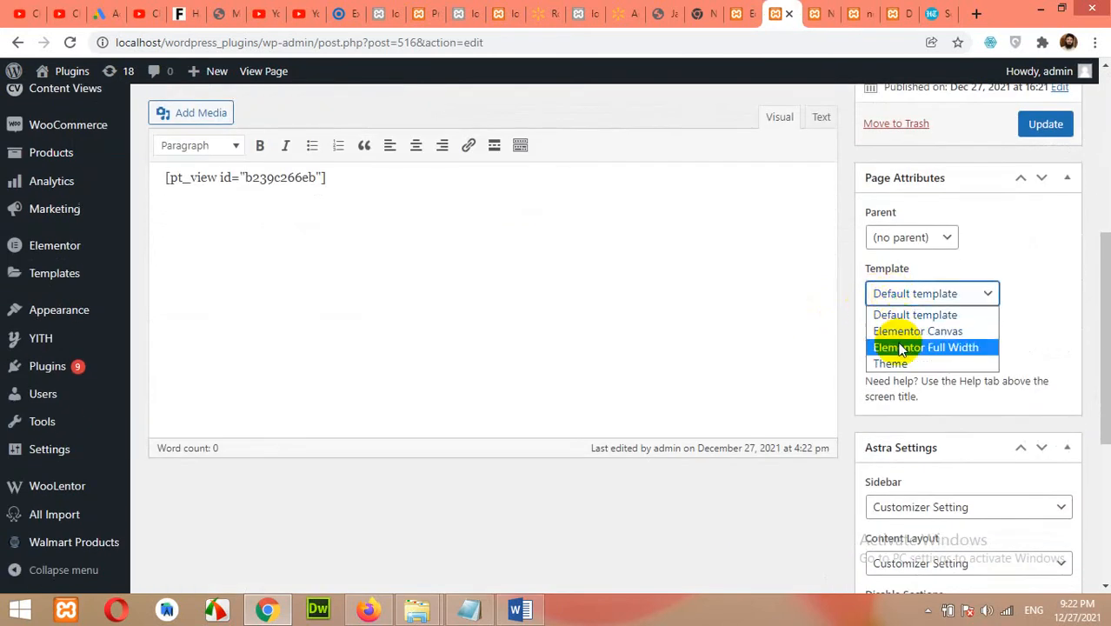
left_click(924, 348)
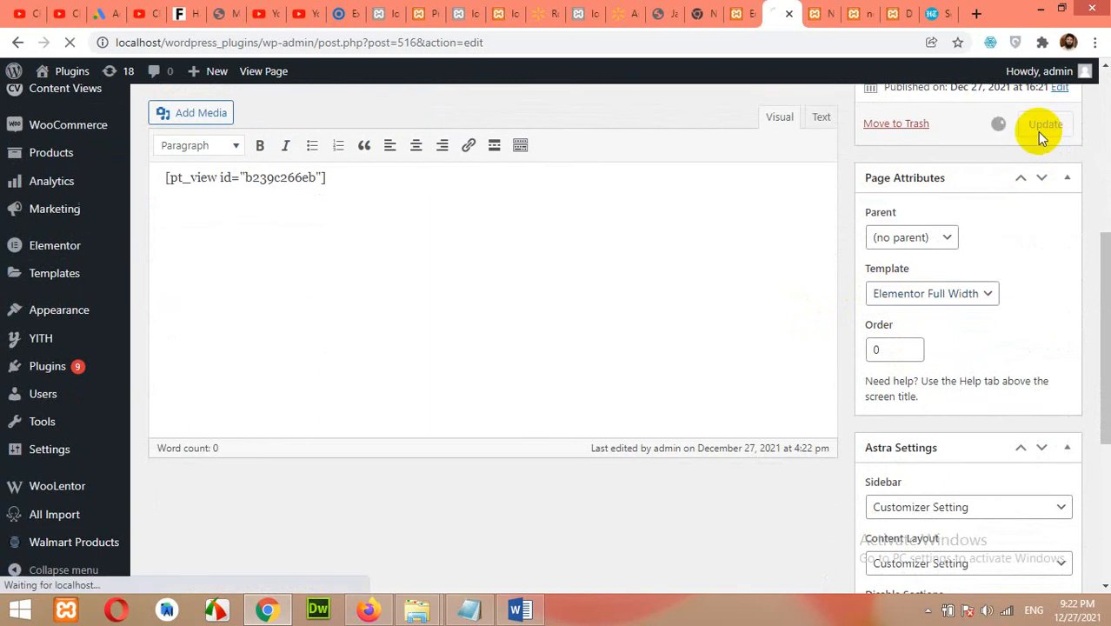
left_click(1042, 124)
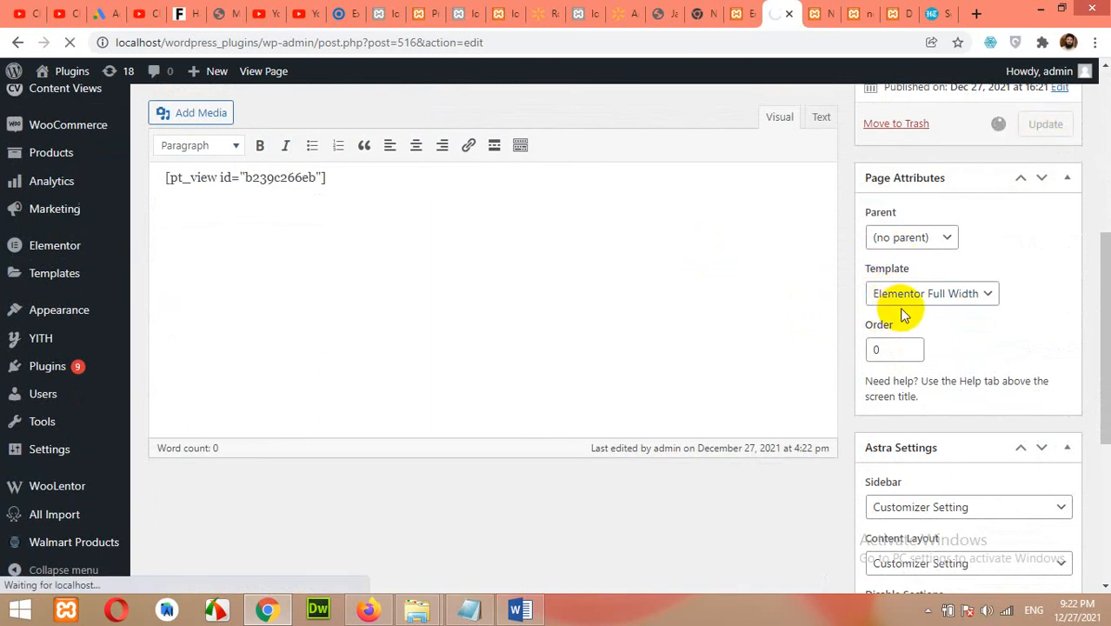
left_click(1045, 124)
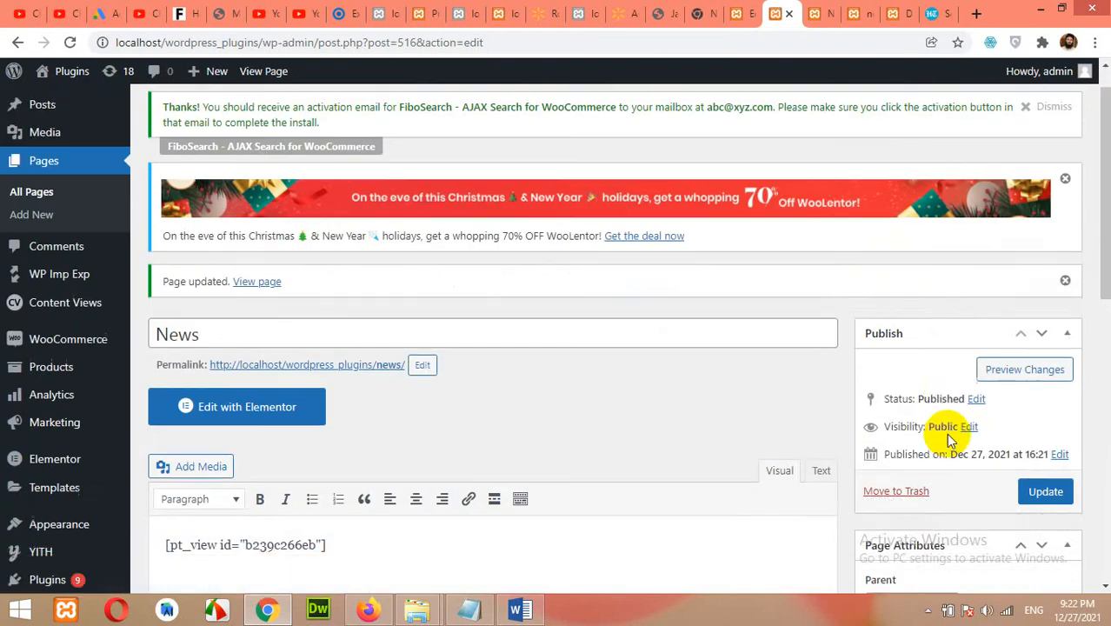
scroll("down", 3)
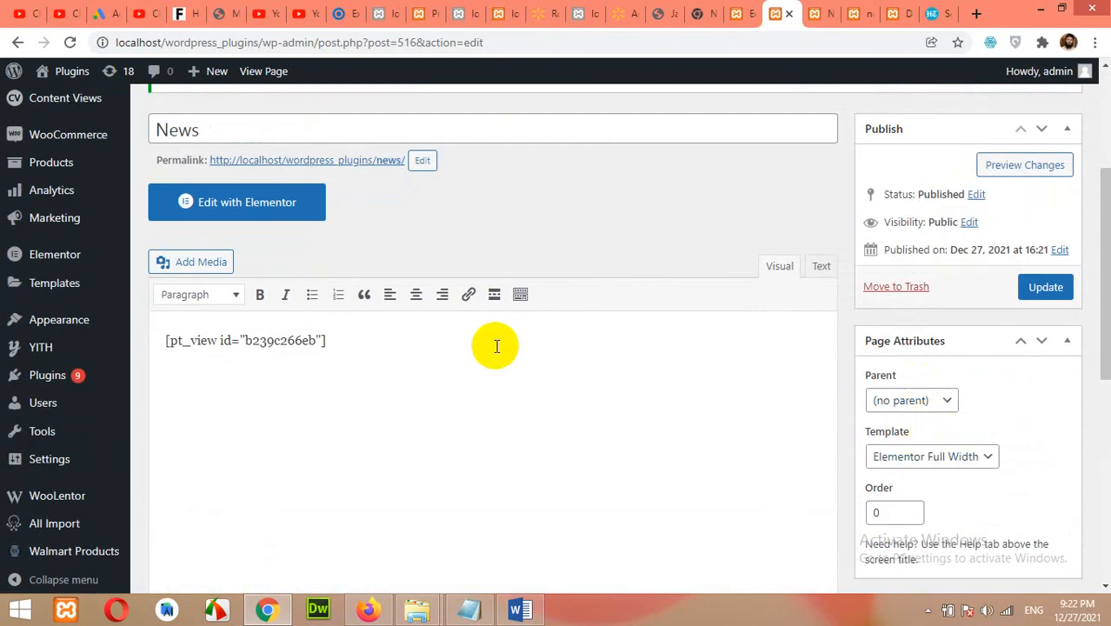
mouse_move(539, 347)
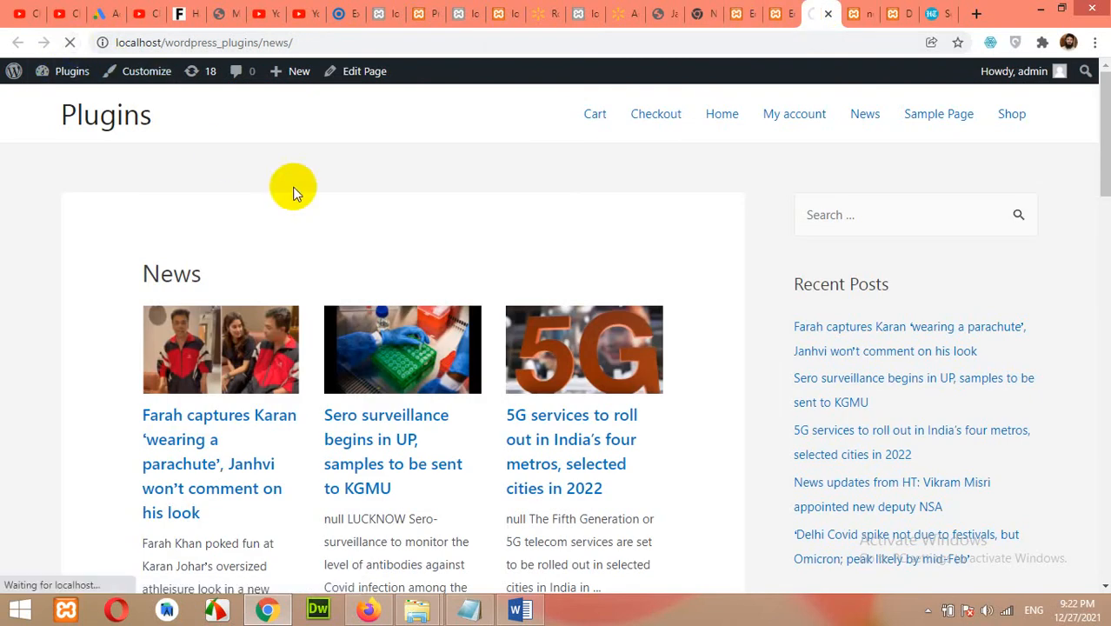
scroll("down", 3)
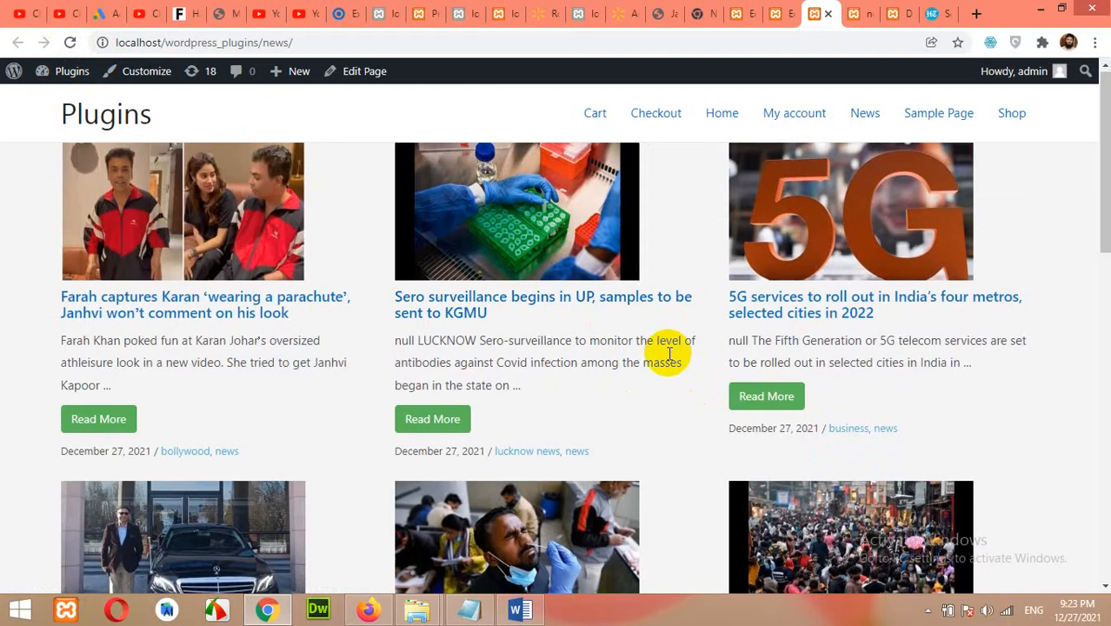
scroll("down", 3)
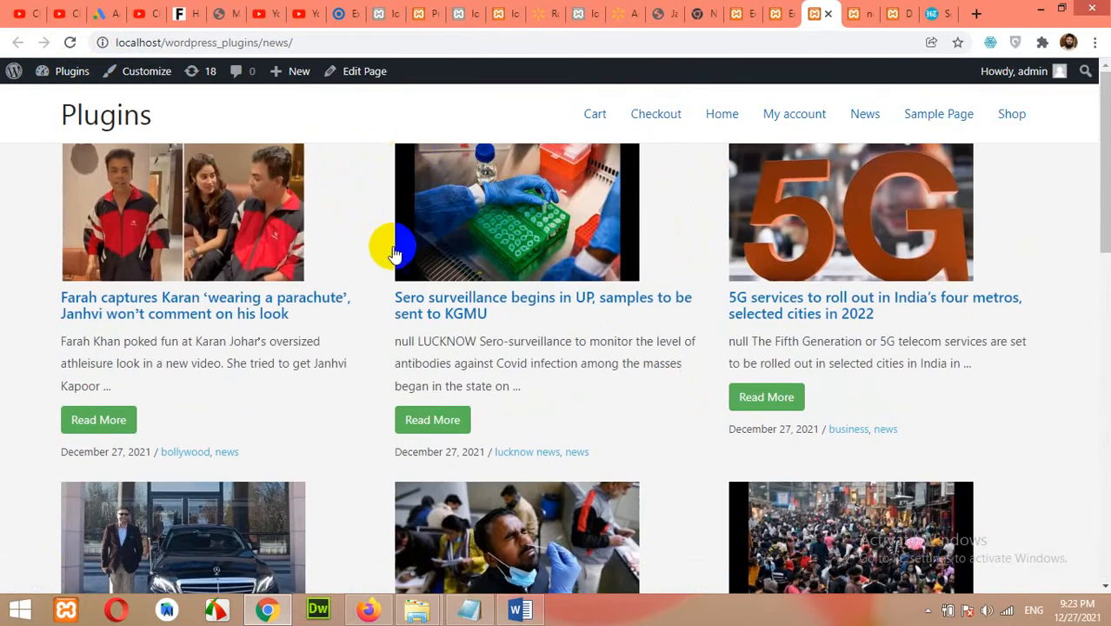
scroll("down", 3)
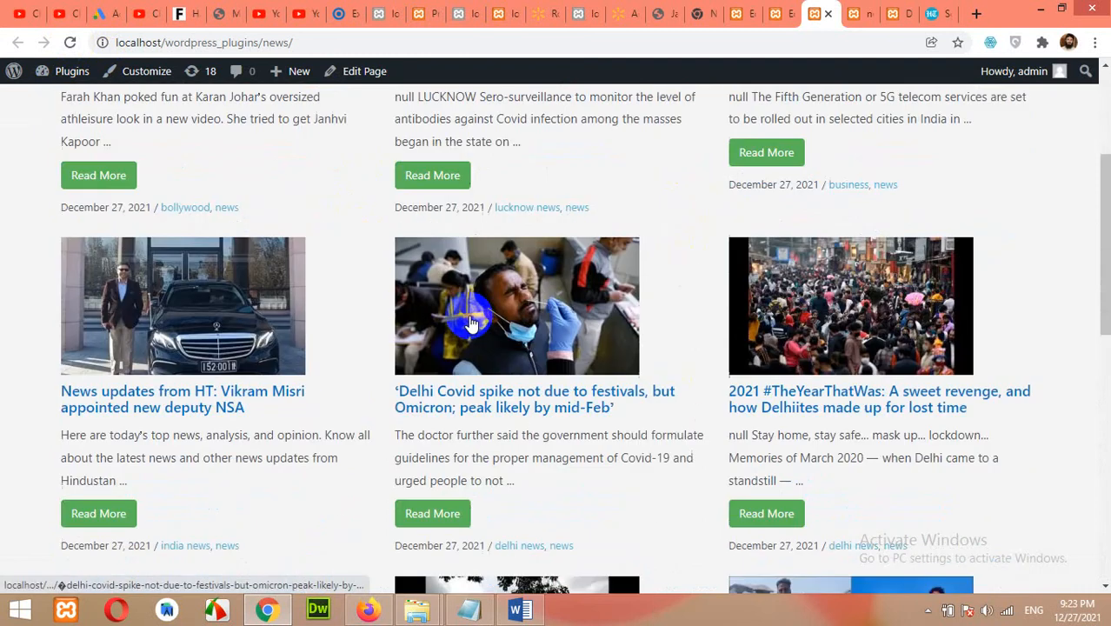
scroll("down", 3)
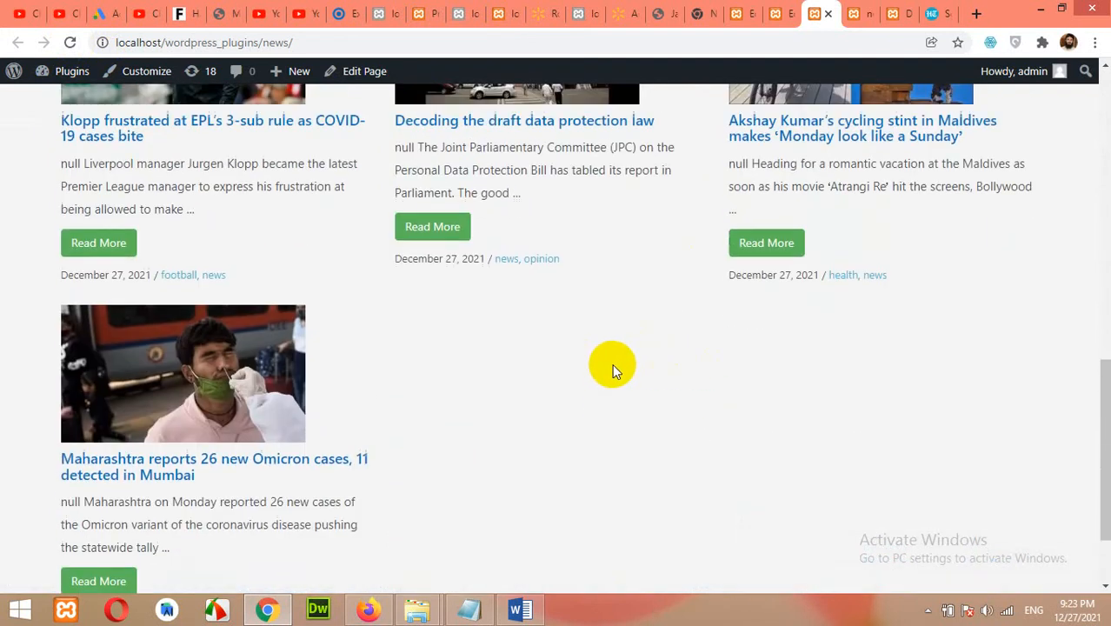
scroll("up", 3)
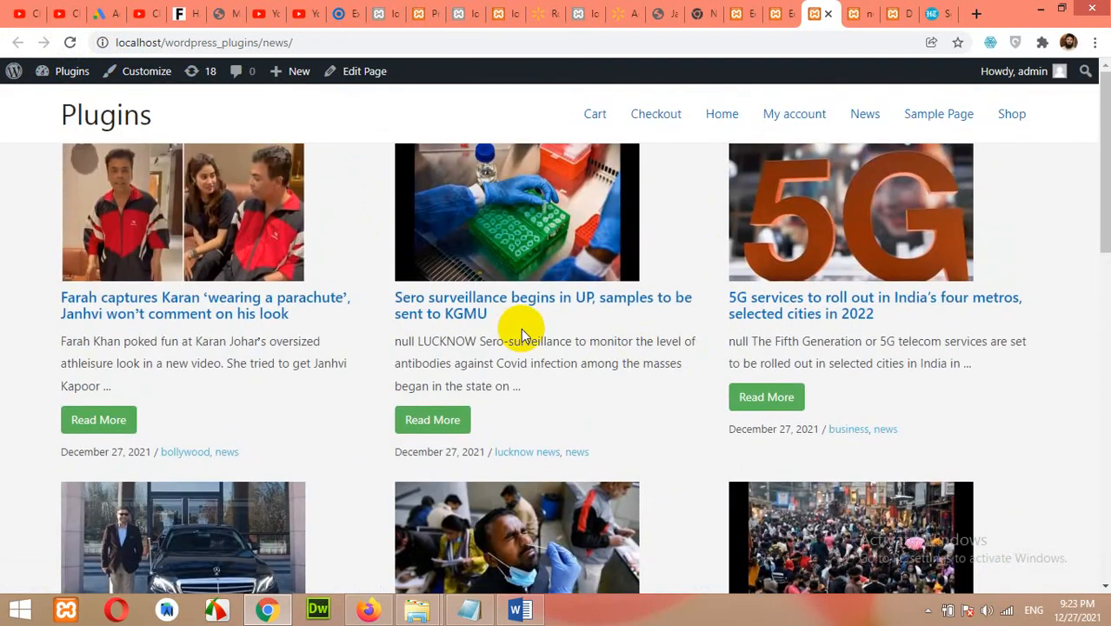
scroll("down", 3)
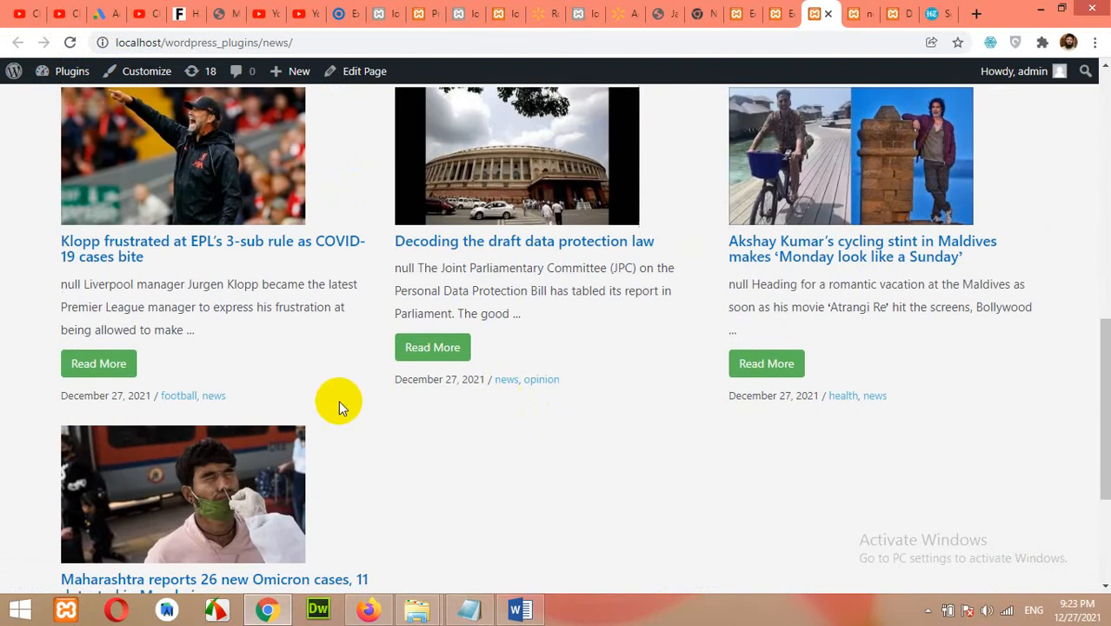
scroll("down", 3)
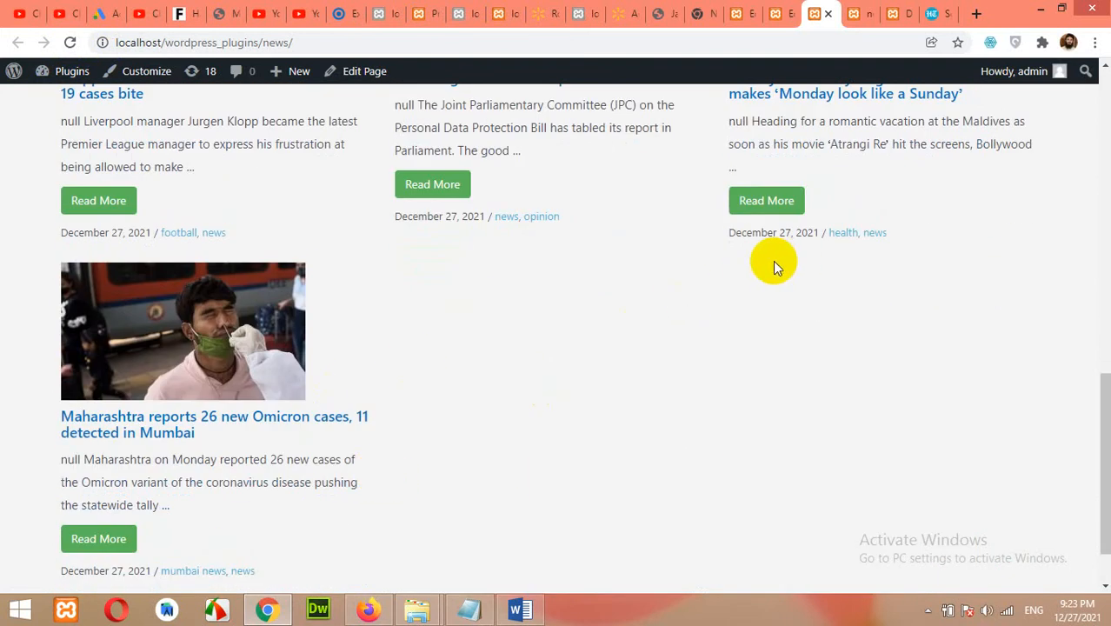
mouse_move(424, 480)
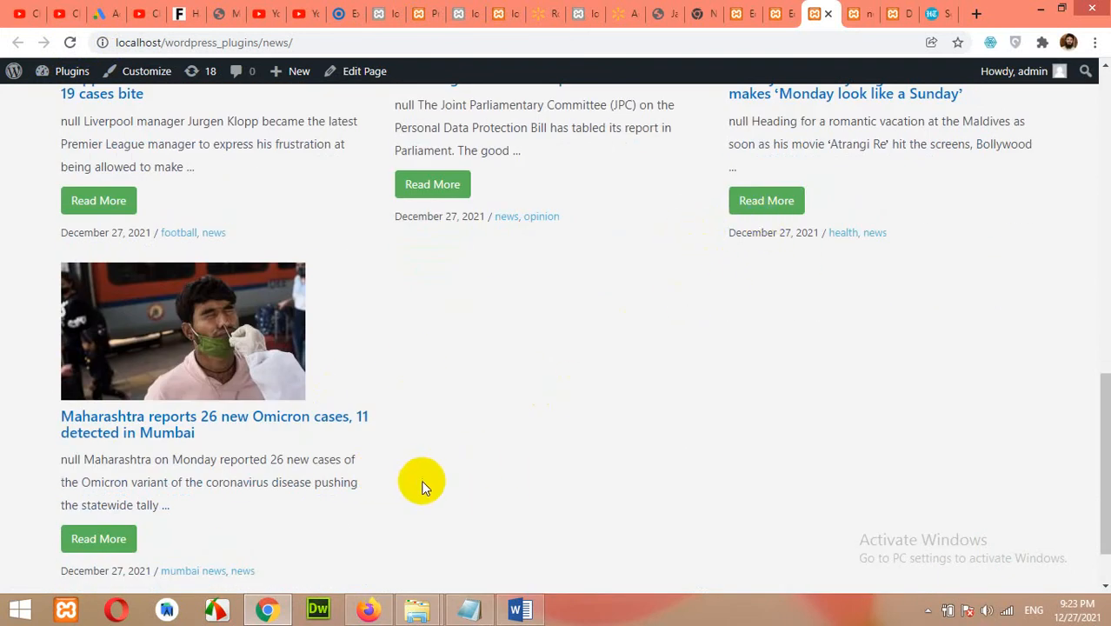
scroll("down", 3)
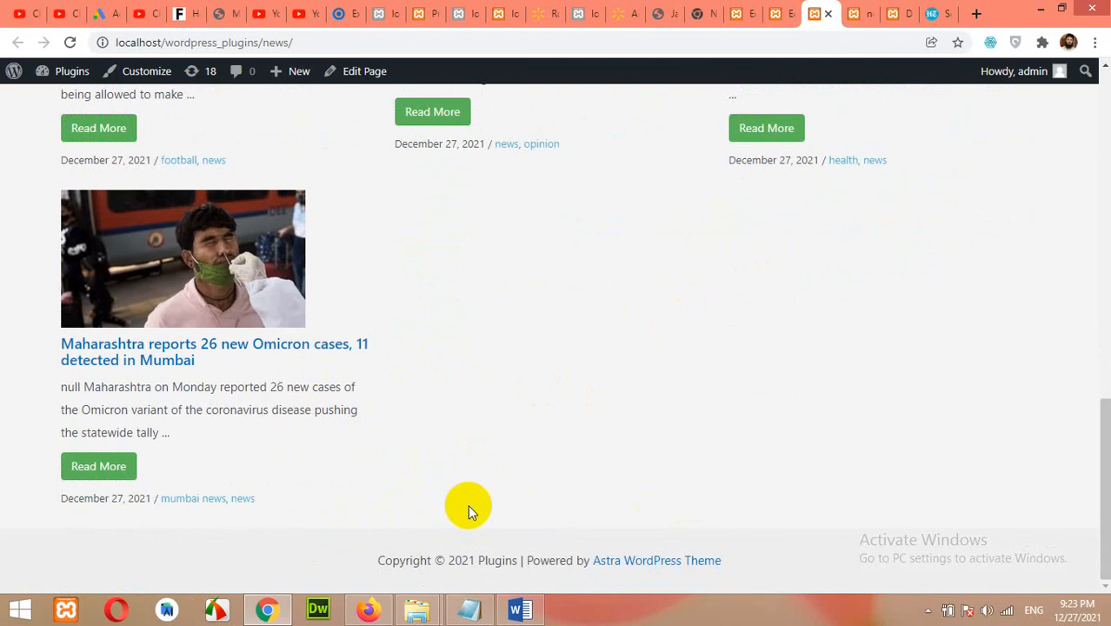
scroll("up", 3)
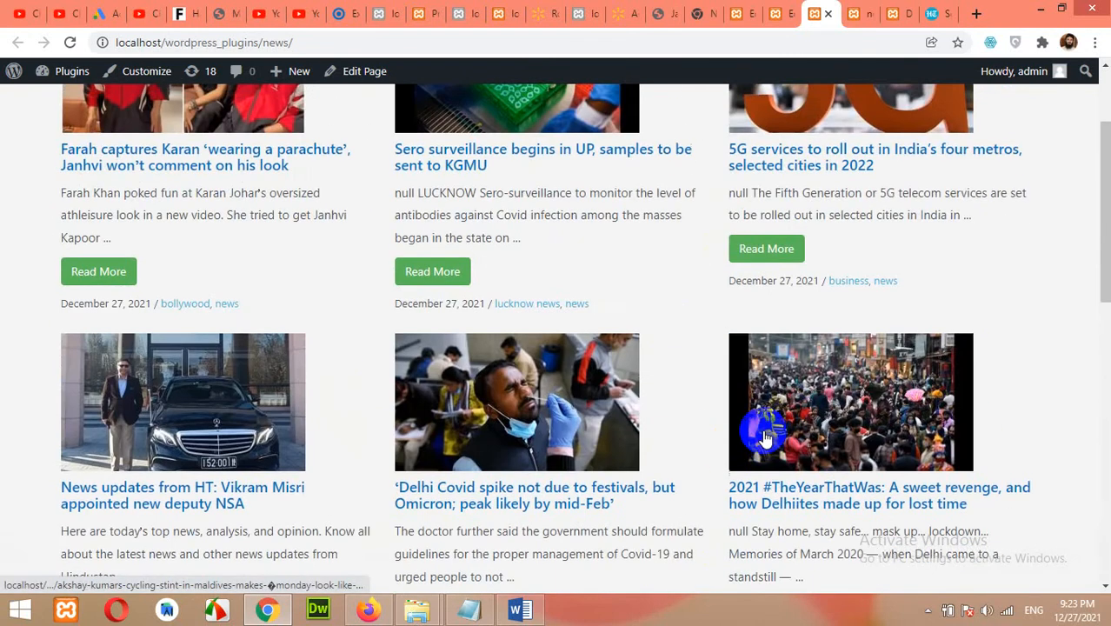
scroll("up", 3)
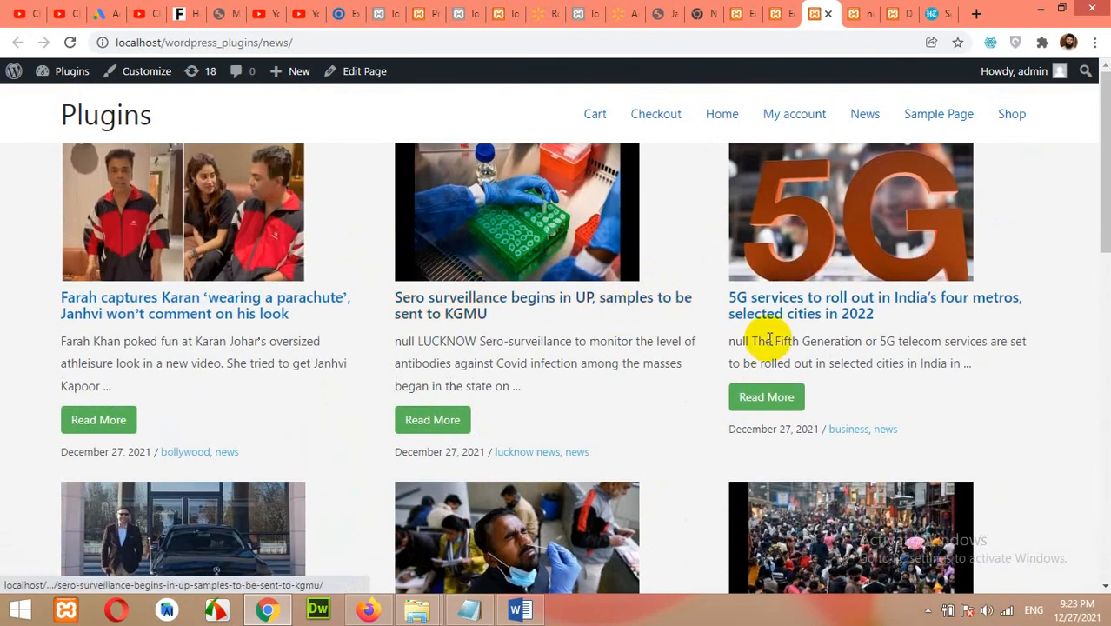
scroll("down", 3)
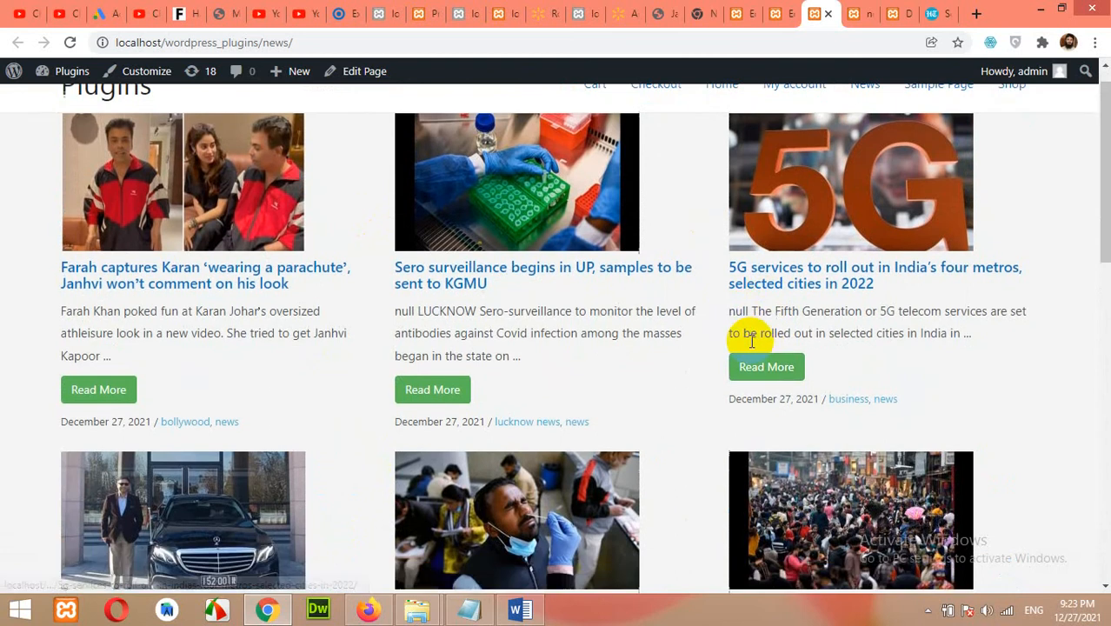
scroll("down", 3)
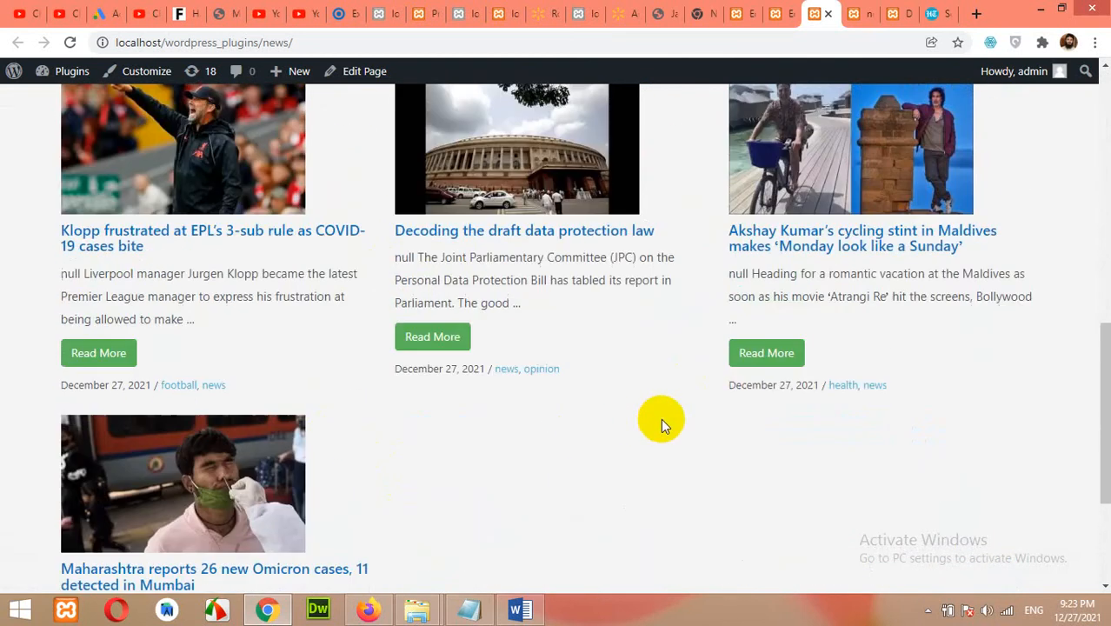
left_click(363, 70)
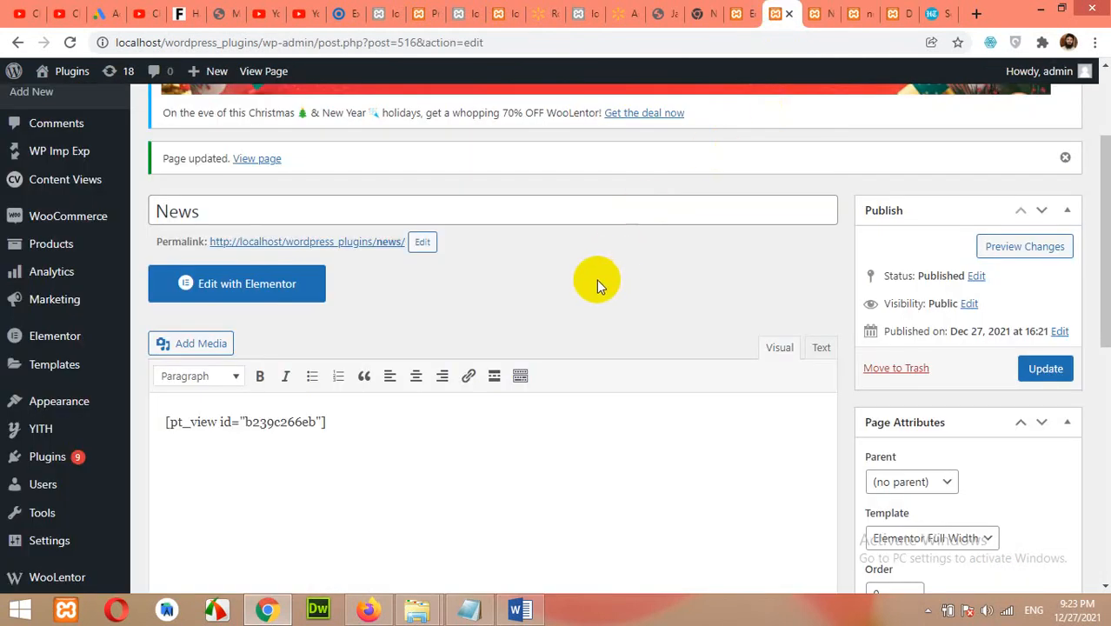
mouse_move(523, 311)
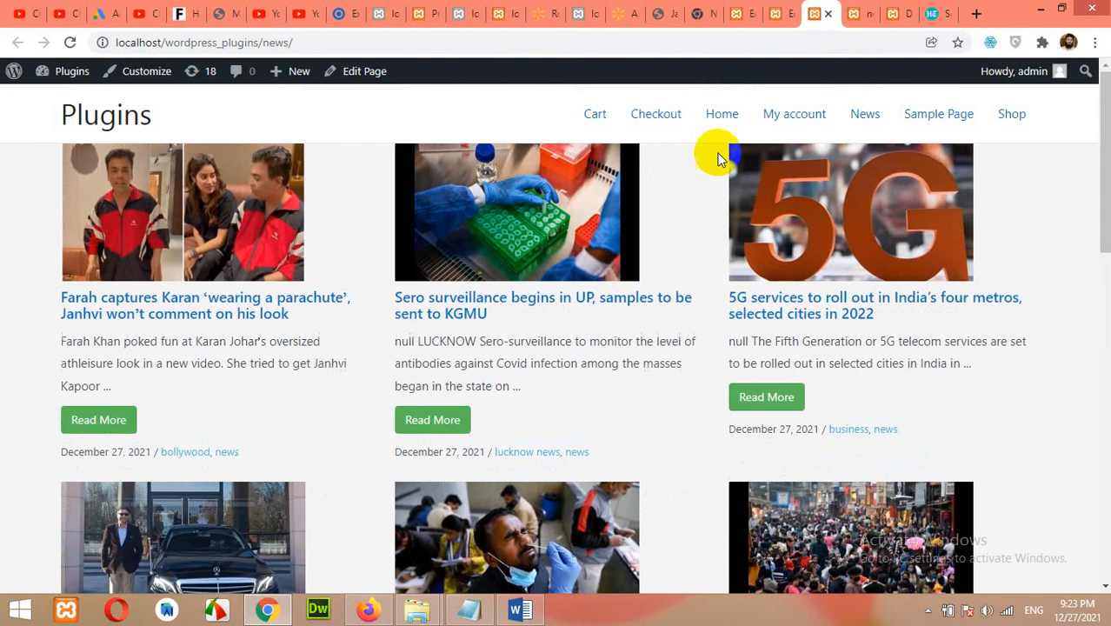
mouse_move(864, 114)
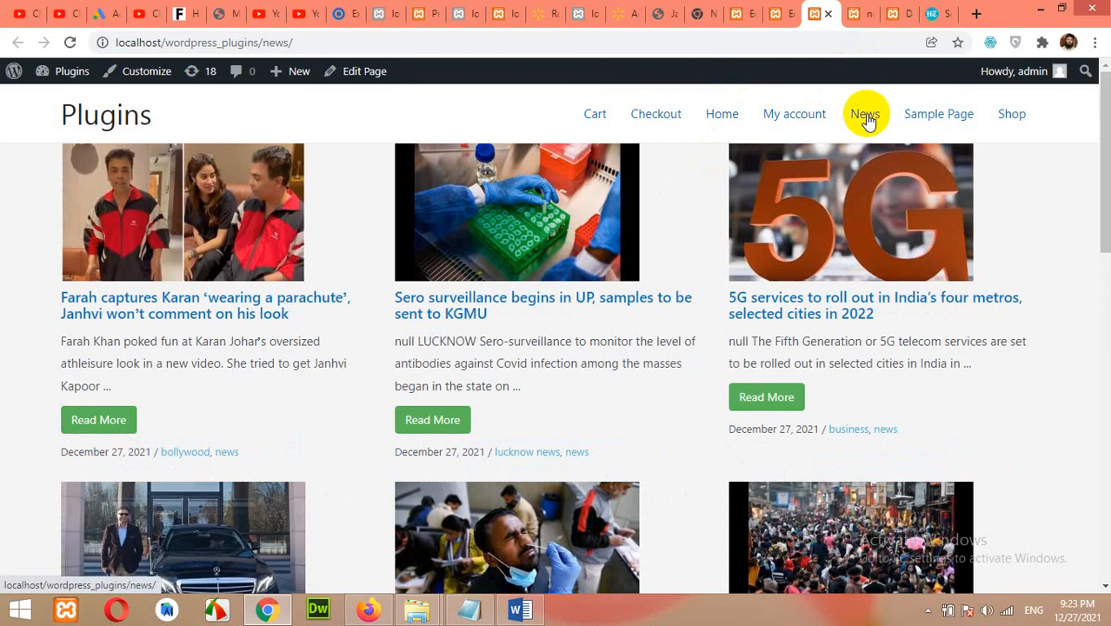
Step: View the live full-width News page, return to the editor, and go to Appearance > Menus
left_click(865, 113)
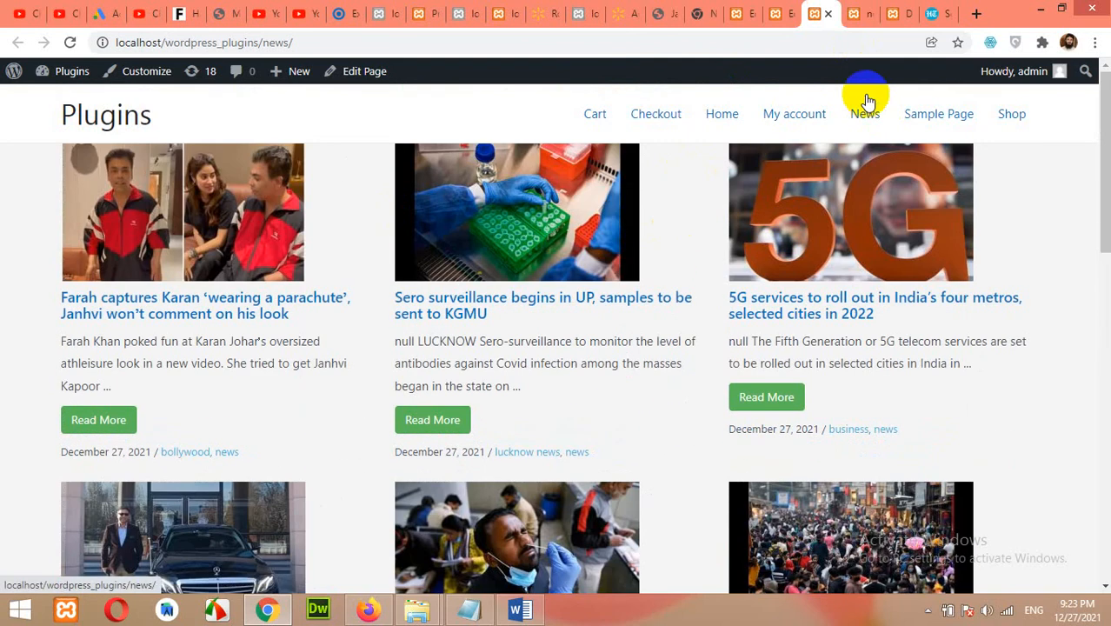
left_click(364, 69)
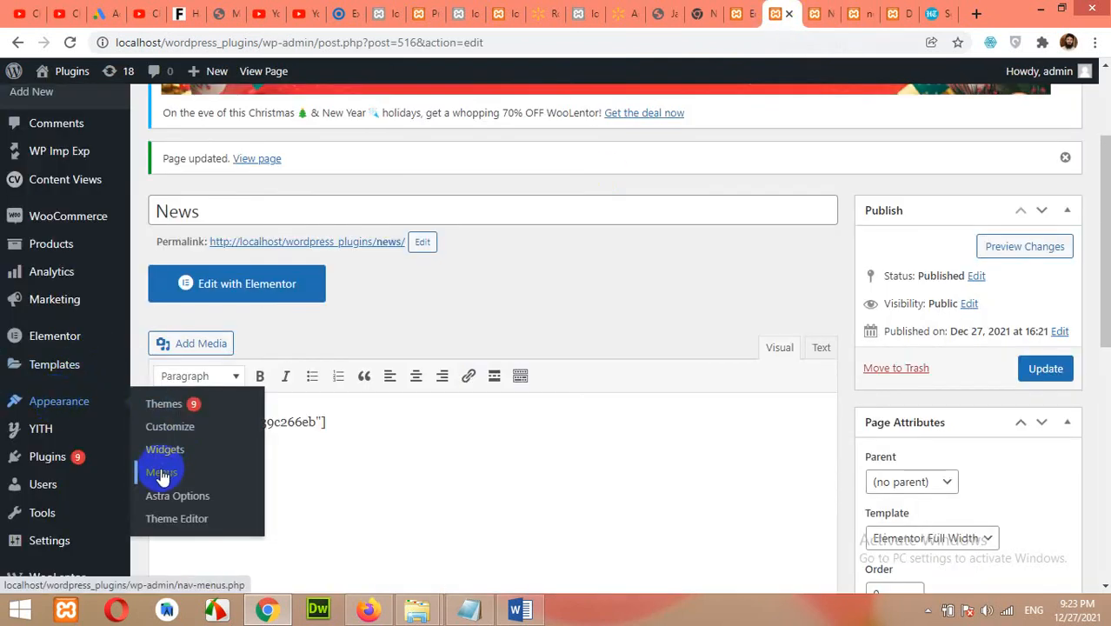
left_click(159, 473)
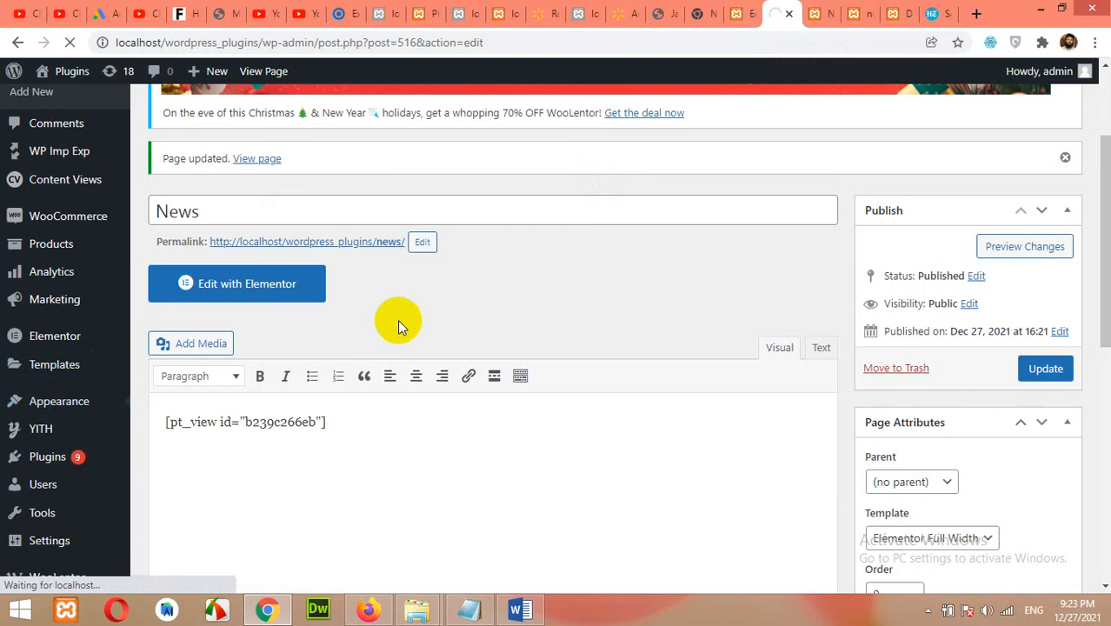
left_click(59, 400)
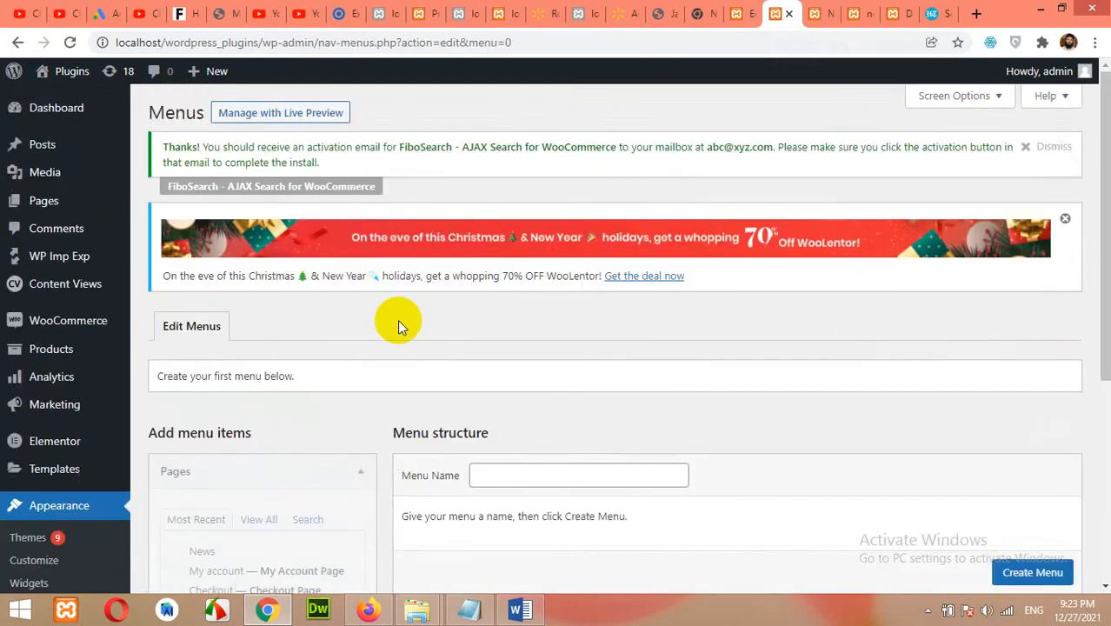
Step: Create a new navigation menu named 'Main Menu', still empty
left_click(577, 313)
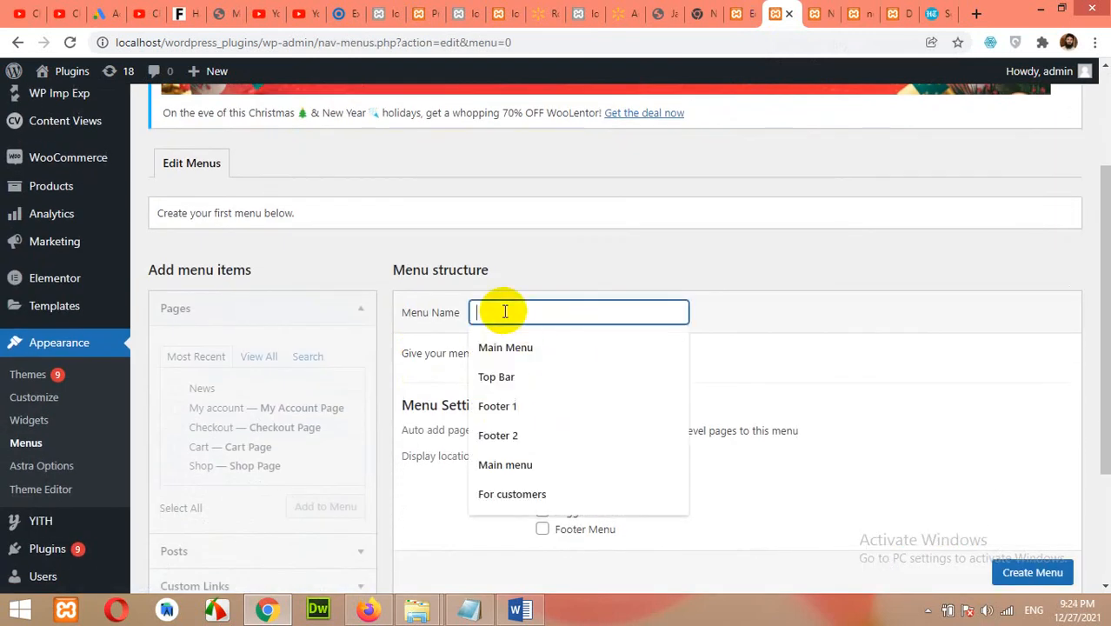
mouse_move(517, 309)
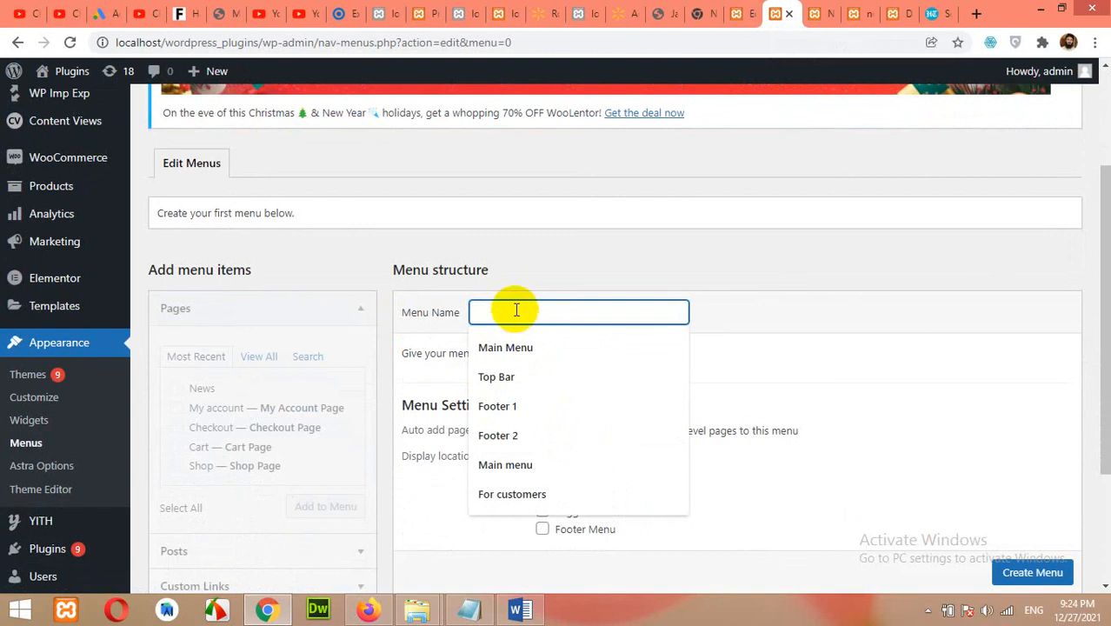
left_click(504, 348)
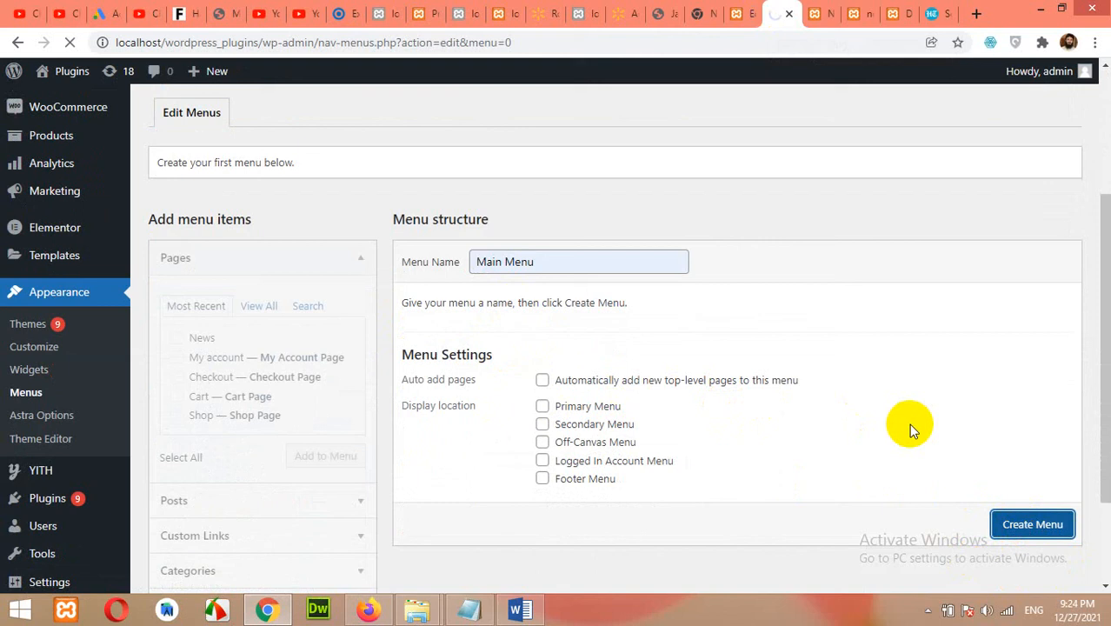
mouse_move(955, 469)
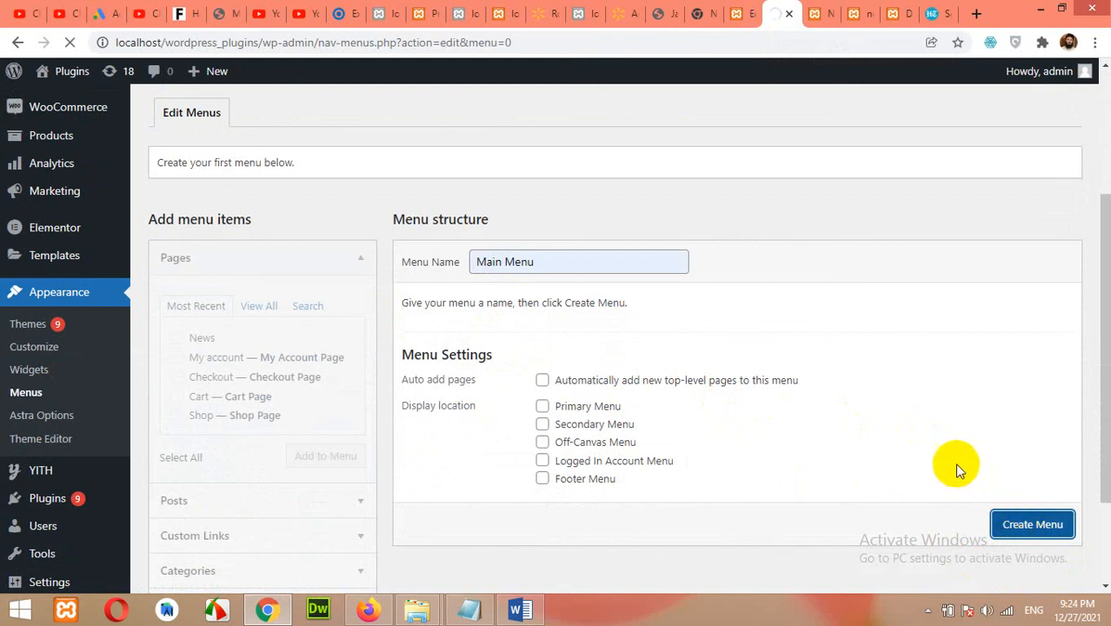
left_click(1033, 525)
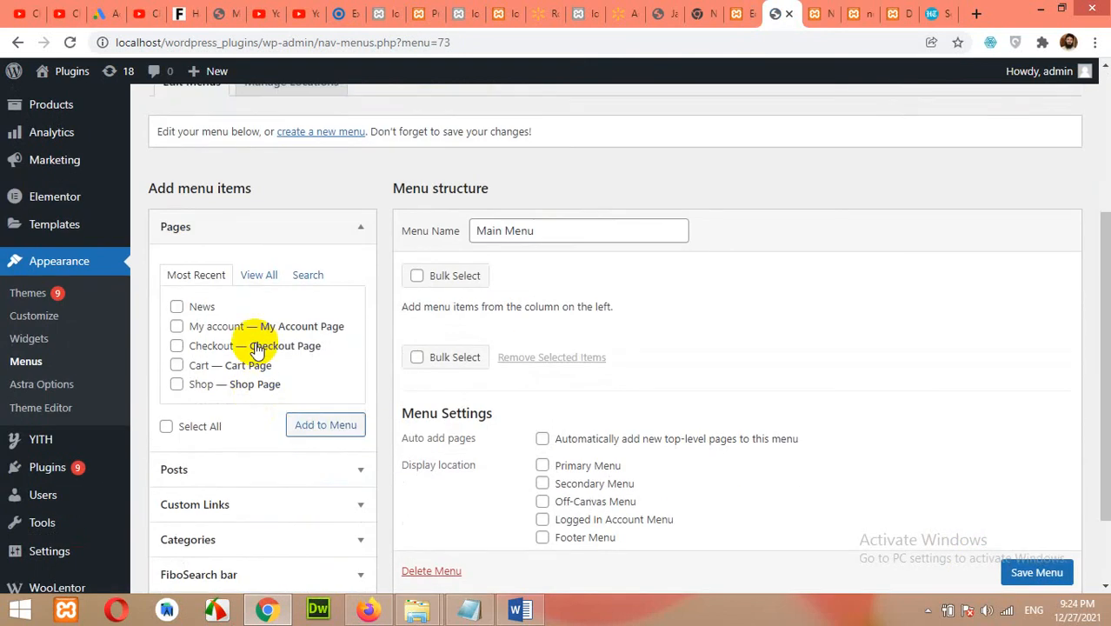
mouse_move(259, 275)
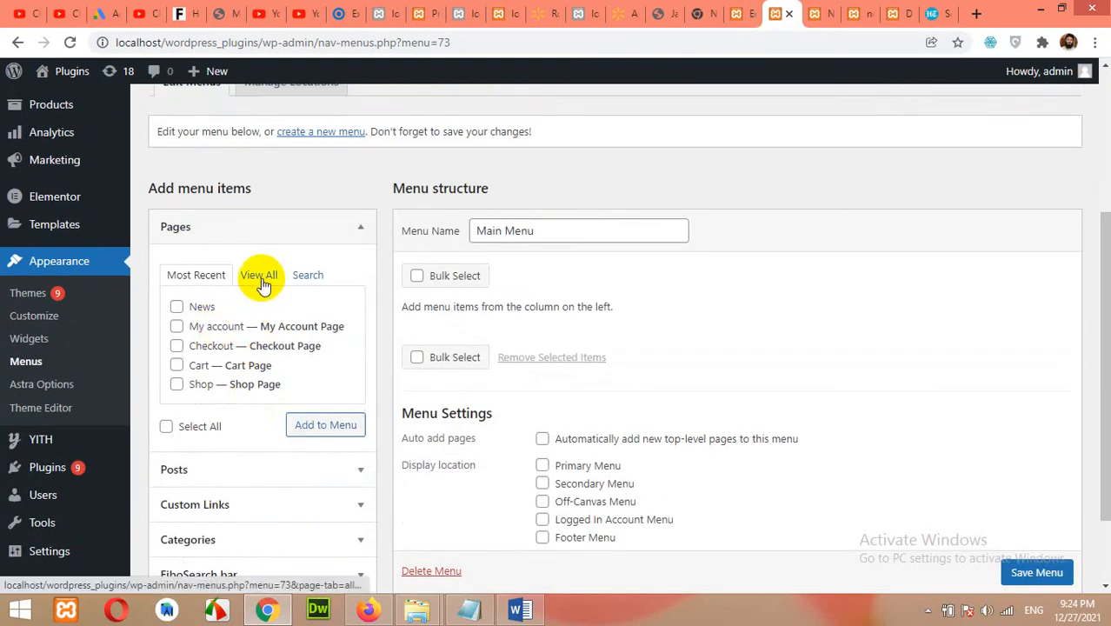
Step: Add the Home, News, My account and Shop pages to Main Menu and save it
left_click(259, 275)
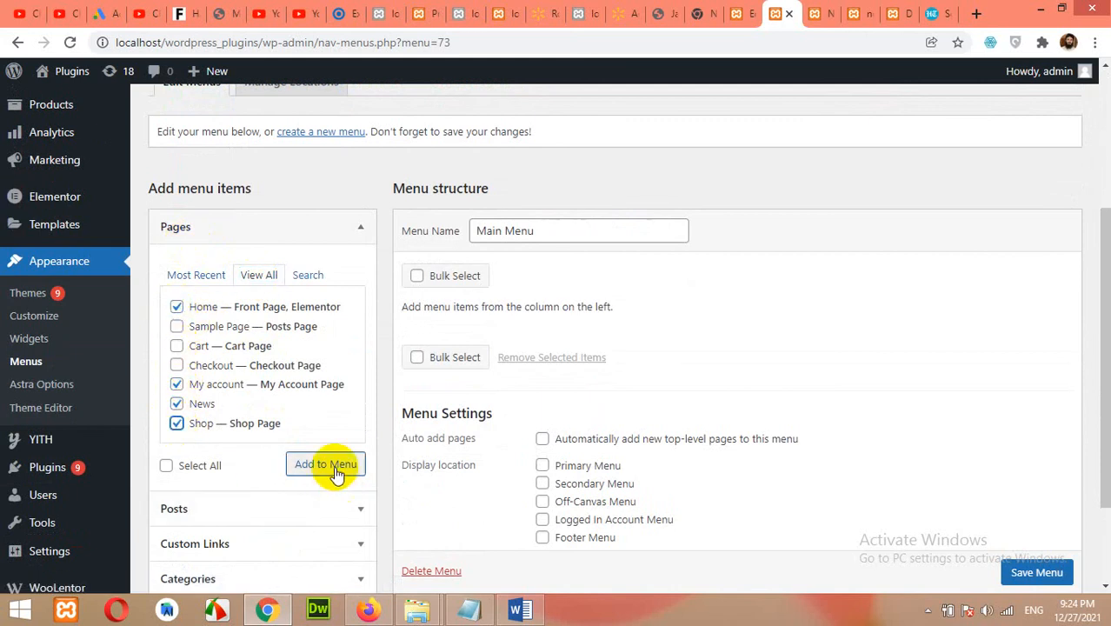
left_click(325, 462)
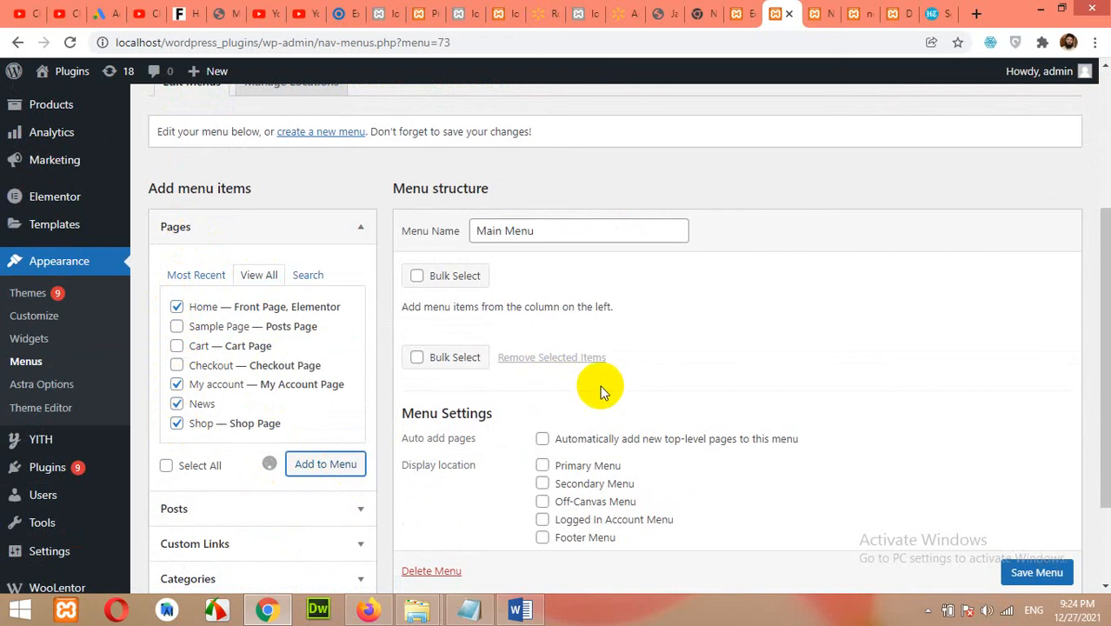
left_click(325, 462)
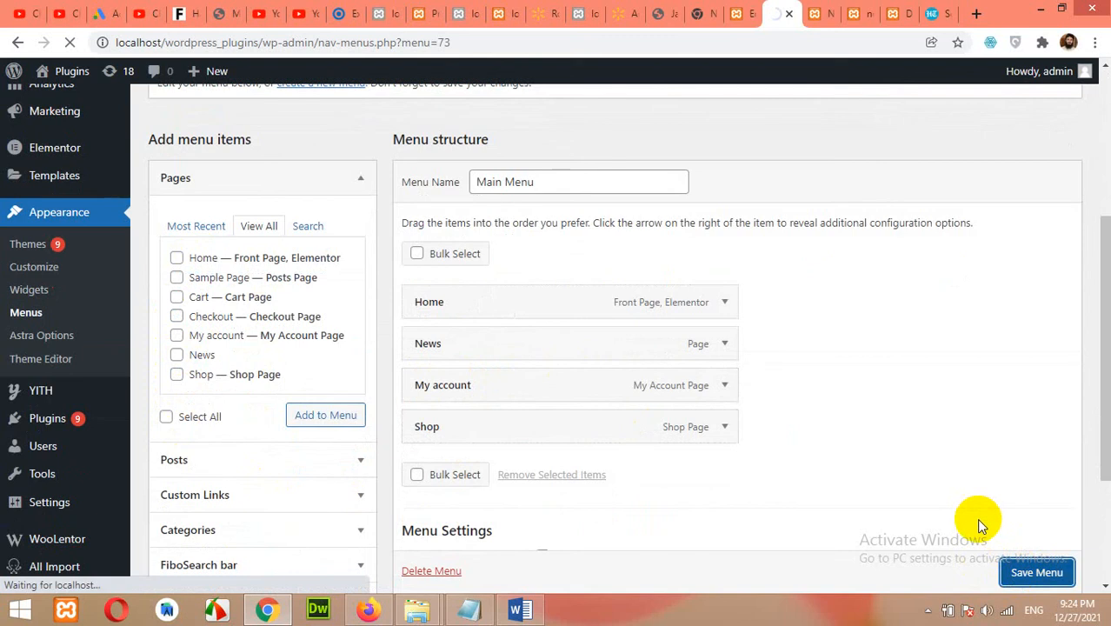
left_click(1036, 572)
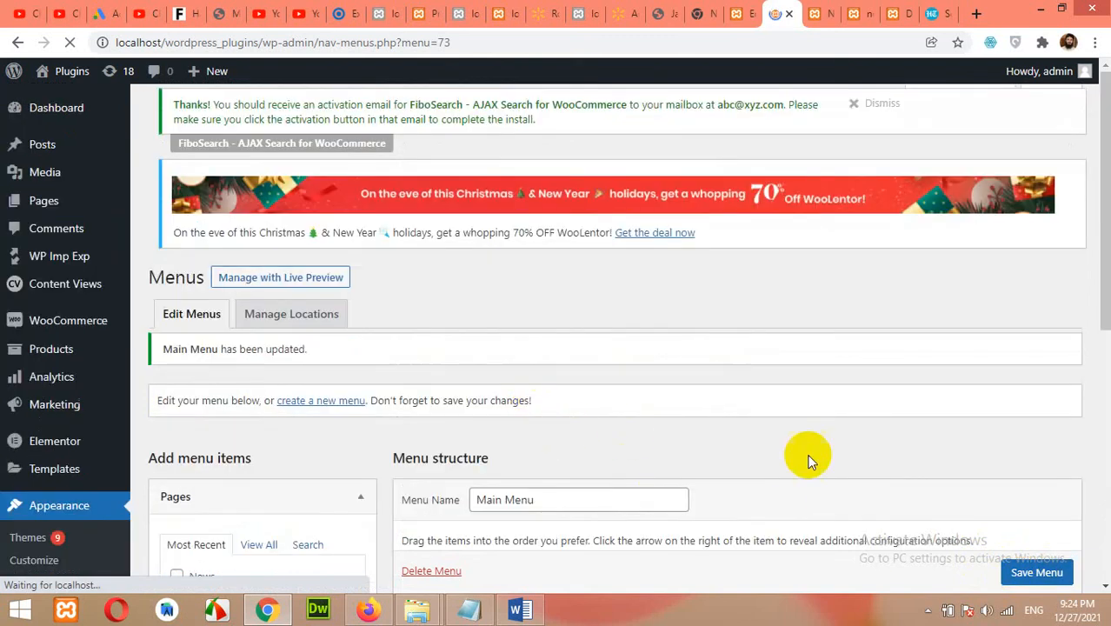
scroll("down", 3)
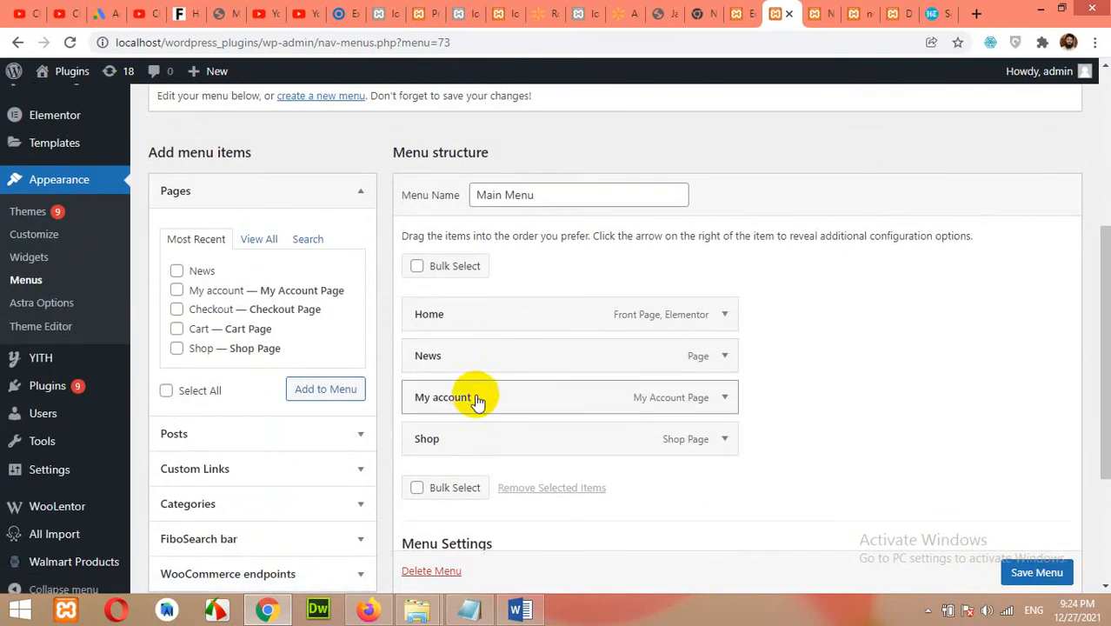
mouse_move(508, 393)
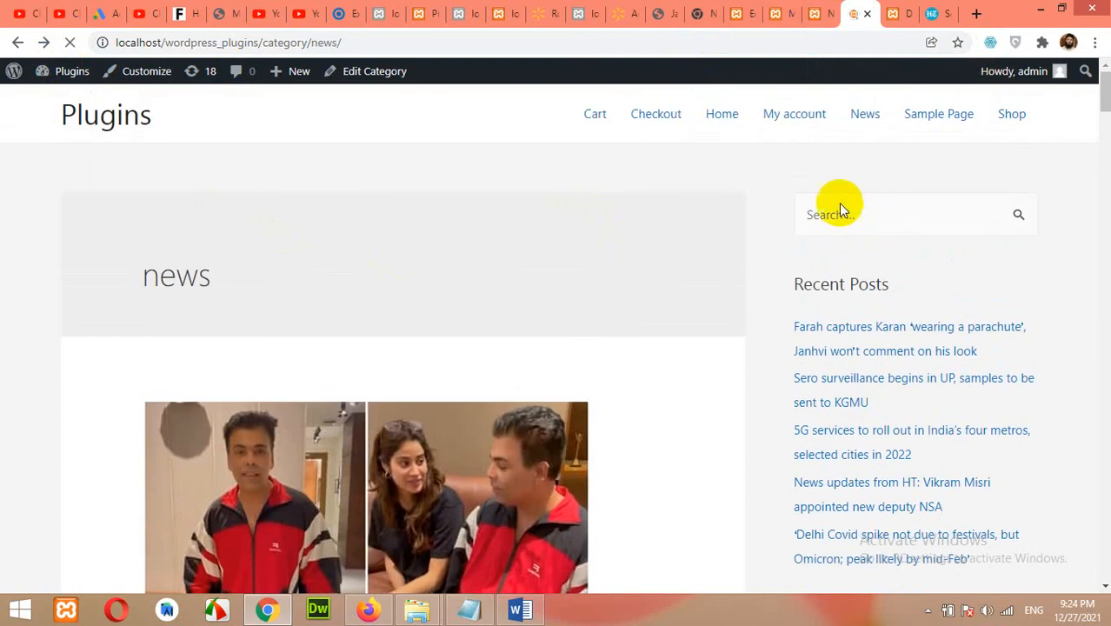
mouse_move(831, 122)
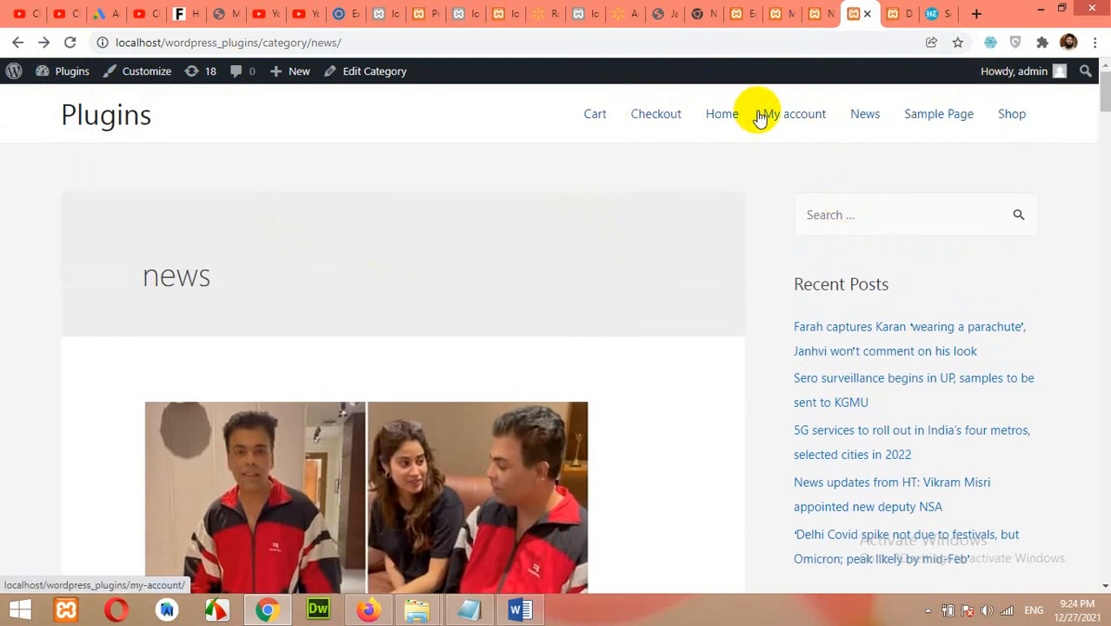
mouse_move(866, 115)
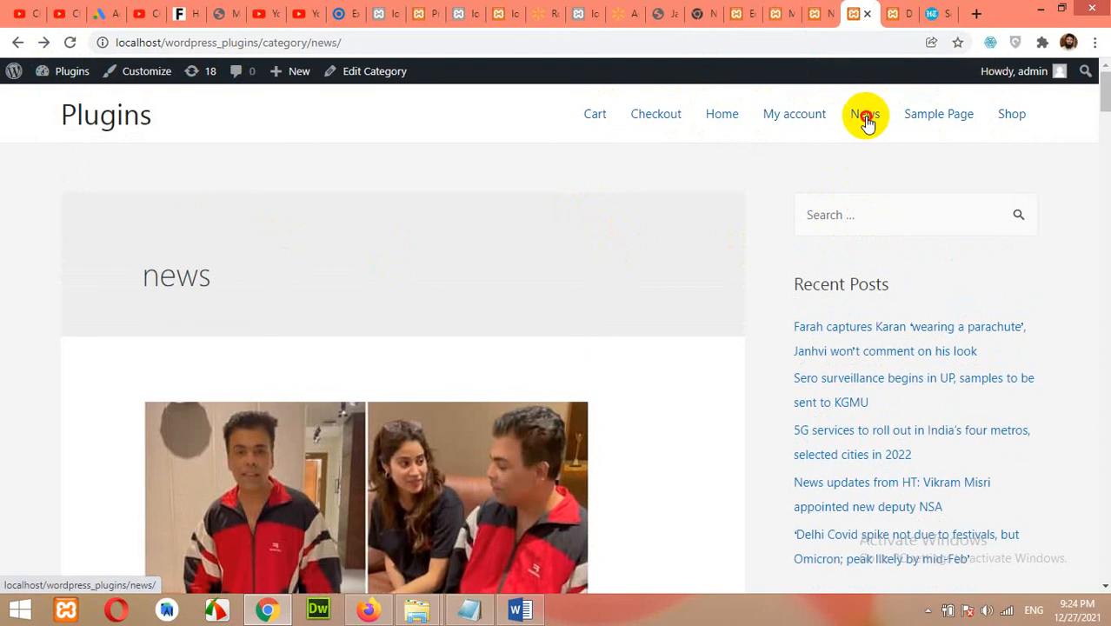
Step: View the live site header, which still lists Cart, Checkout and Sample Page
left_click(865, 115)
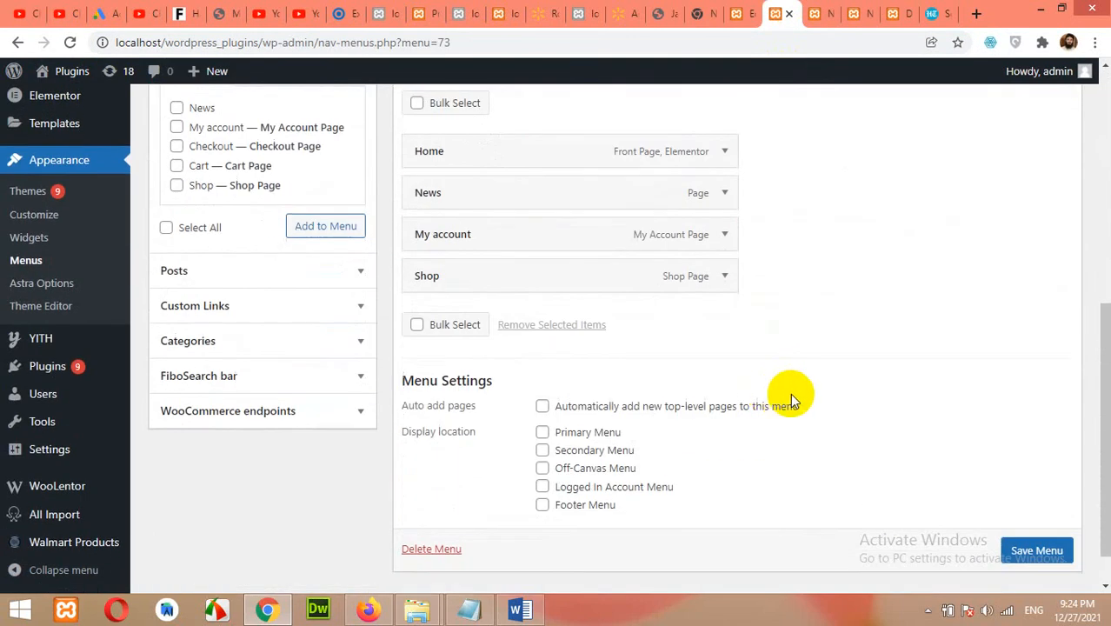
Step: Assign Main Menu to the Primary Menu display location and save
left_click(542, 431)
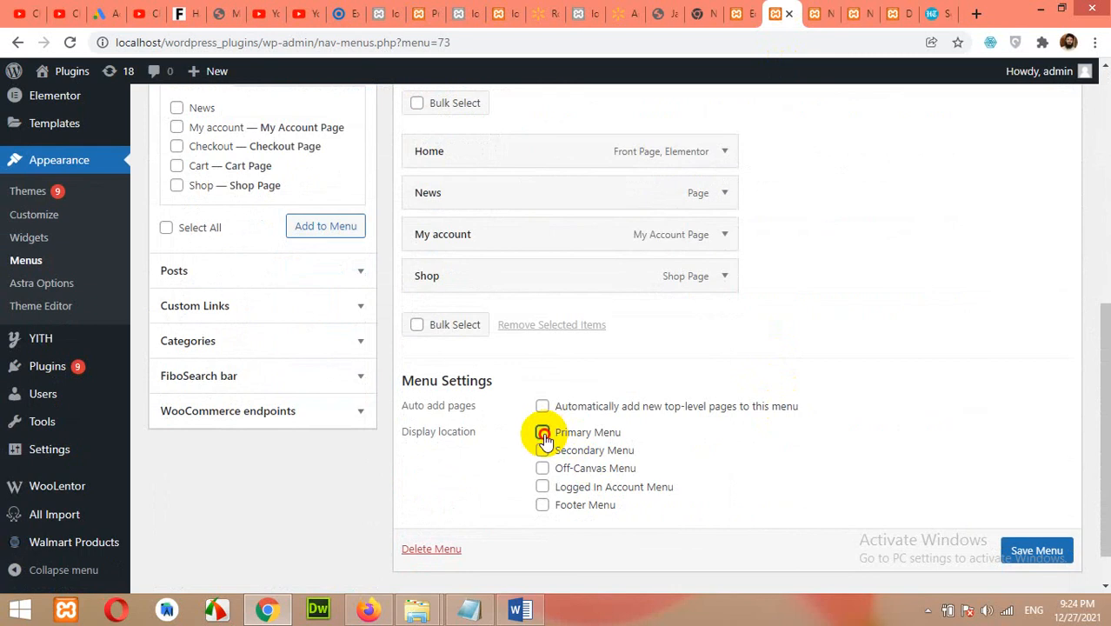
left_click(542, 431)
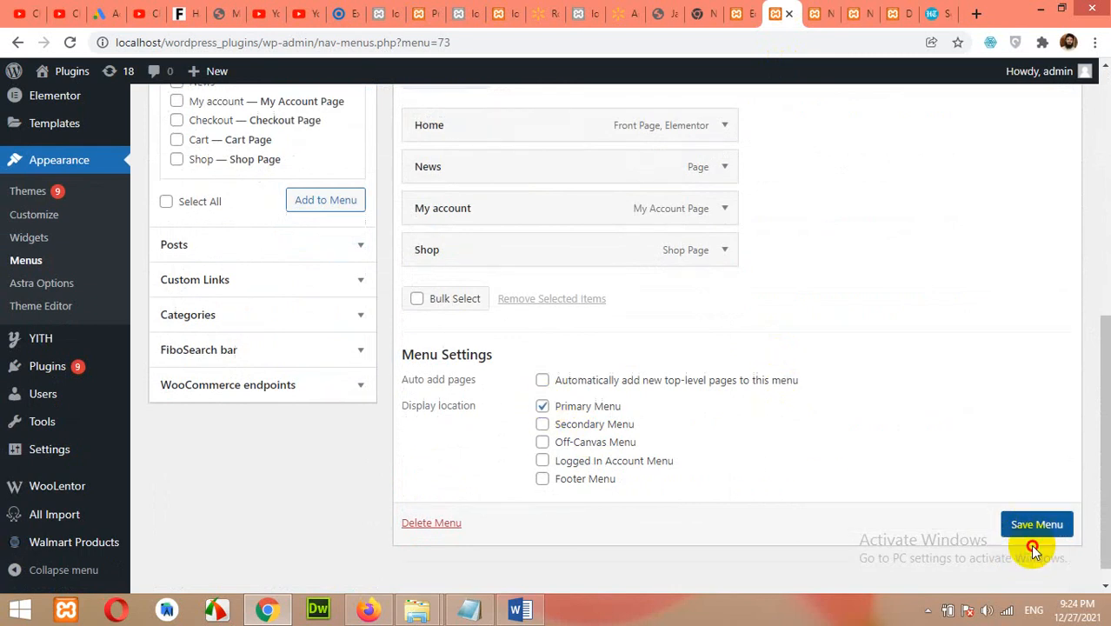
left_click(1036, 523)
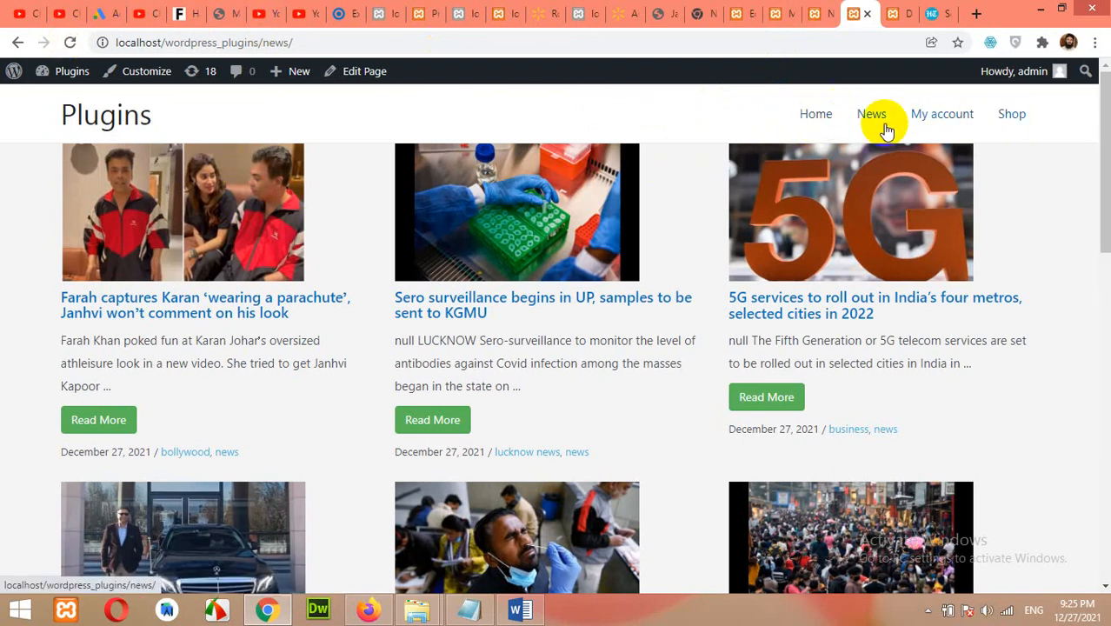
mouse_move(871, 113)
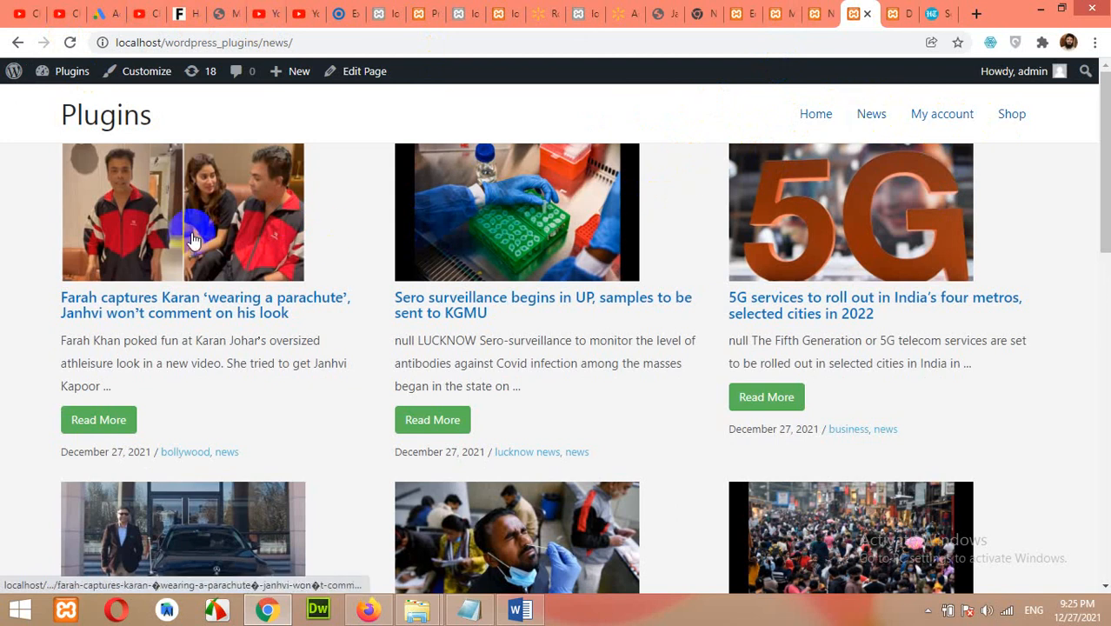
mouse_move(921, 171)
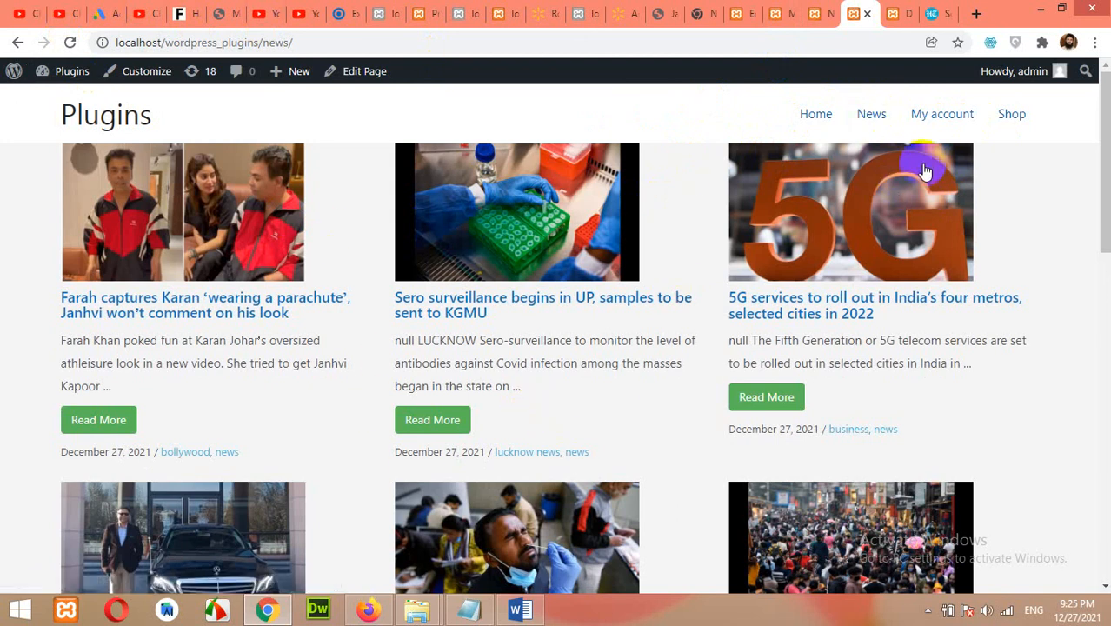
mouse_move(815, 115)
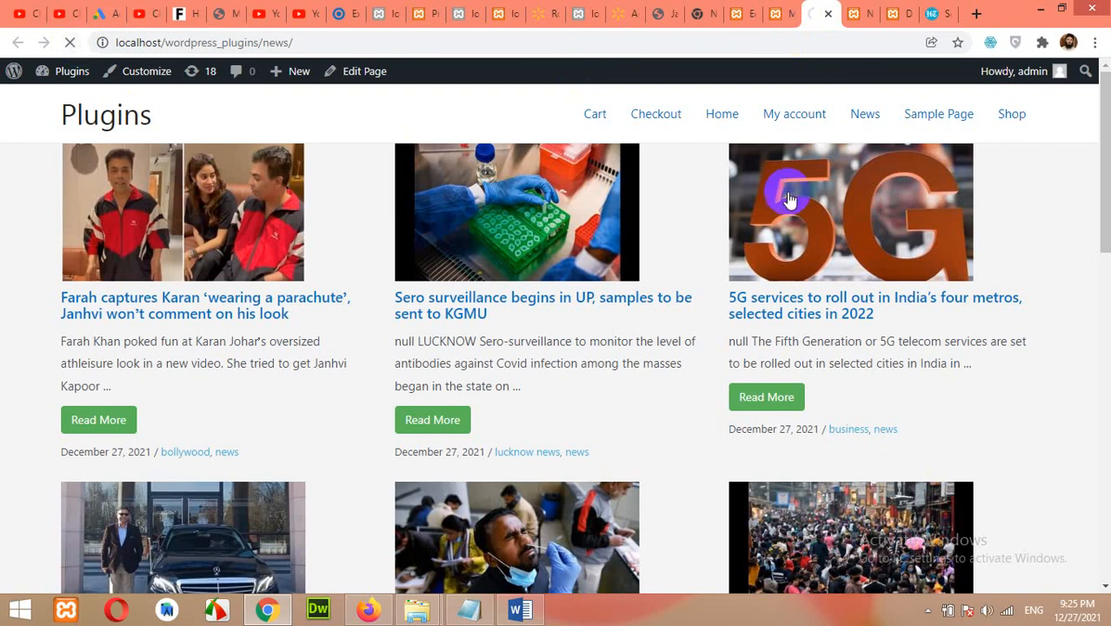
mouse_move(906, 374)
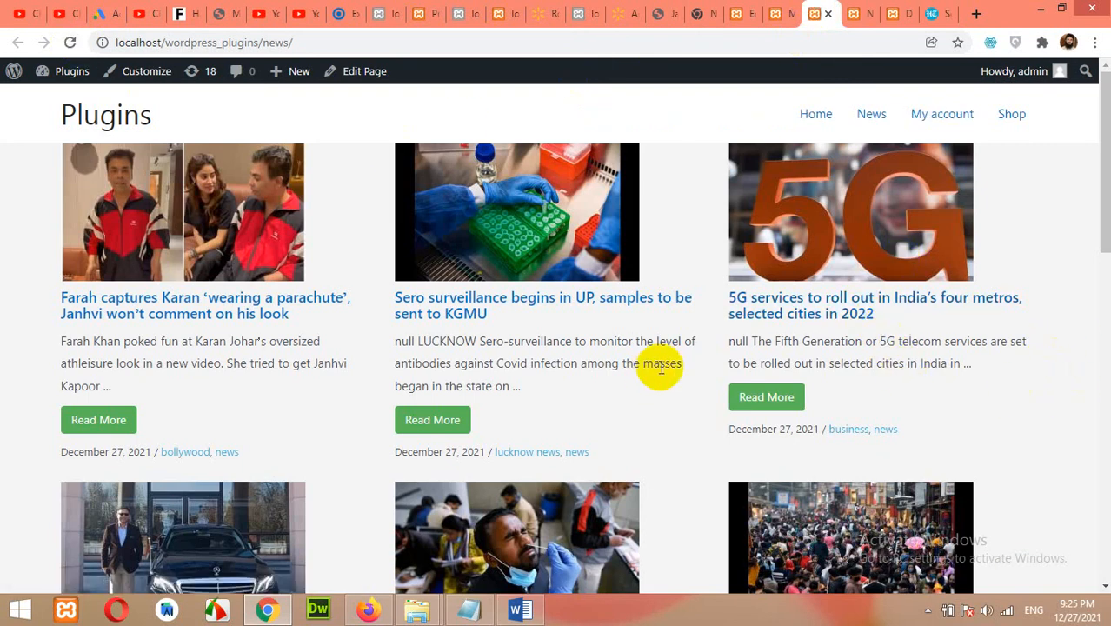
mouse_move(619, 386)
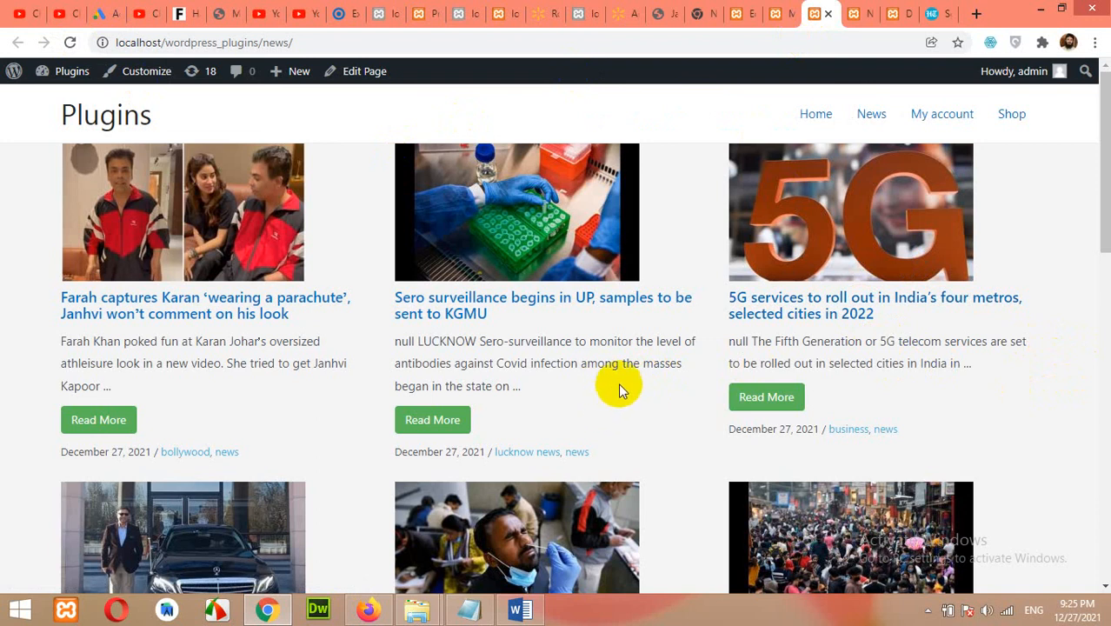
mouse_move(619, 398)
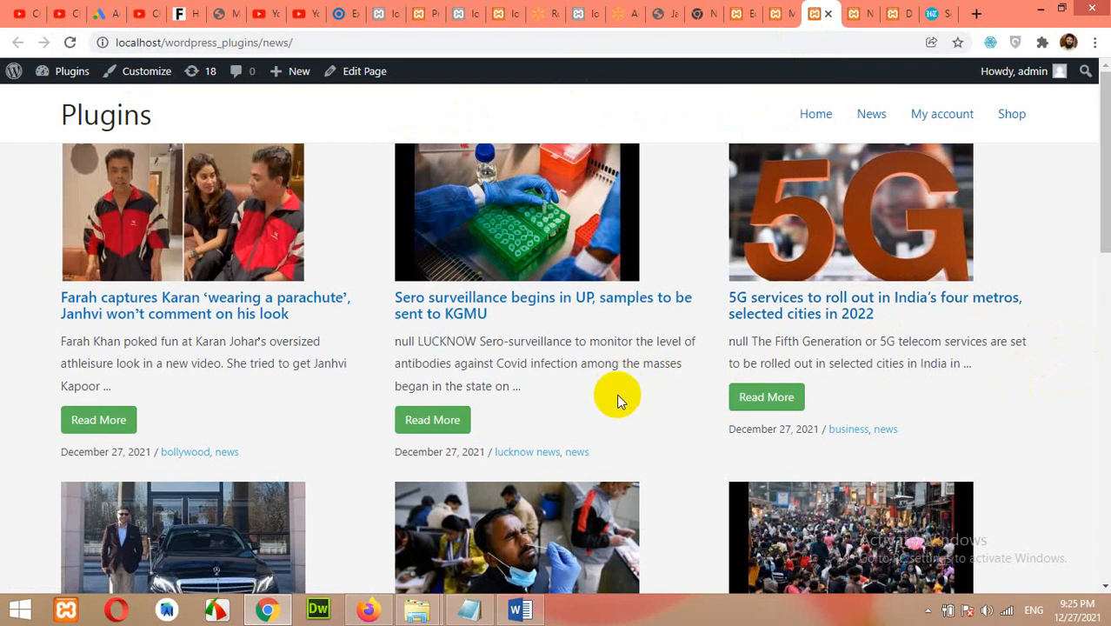